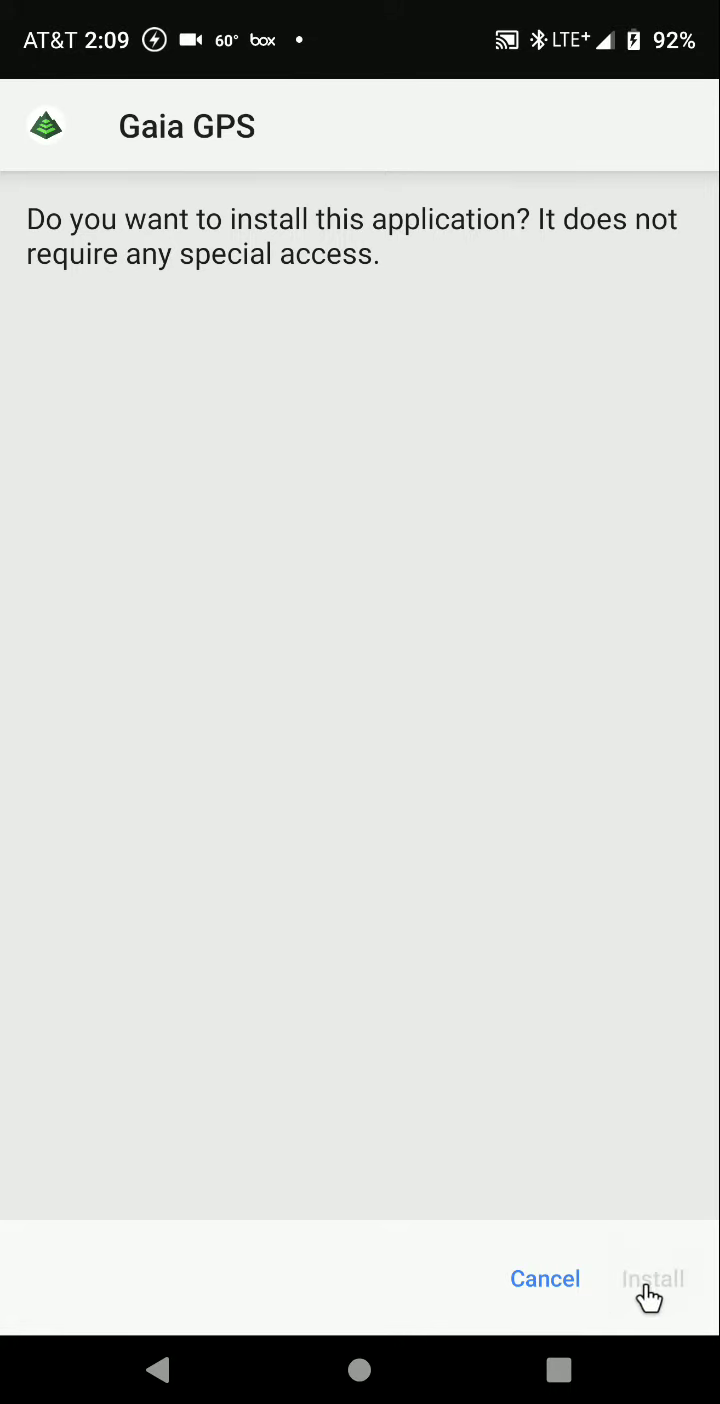
Install the Gaia GPS package and launch the app to its welcome screen
left_click(652, 1279)
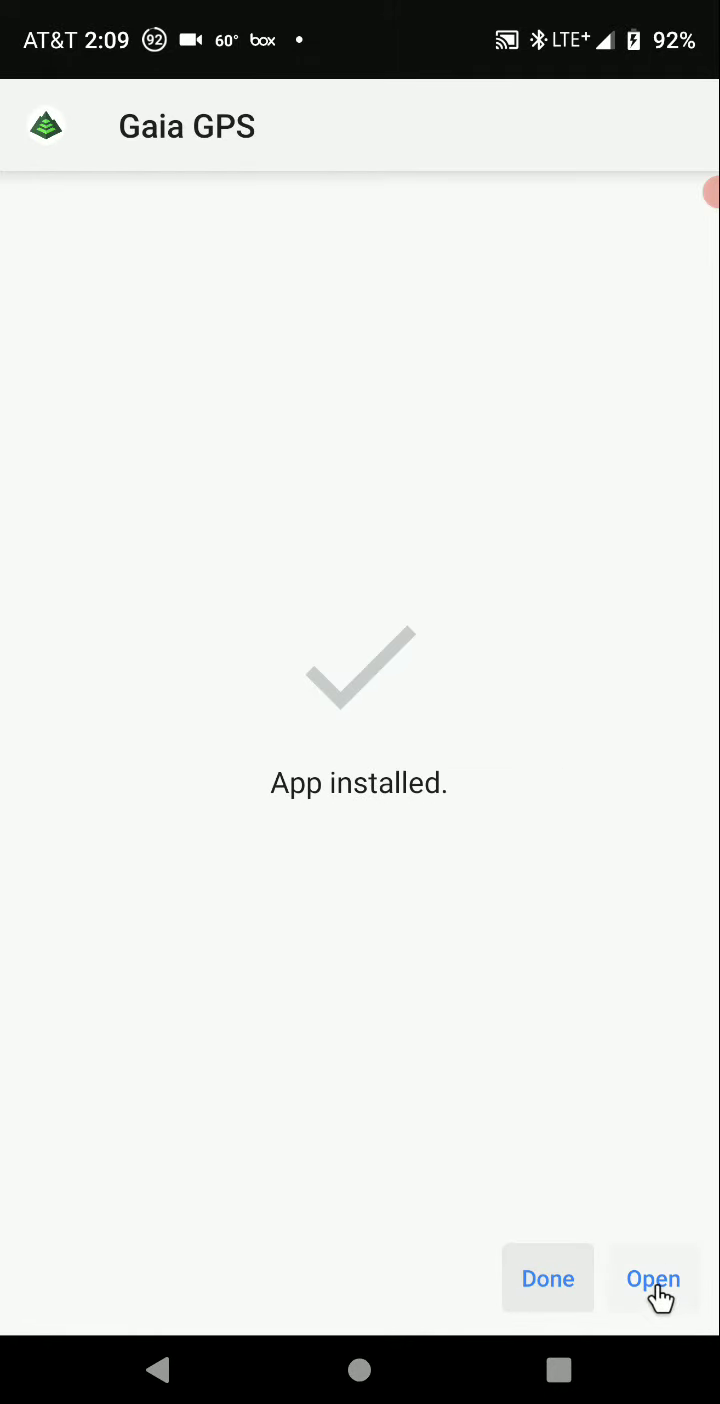
left_click(653, 1279)
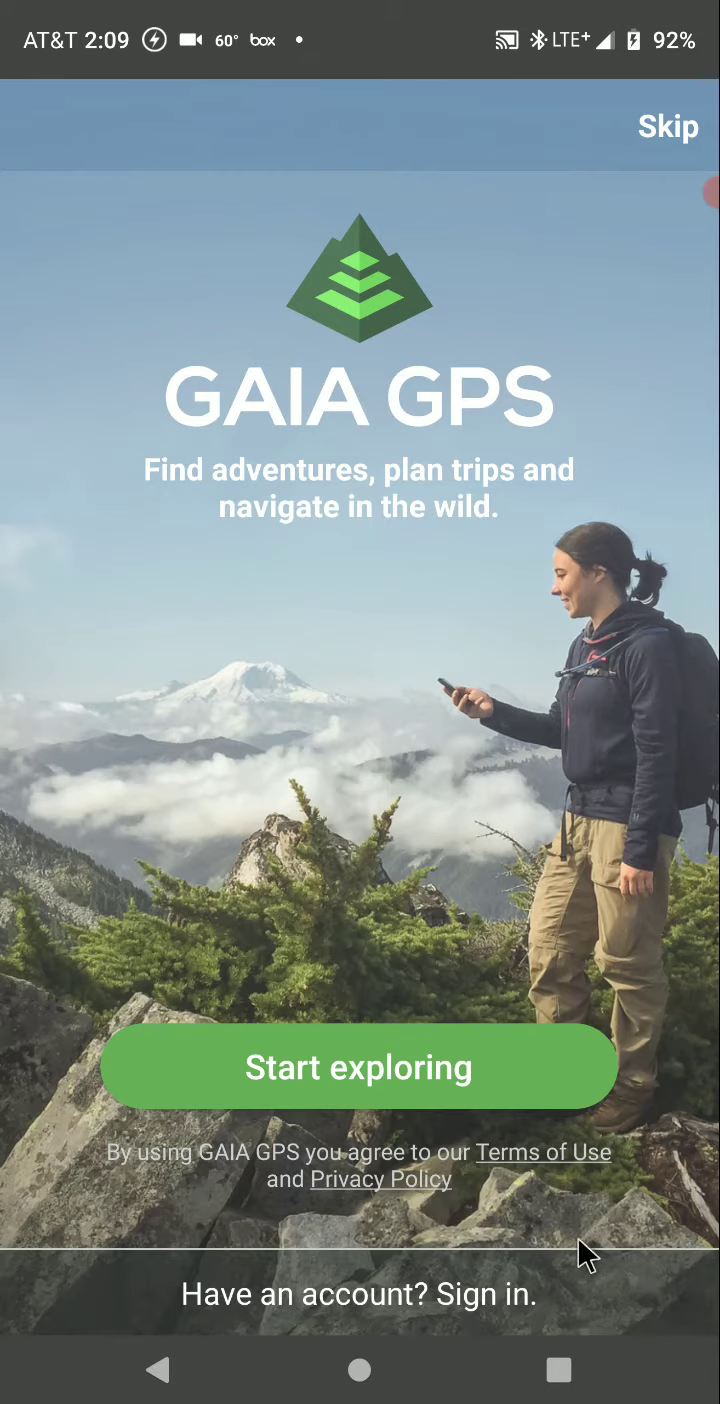
Start signing in, type a partial email, then leave sign-in without an account
left_click(357, 1293)
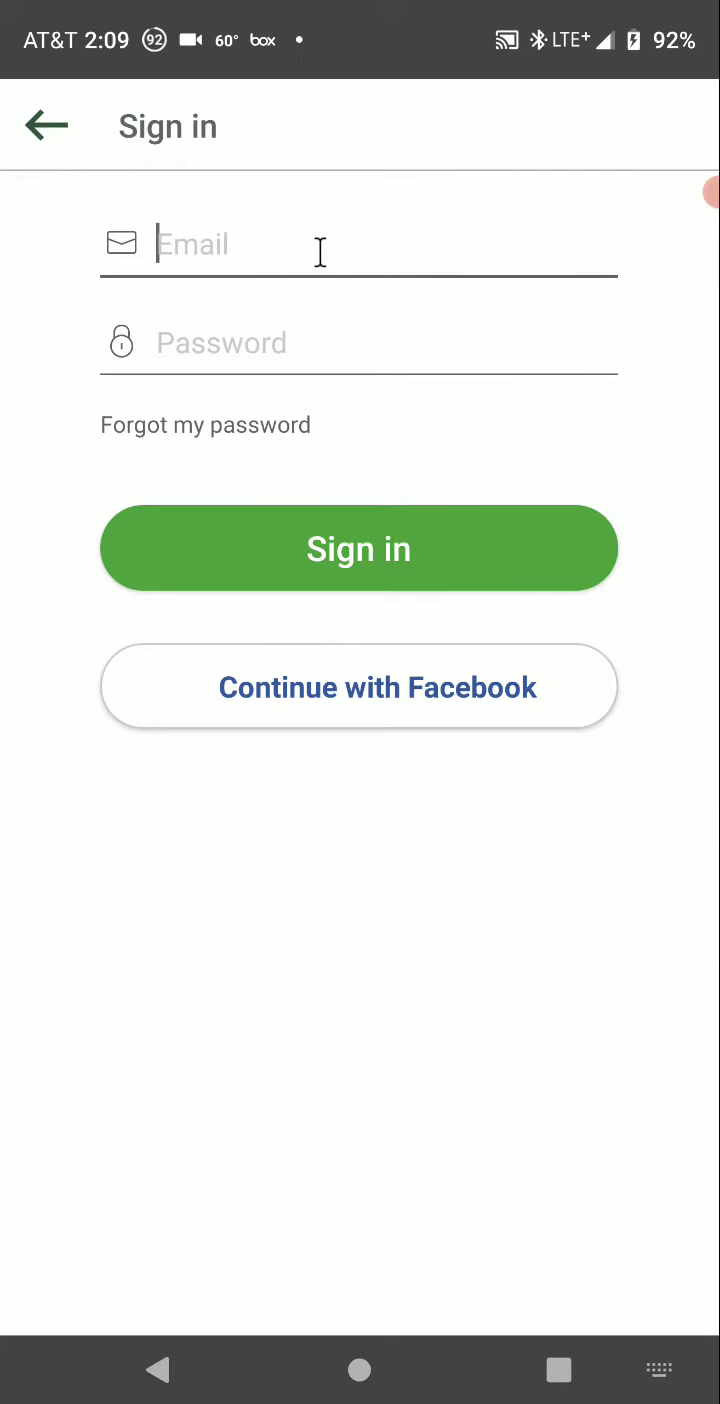
type("eema")
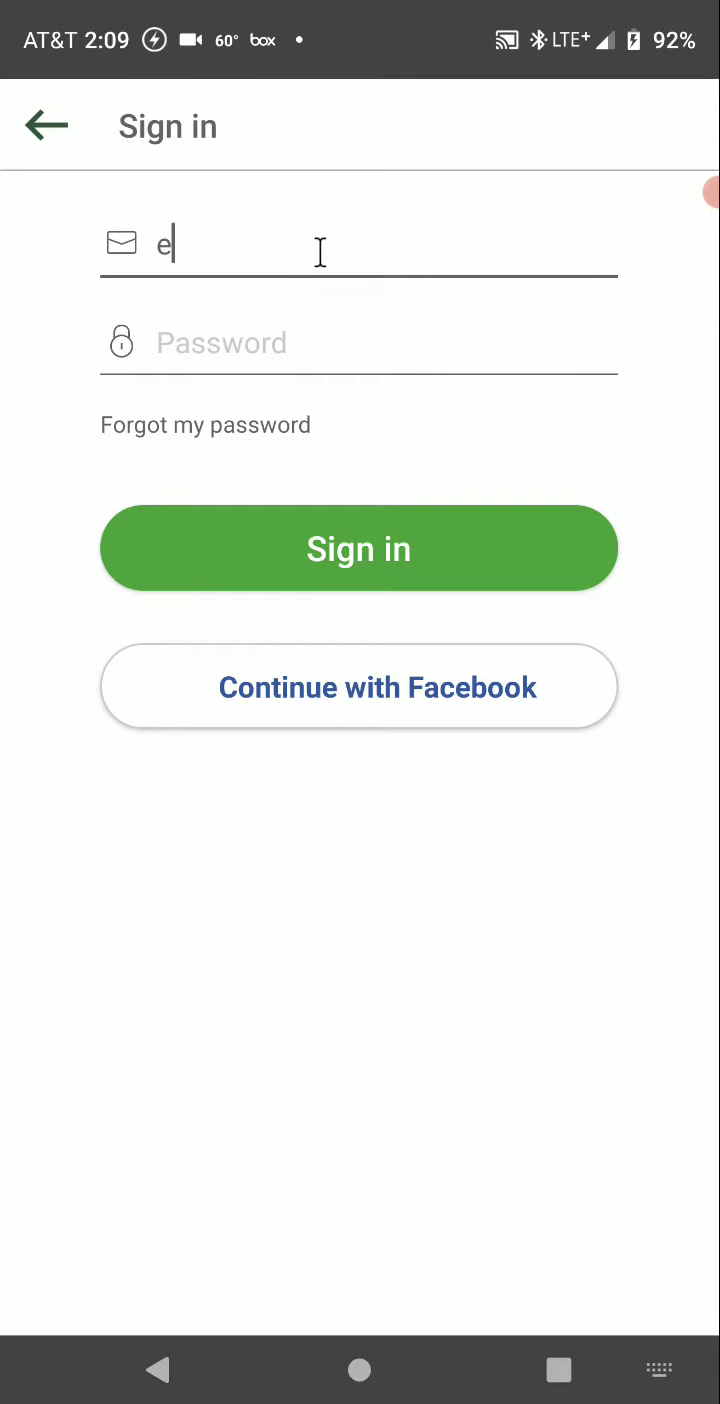
type("ma")
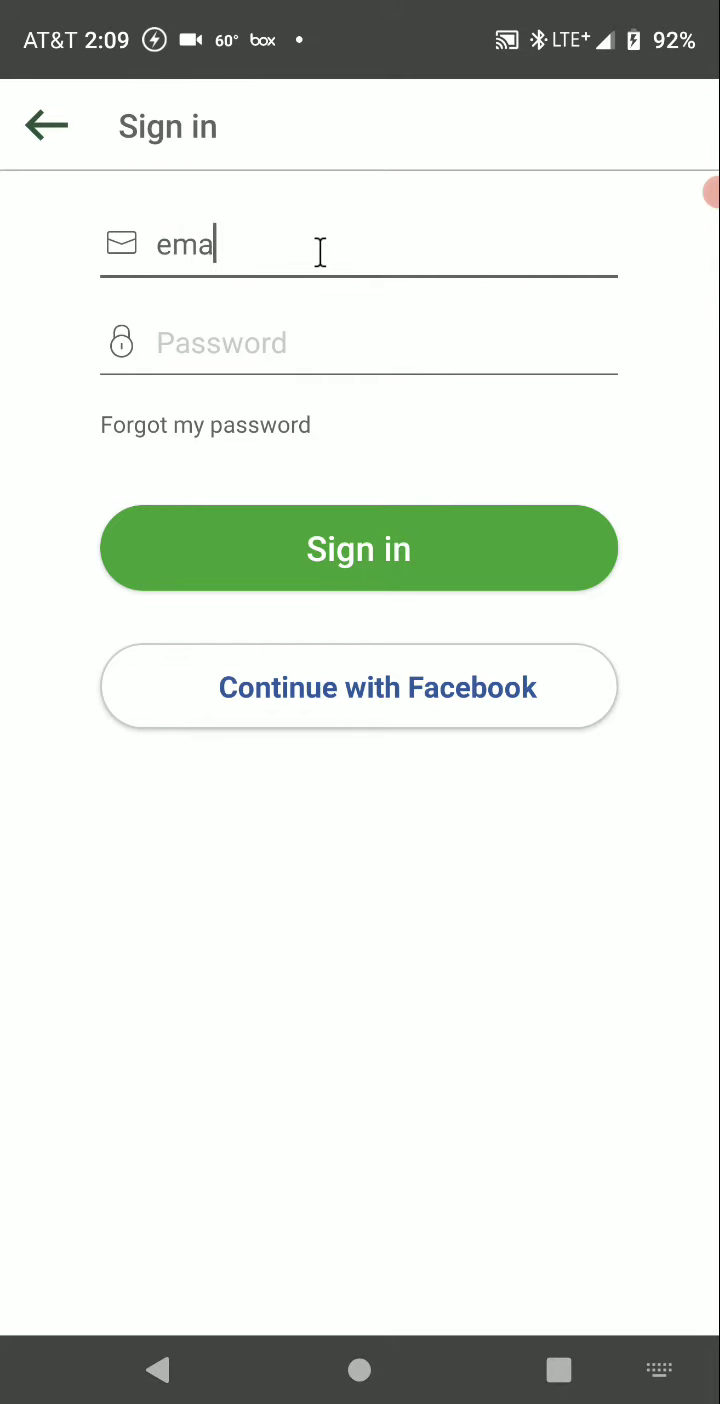
type("a")
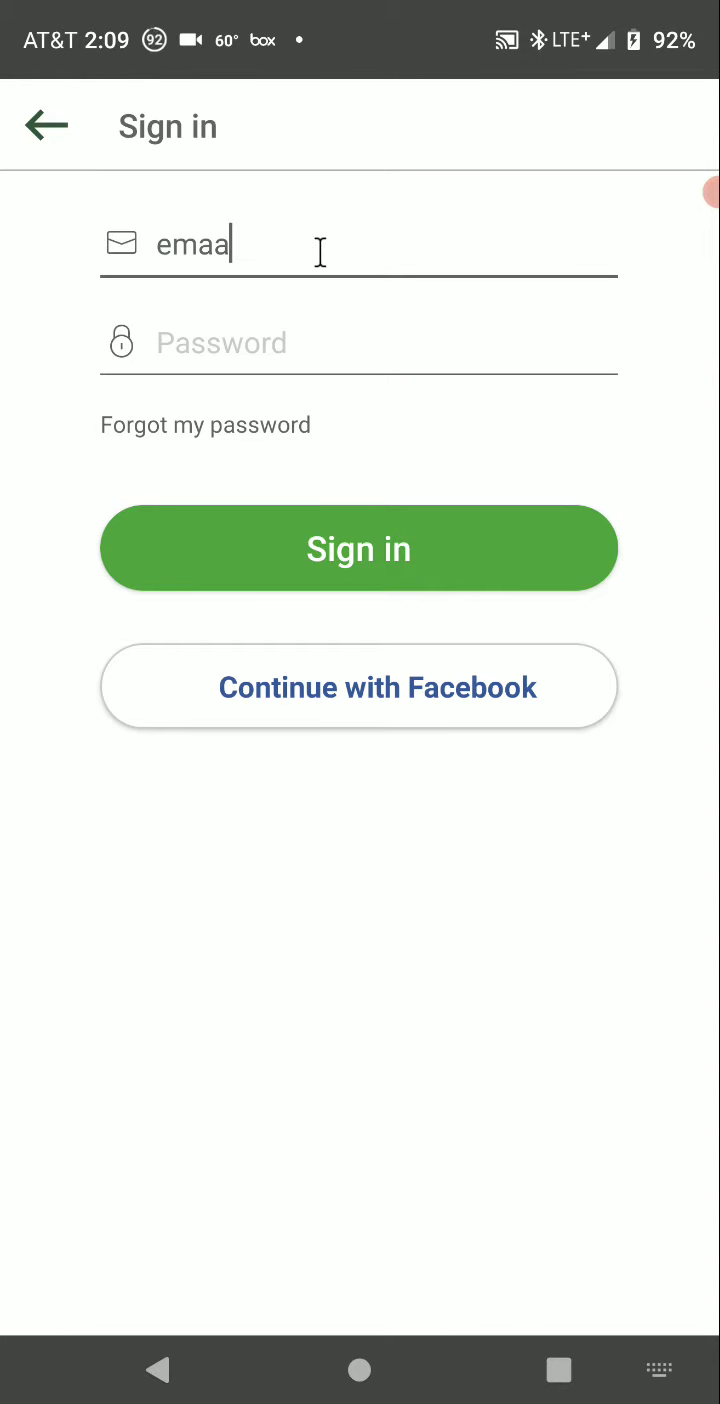
left_click(46, 125)
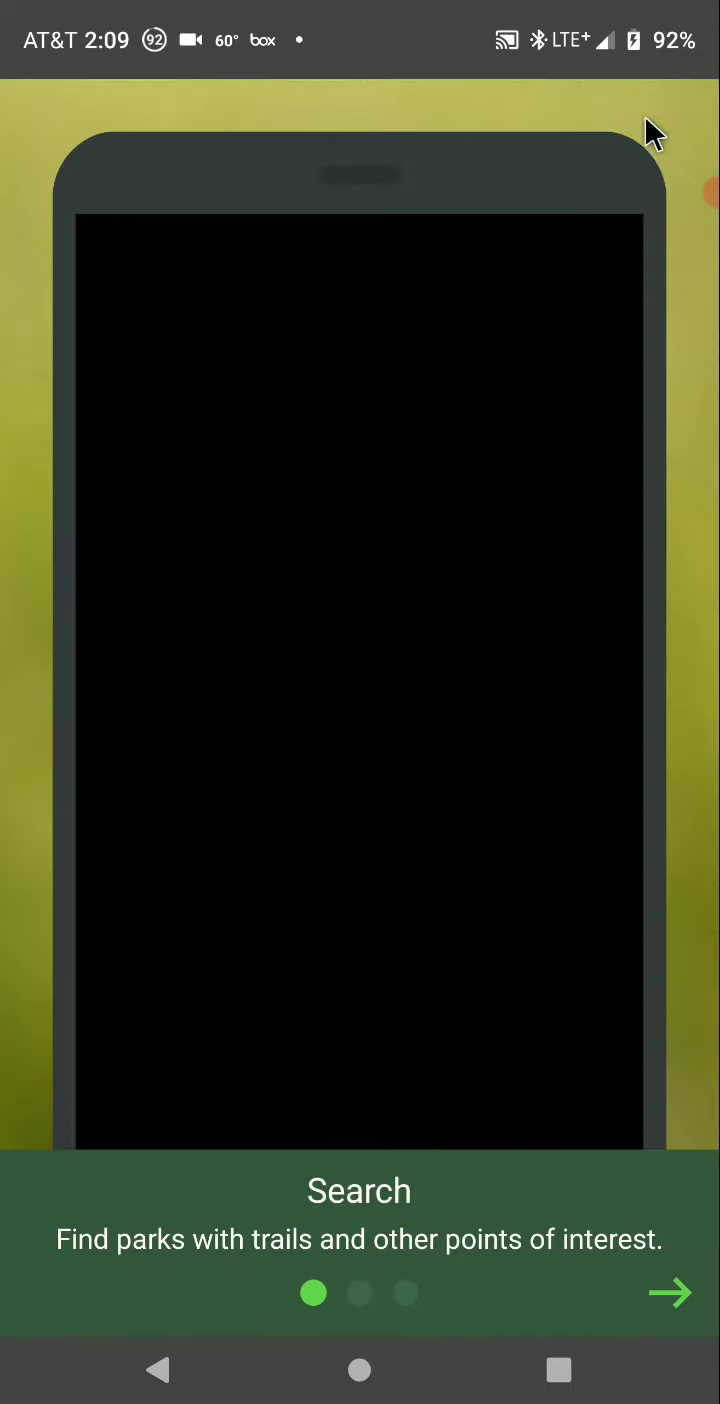
Finish the intro tour, allow location access, and decline the membership offer
left_click(670, 1292)
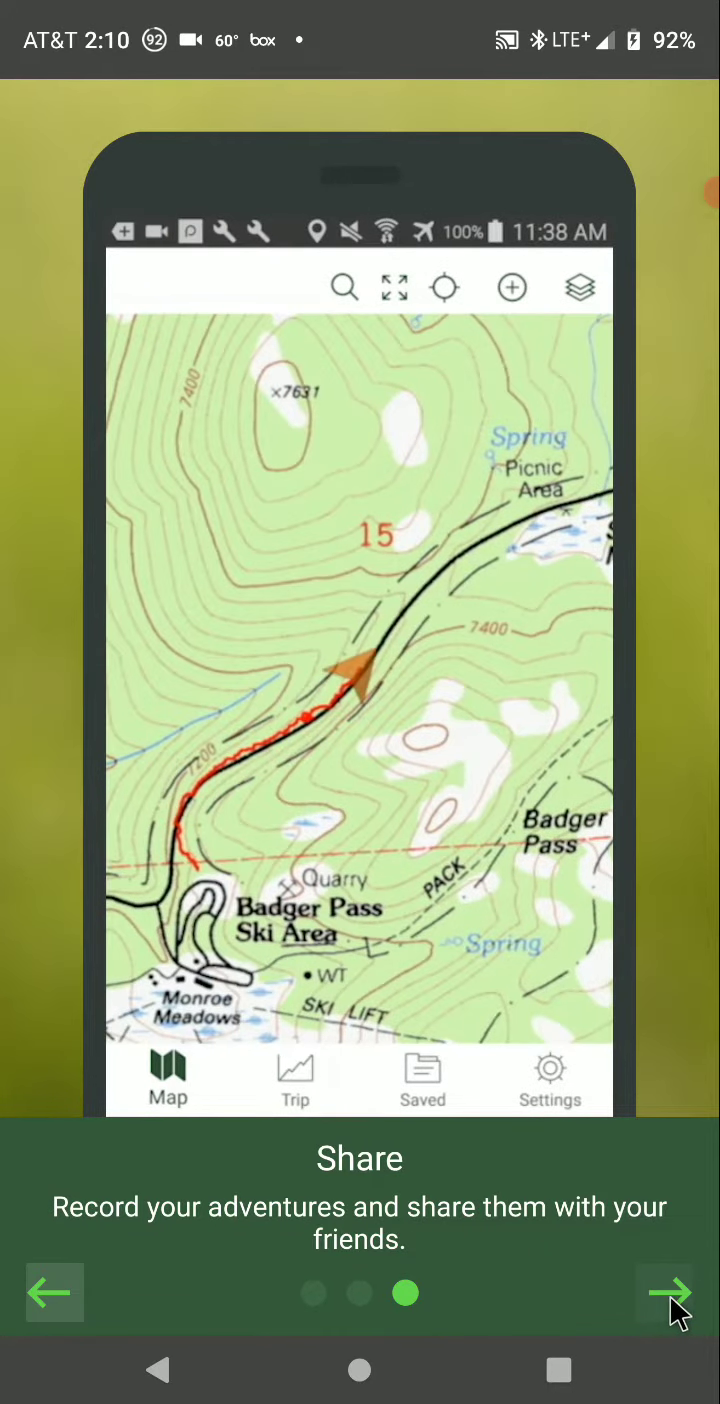
left_click(663, 1291)
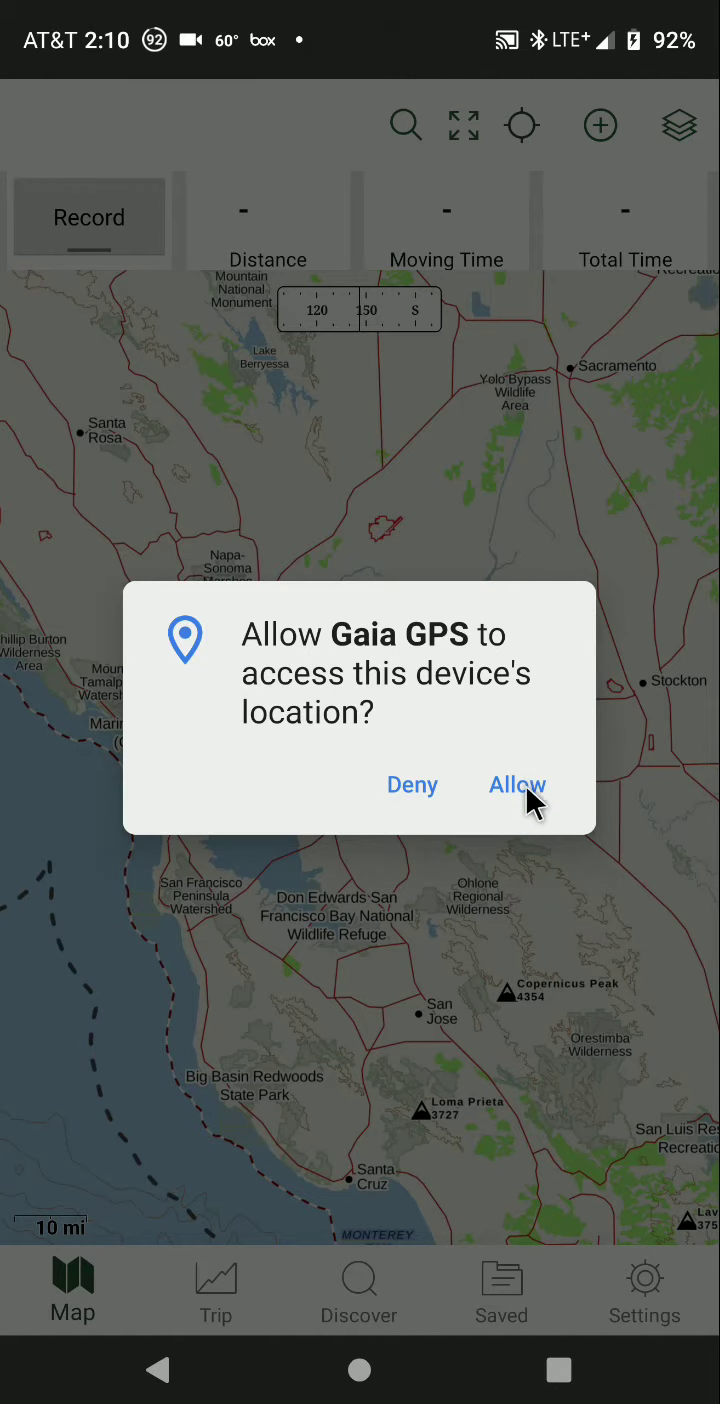
left_click(517, 784)
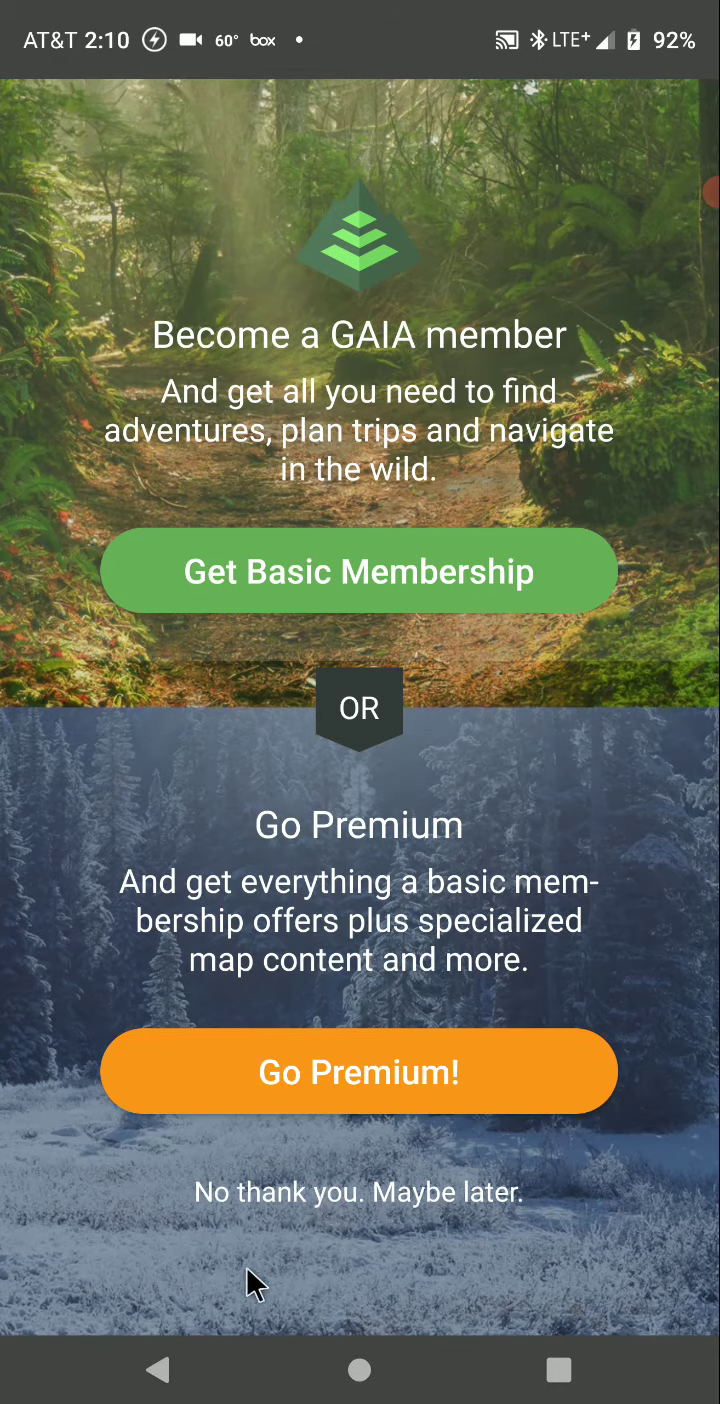
left_click(359, 1192)
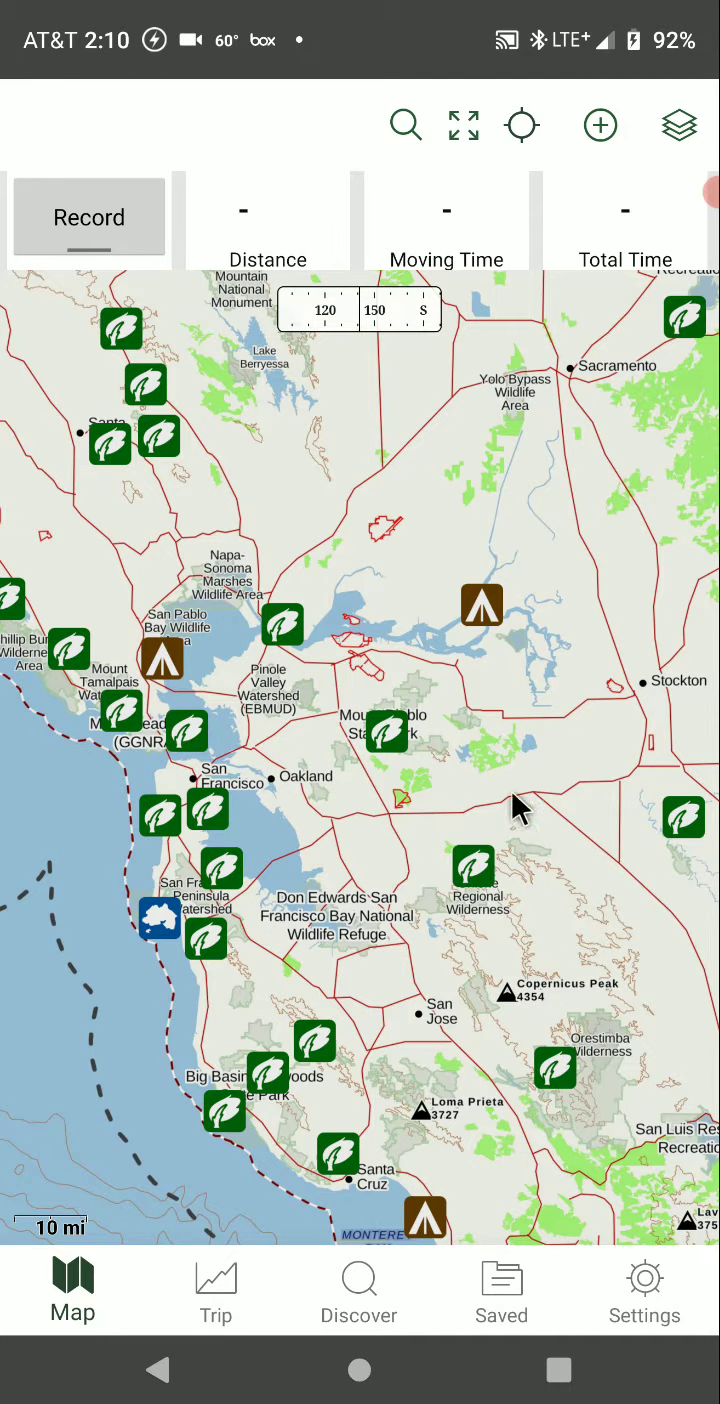
Browse the United States and Satellite Imagery map sources, then go to the home screen
left_click(679, 124)
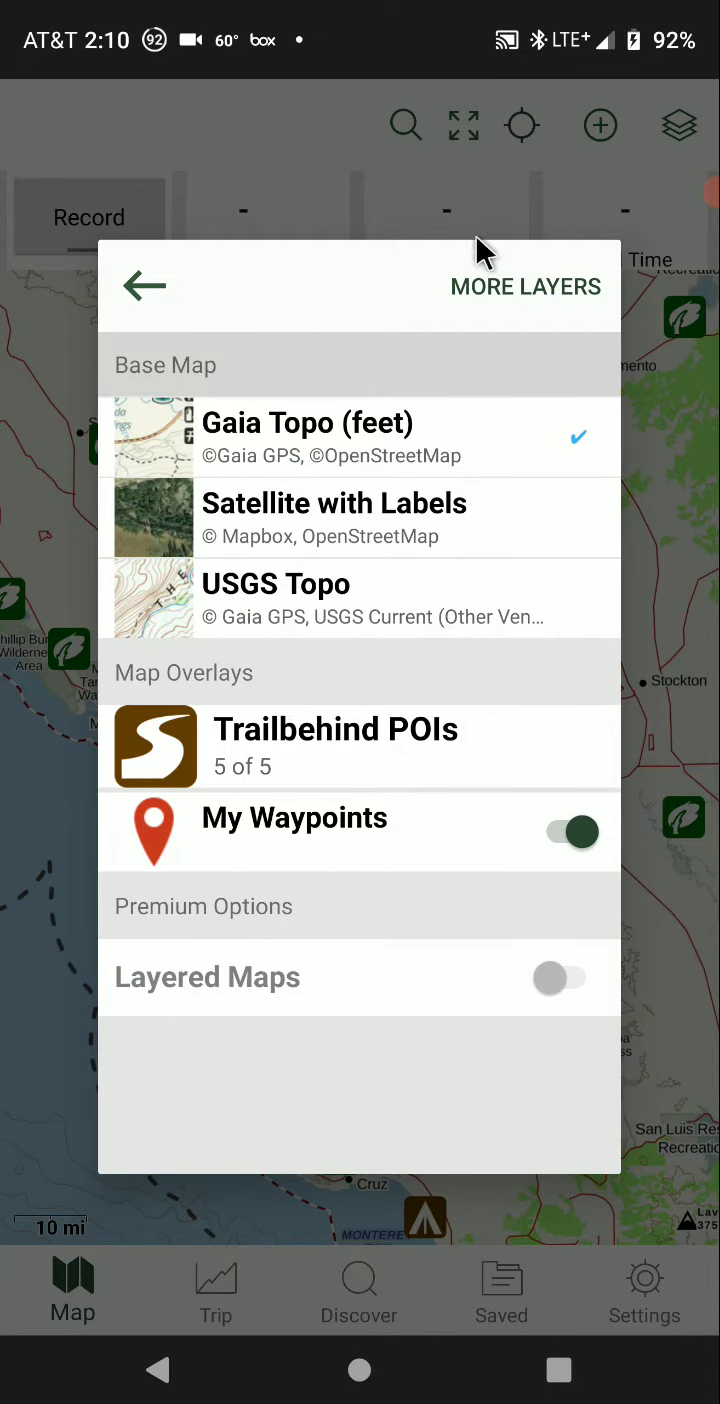
left_click(525, 287)
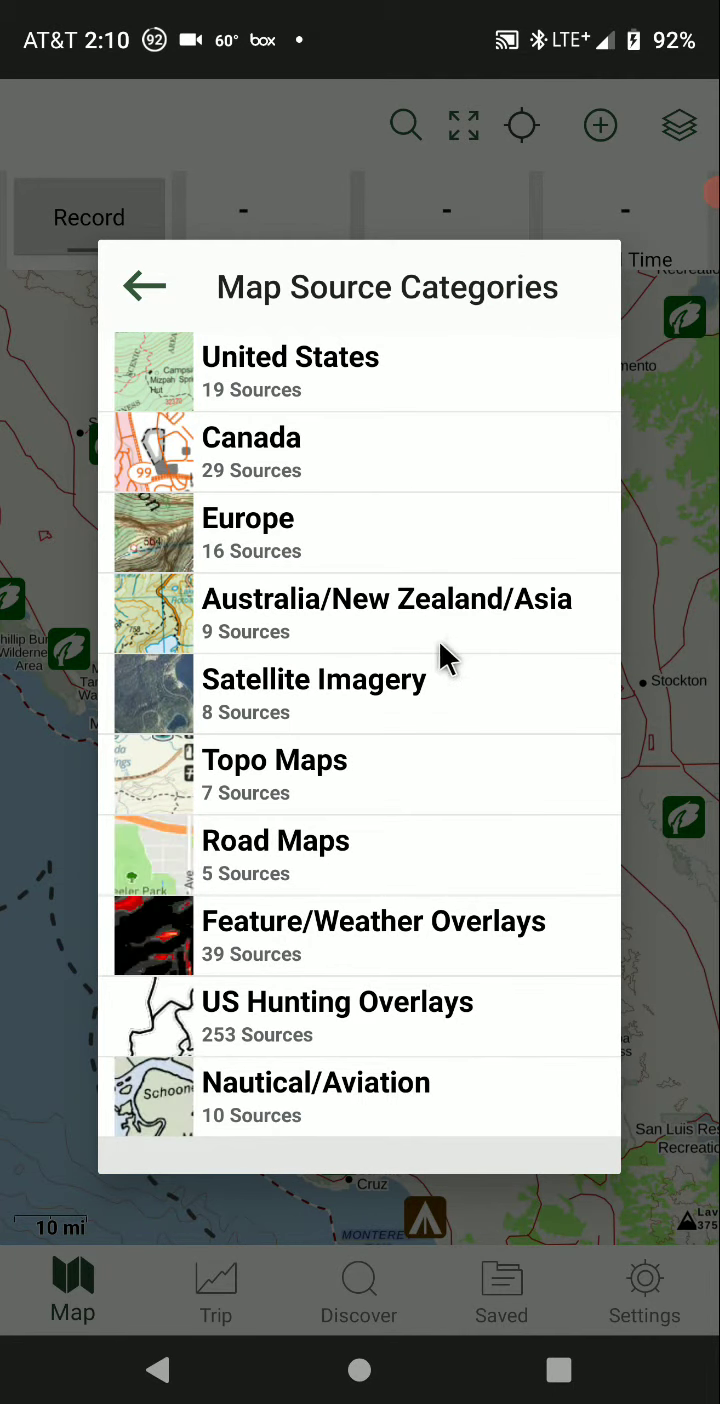
left_click(291, 356)
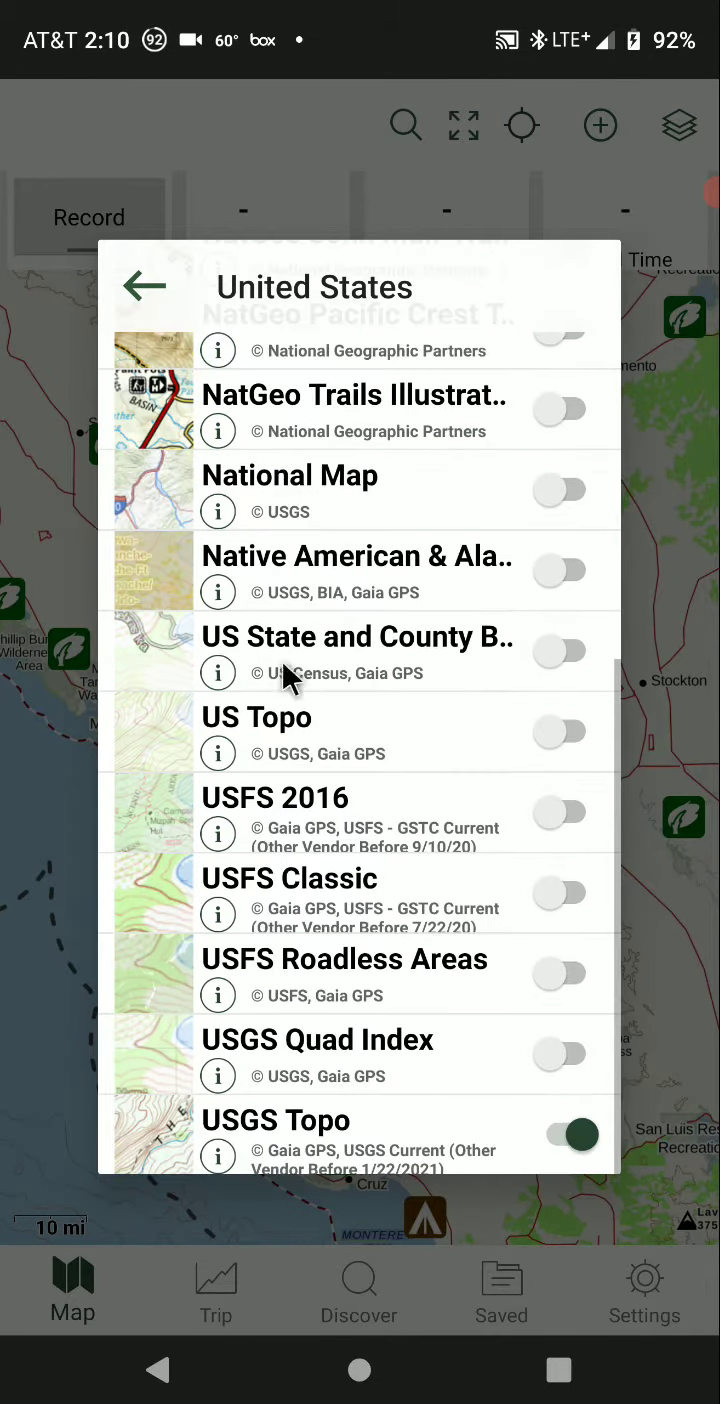
left_click(146, 286)
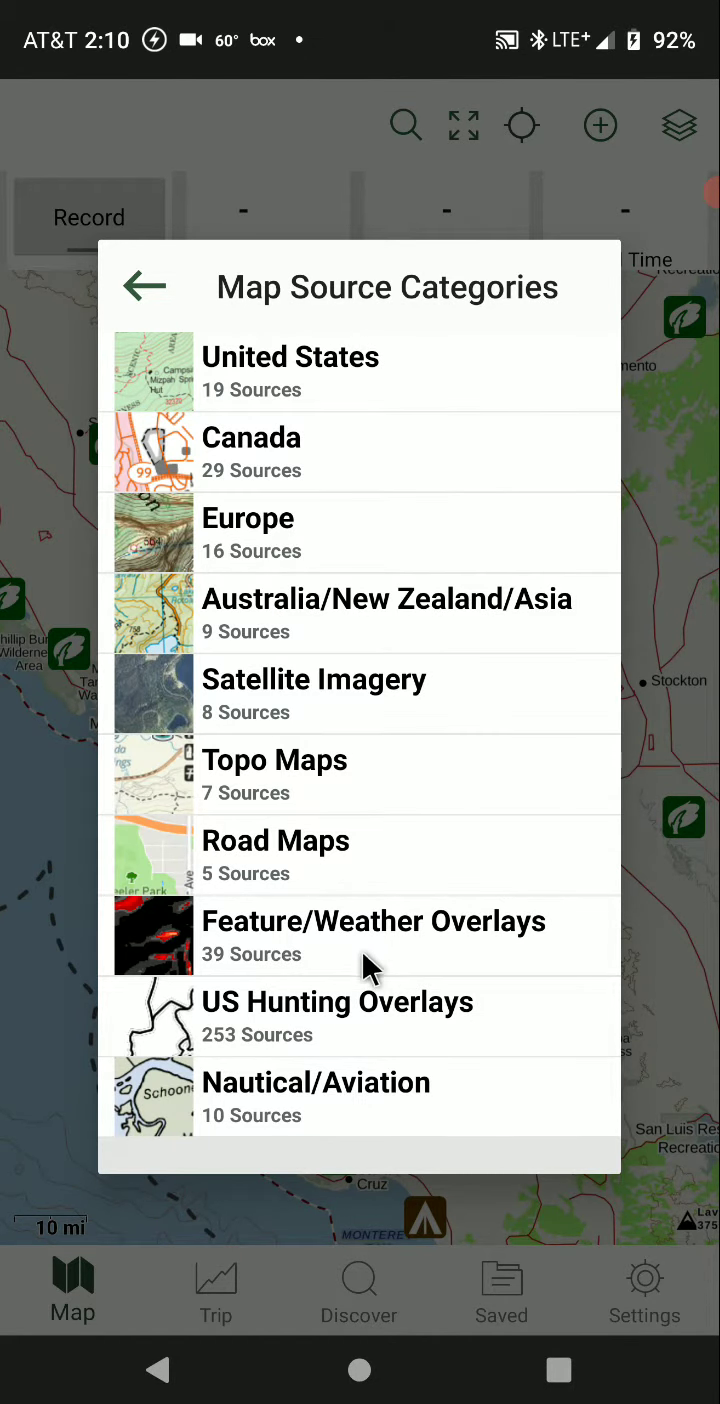
left_click(314, 694)
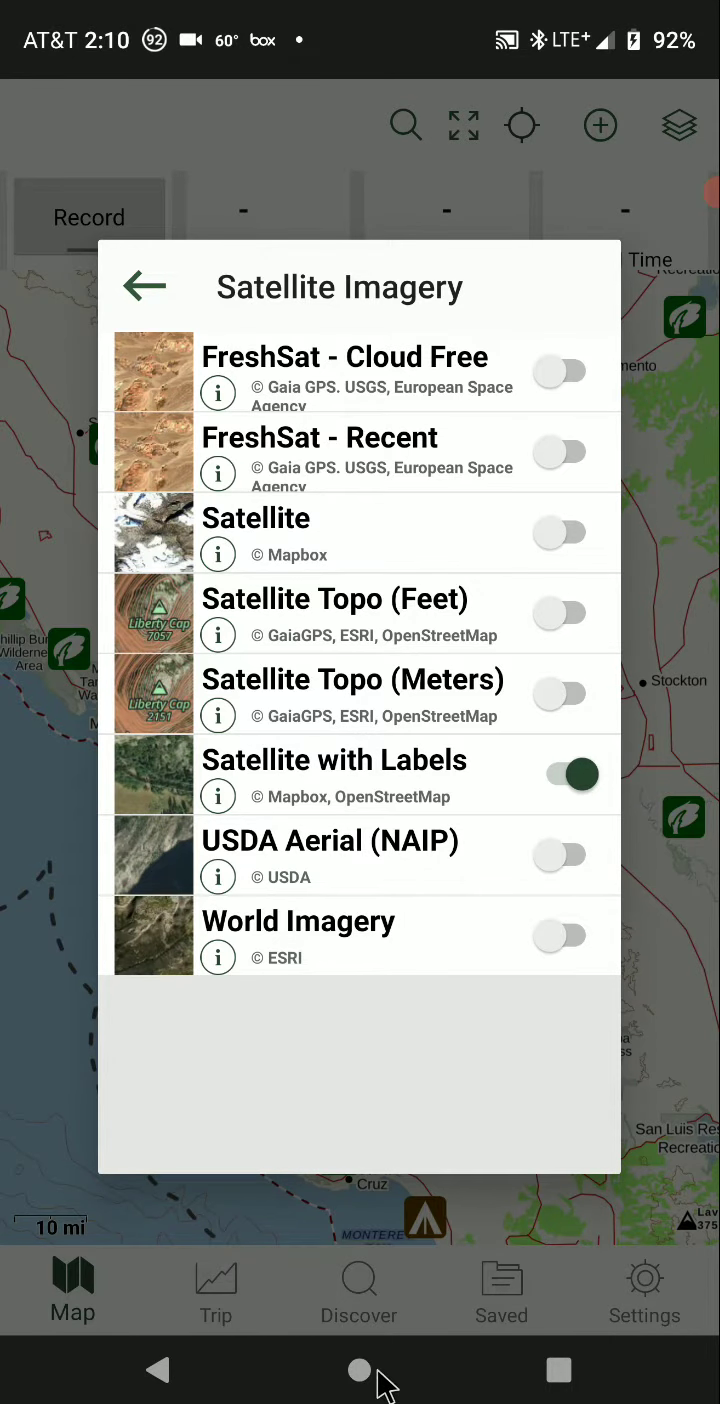
left_click(359, 1369)
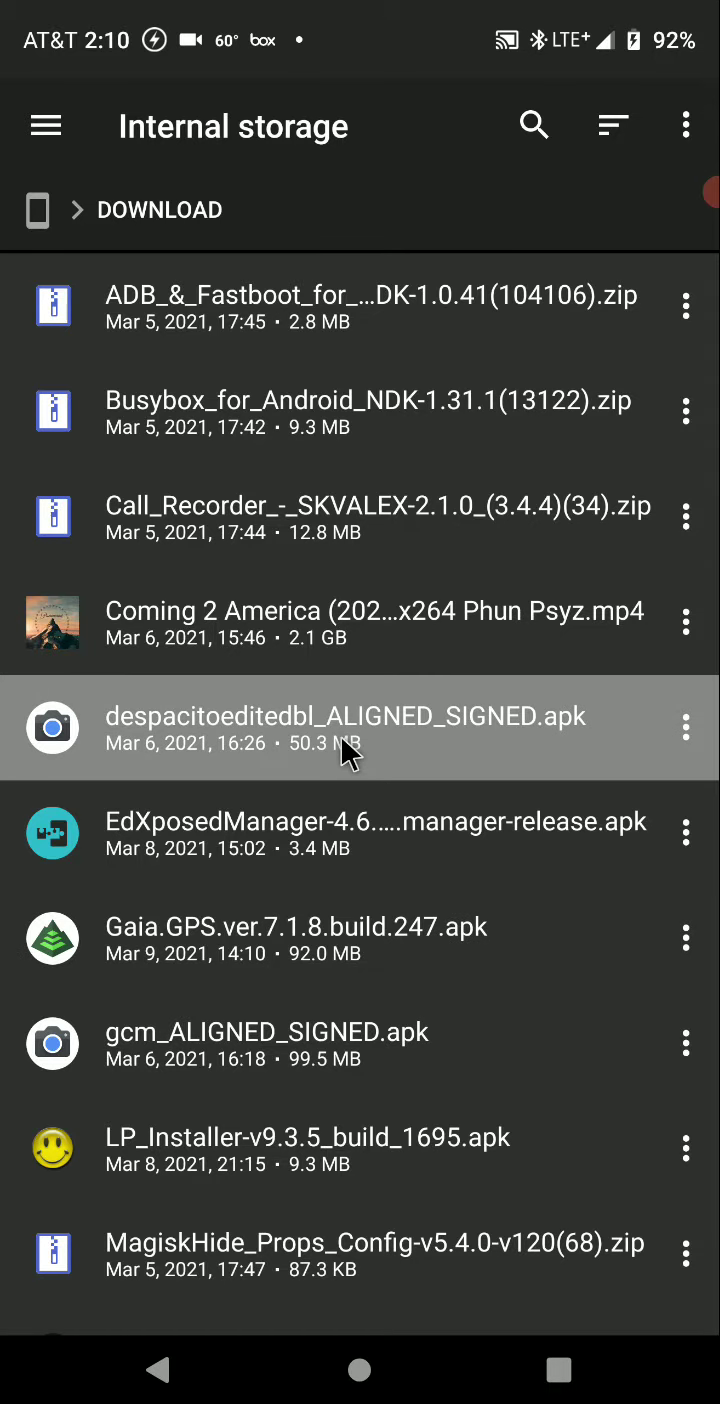
Install LP_Installer-v9.3.5_build_1695.apk from Download and launch Lucky Patcher
scroll("down", 3)
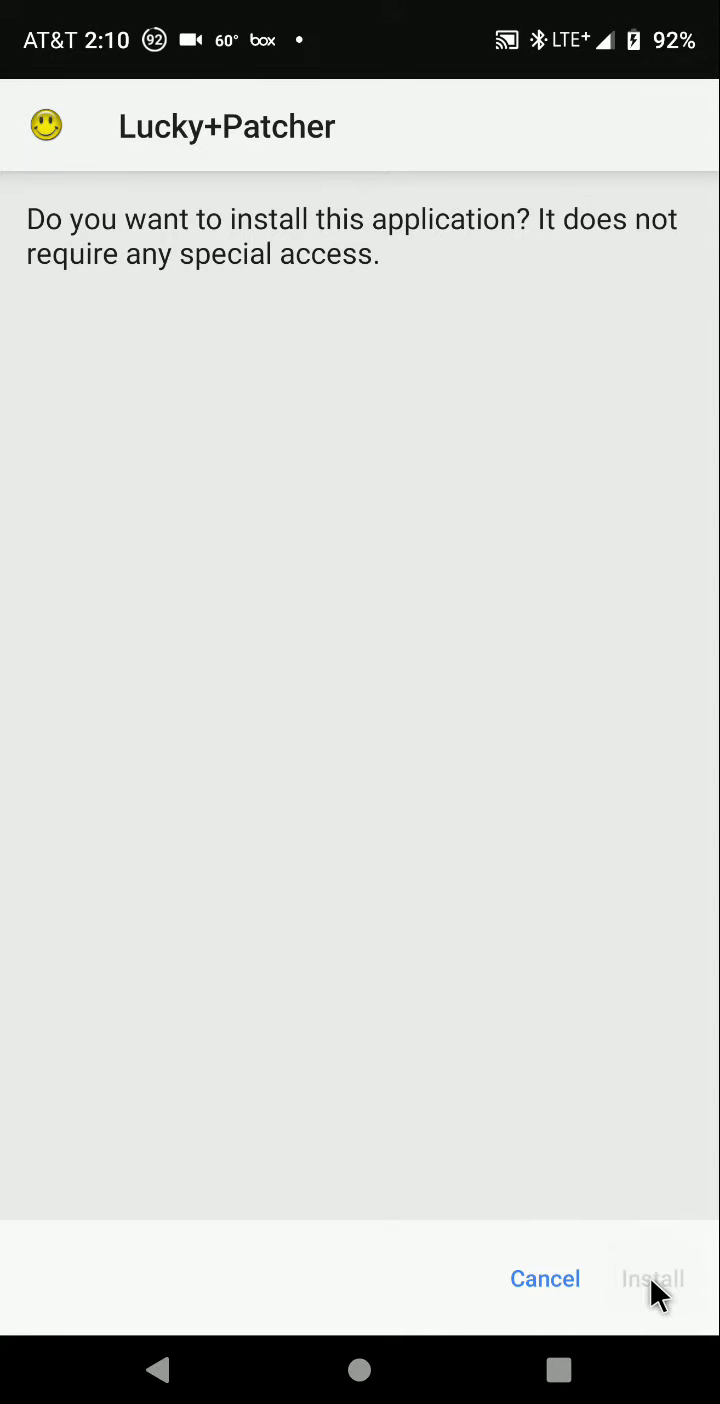
left_click(651, 1278)
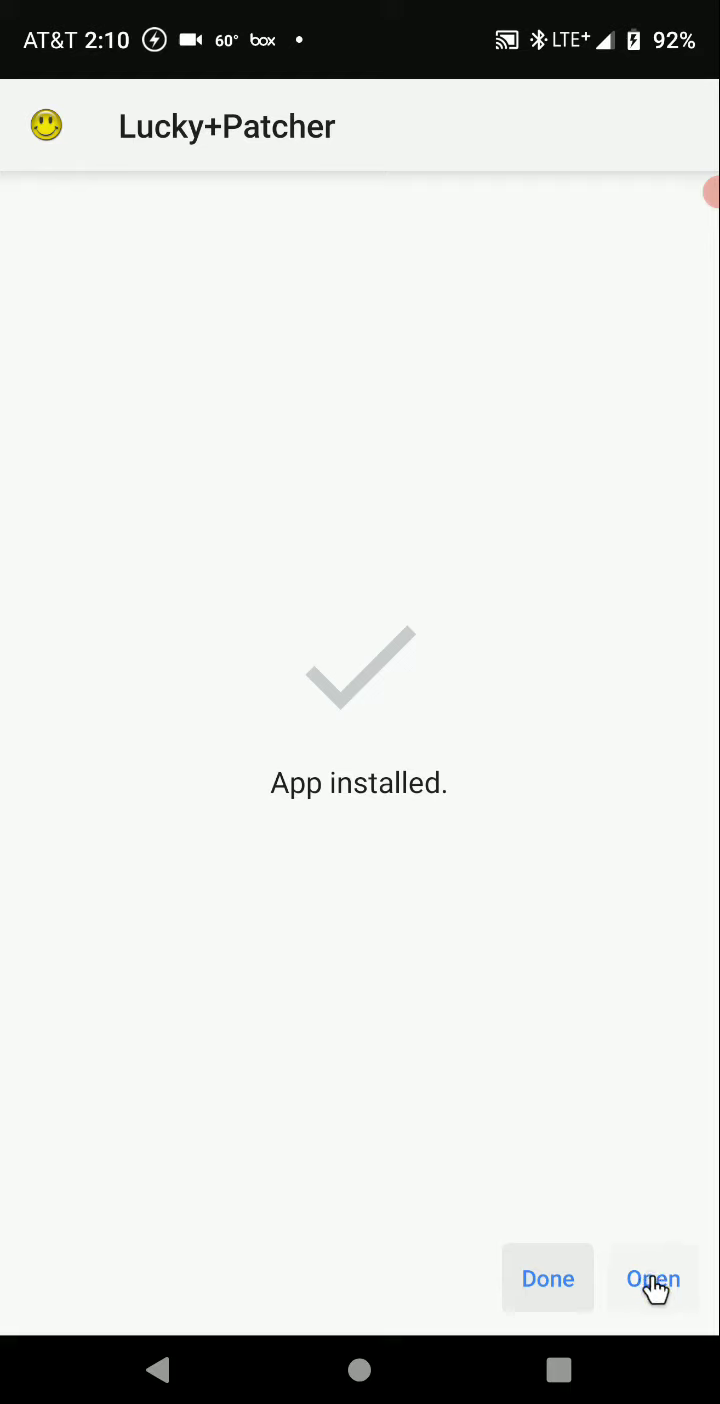
left_click(652, 1279)
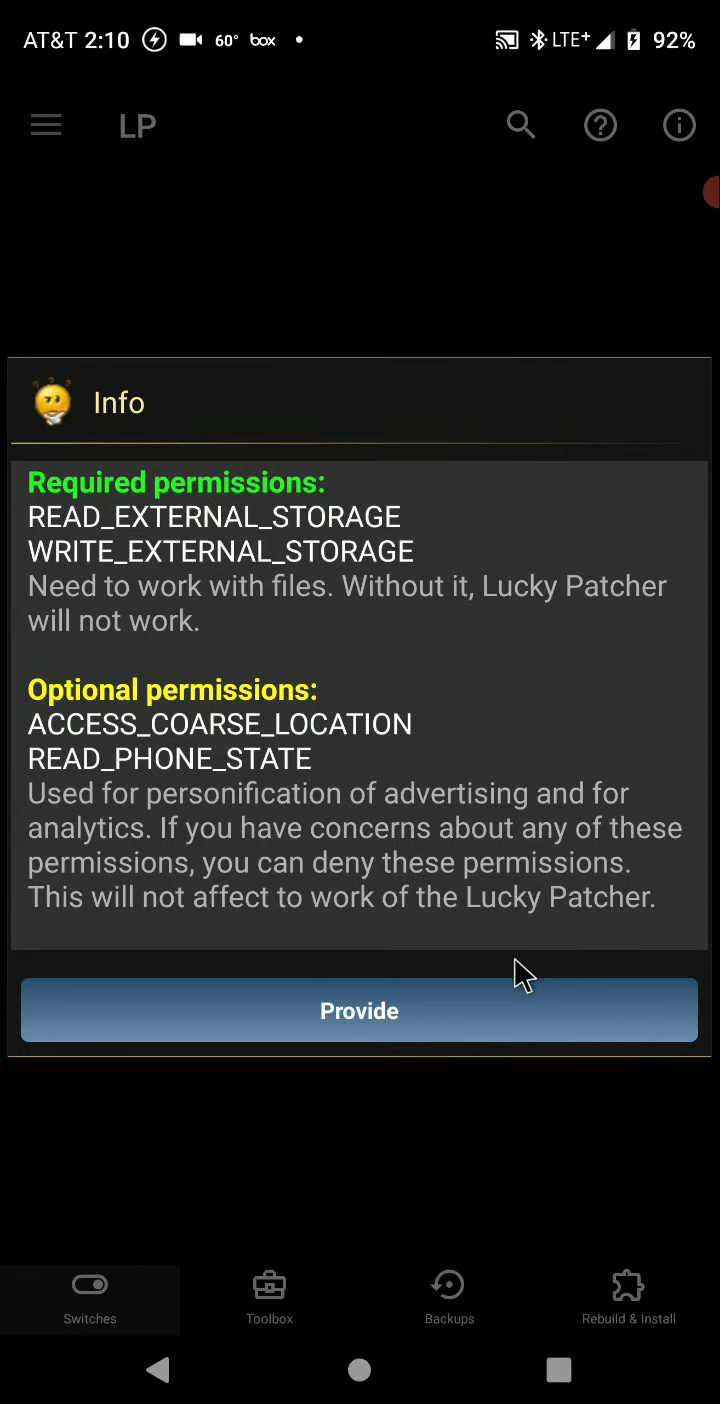
Provide Lucky Patcher's required permissions and allow it file access
left_click(359, 1010)
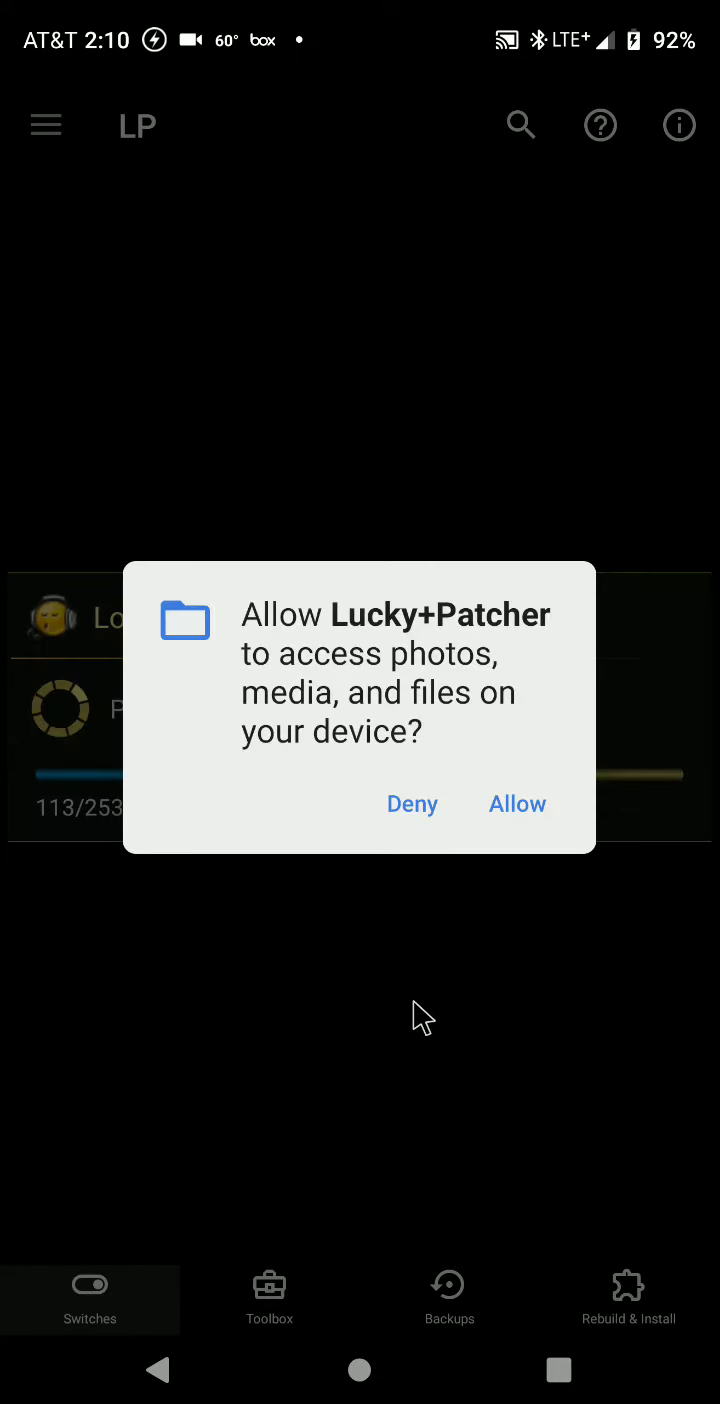
left_click(517, 804)
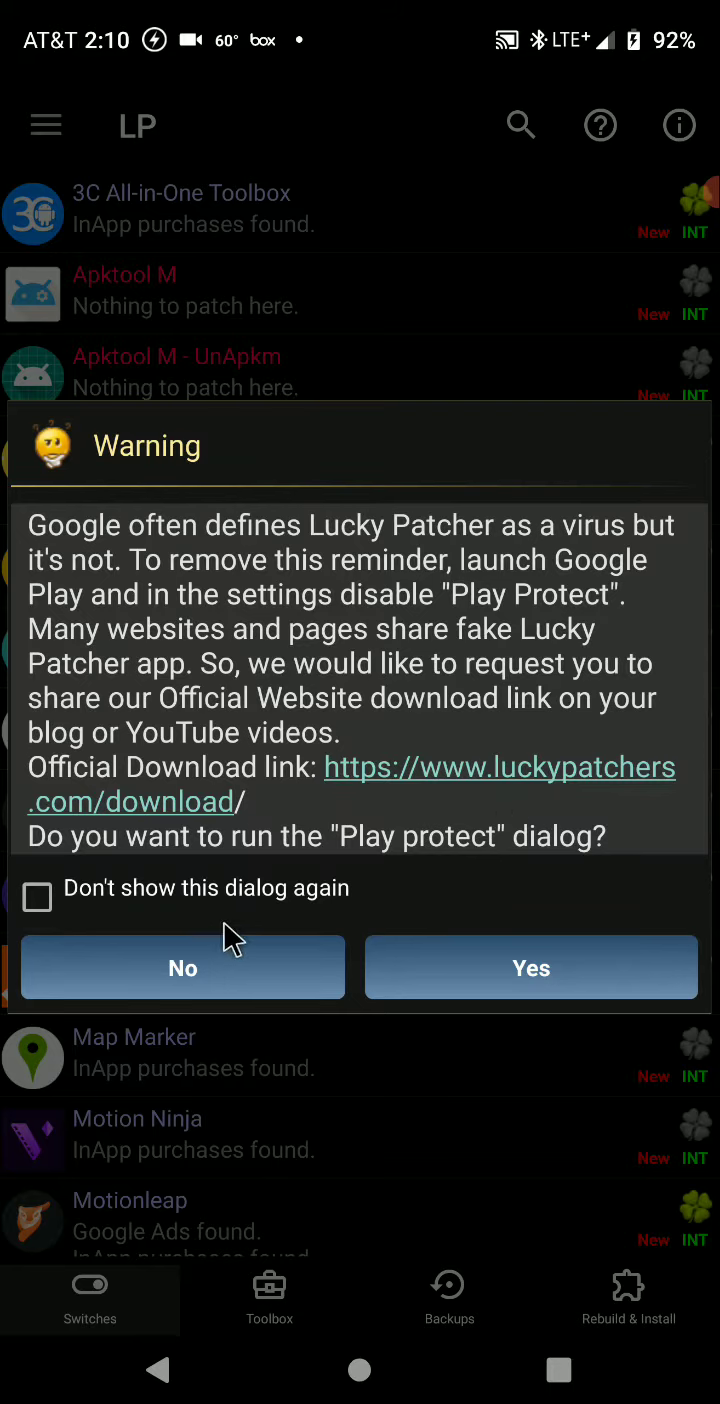
mouse_move(255, 870)
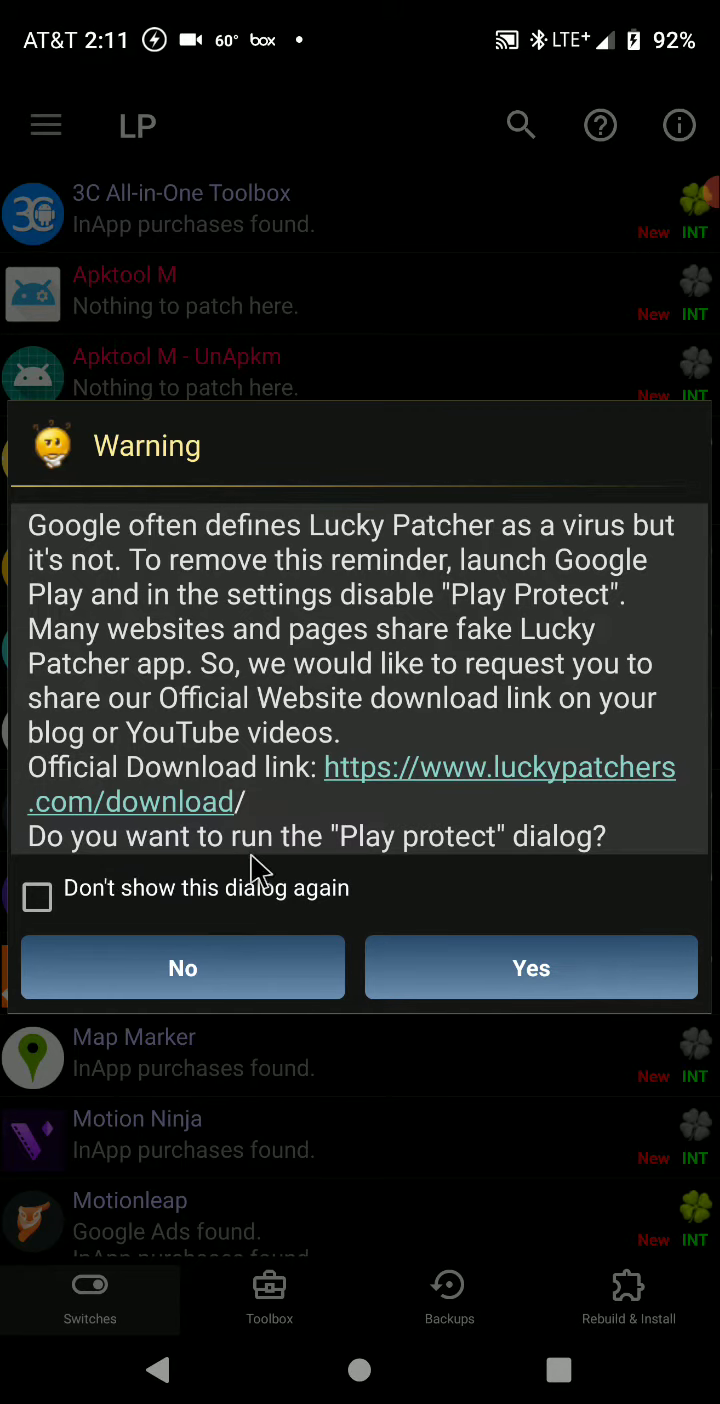
mouse_move(540, 975)
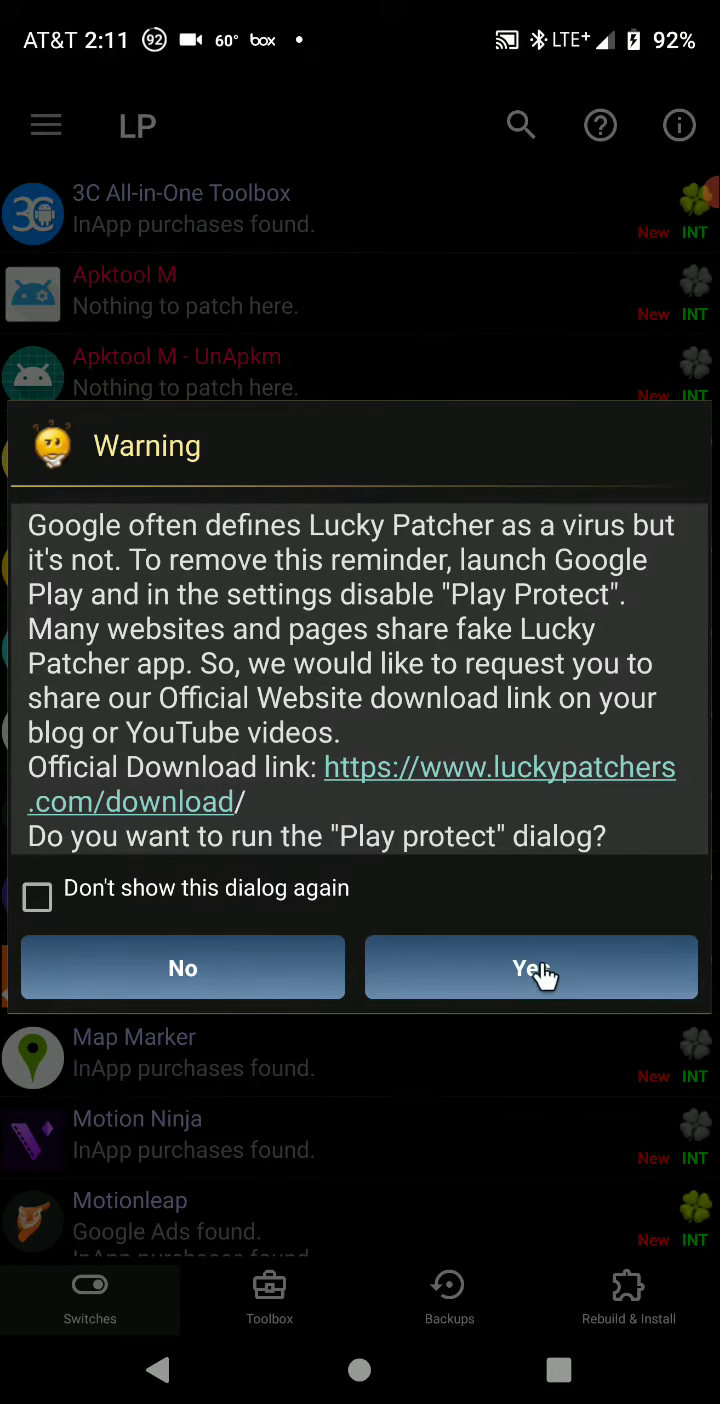
Open the Play Protect settings, confirm app scanning is off, and return to Lucky Patcher
left_click(531, 967)
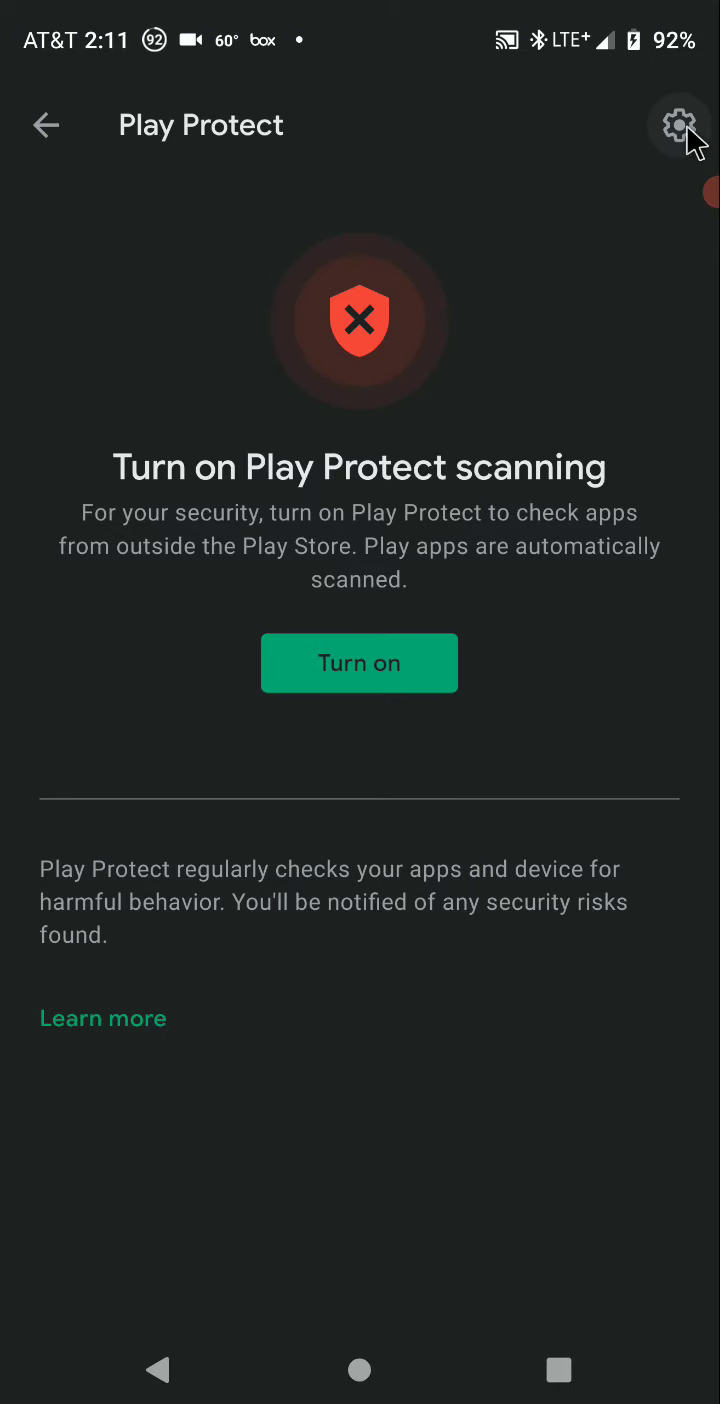
left_click(679, 124)
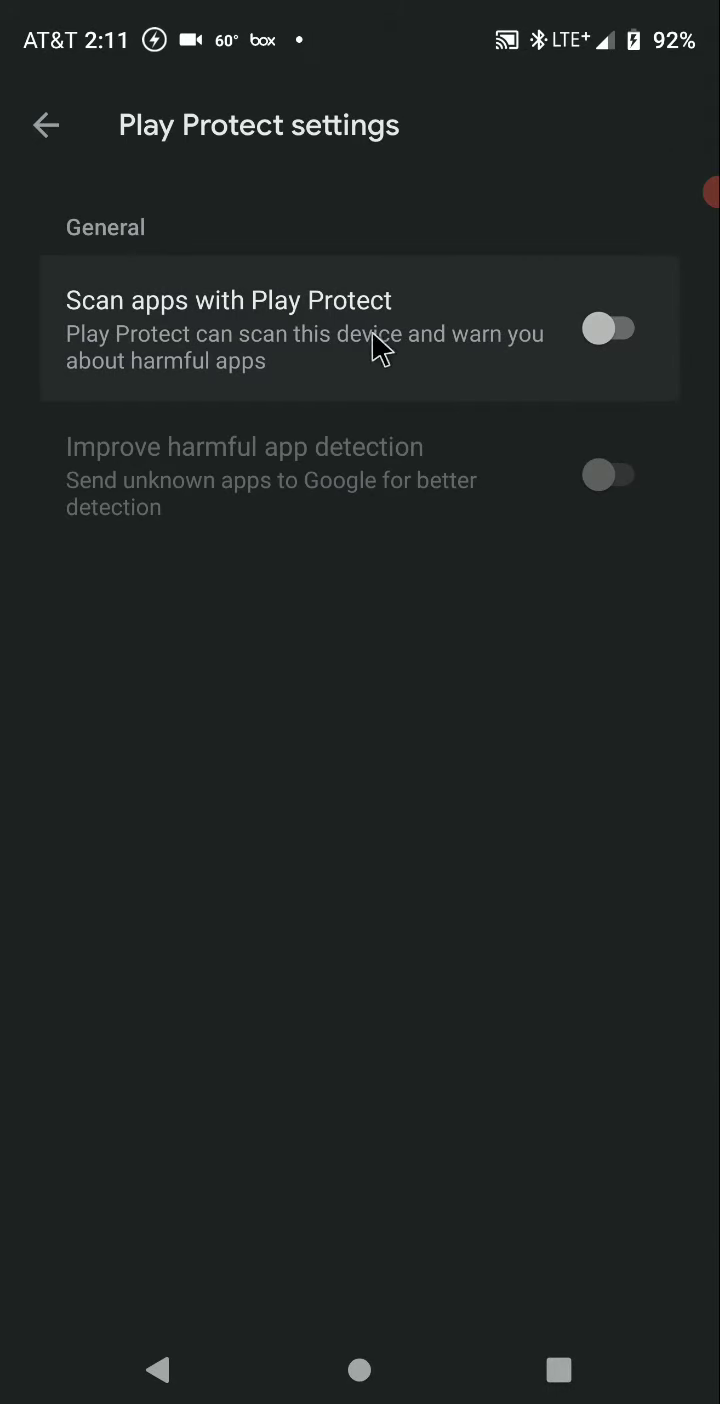
left_click(46, 124)
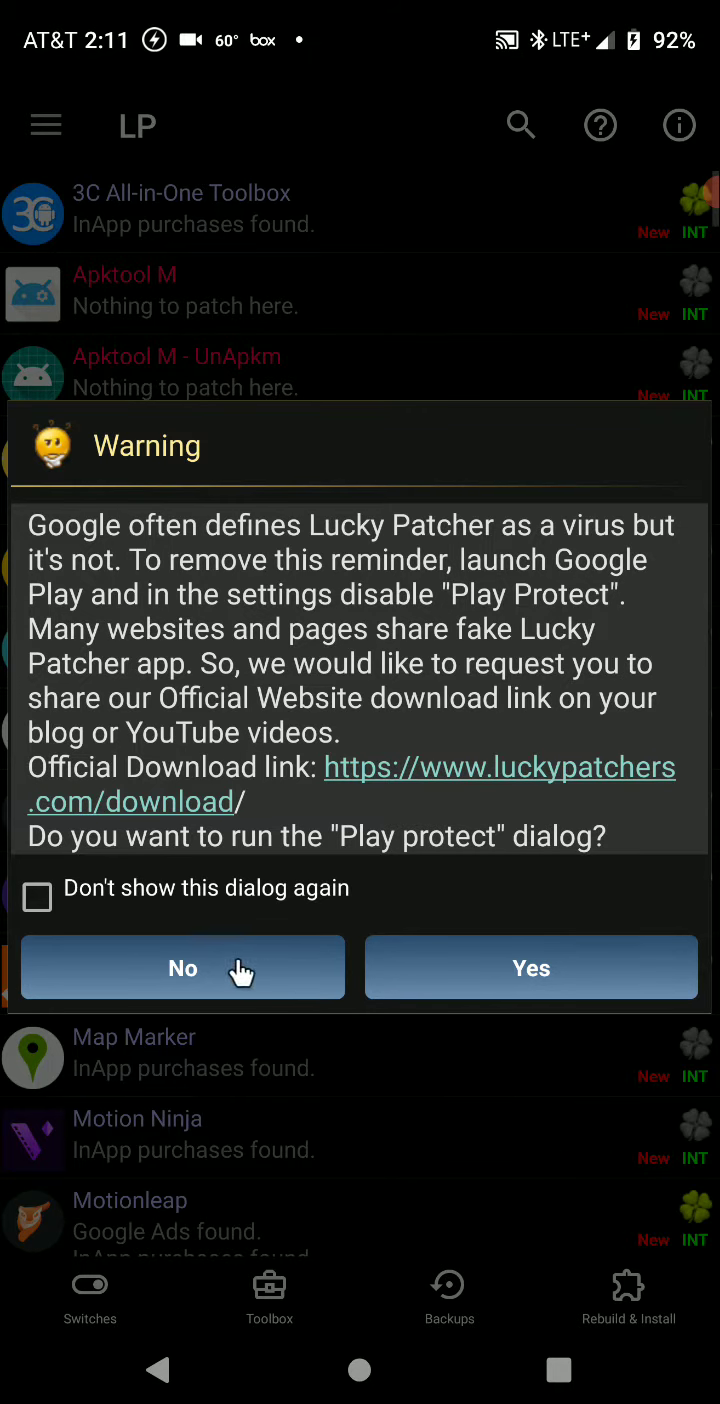
Decline the Play Protect prompt, dismiss the root warning, and open Gaia GPS's options
left_click(182, 967)
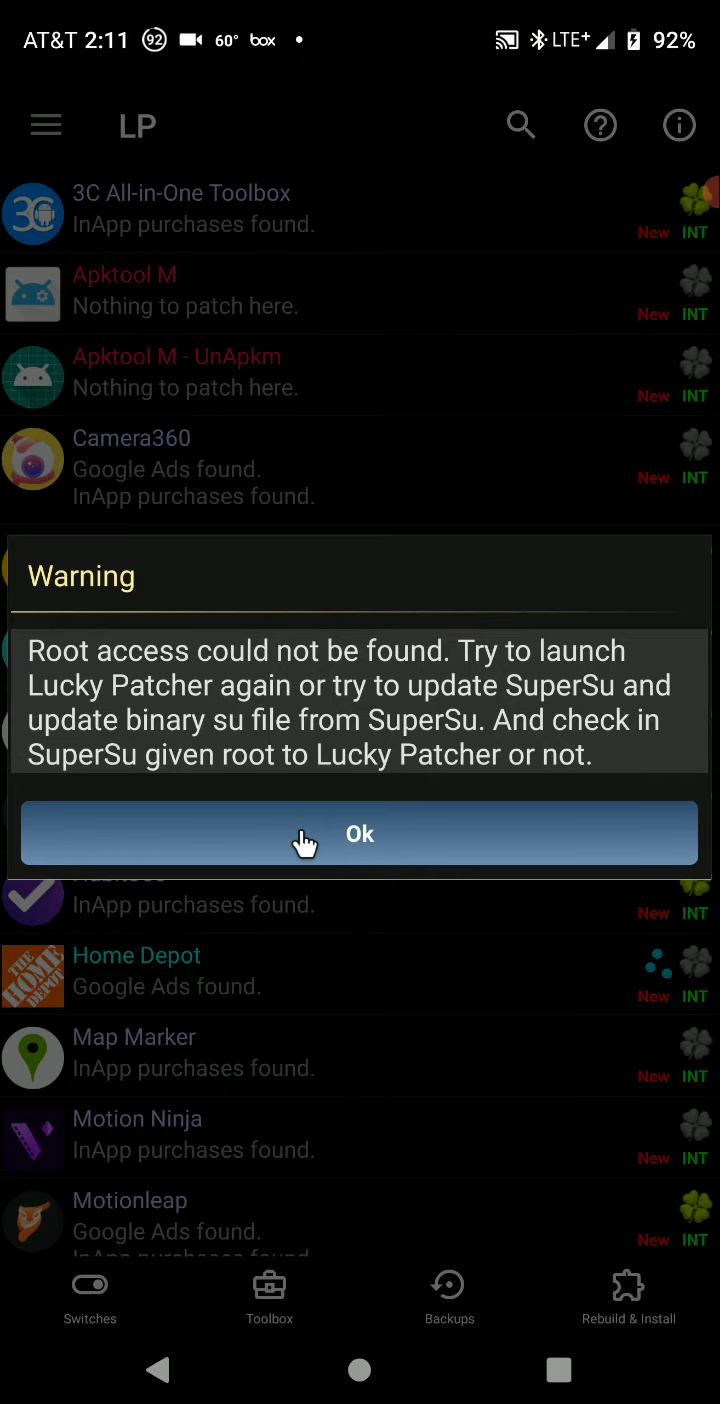
left_click(359, 833)
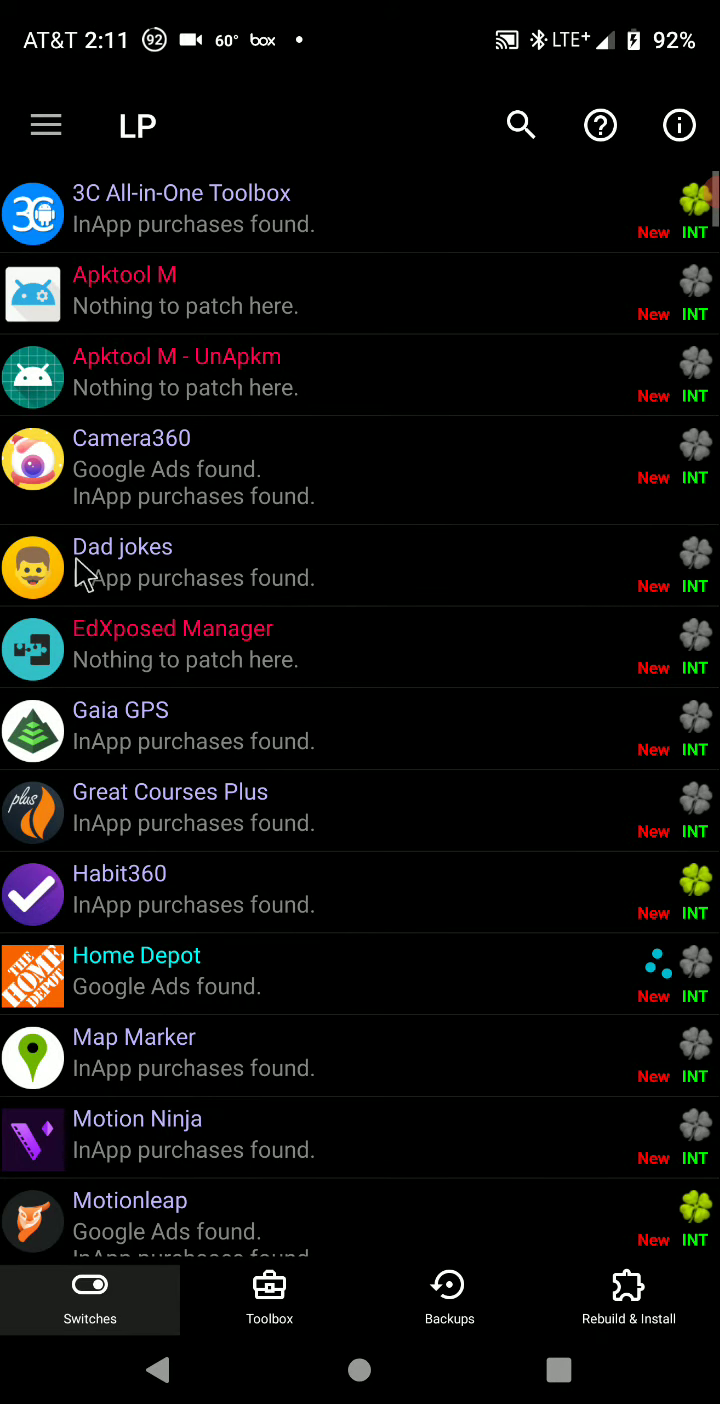
left_click(120, 710)
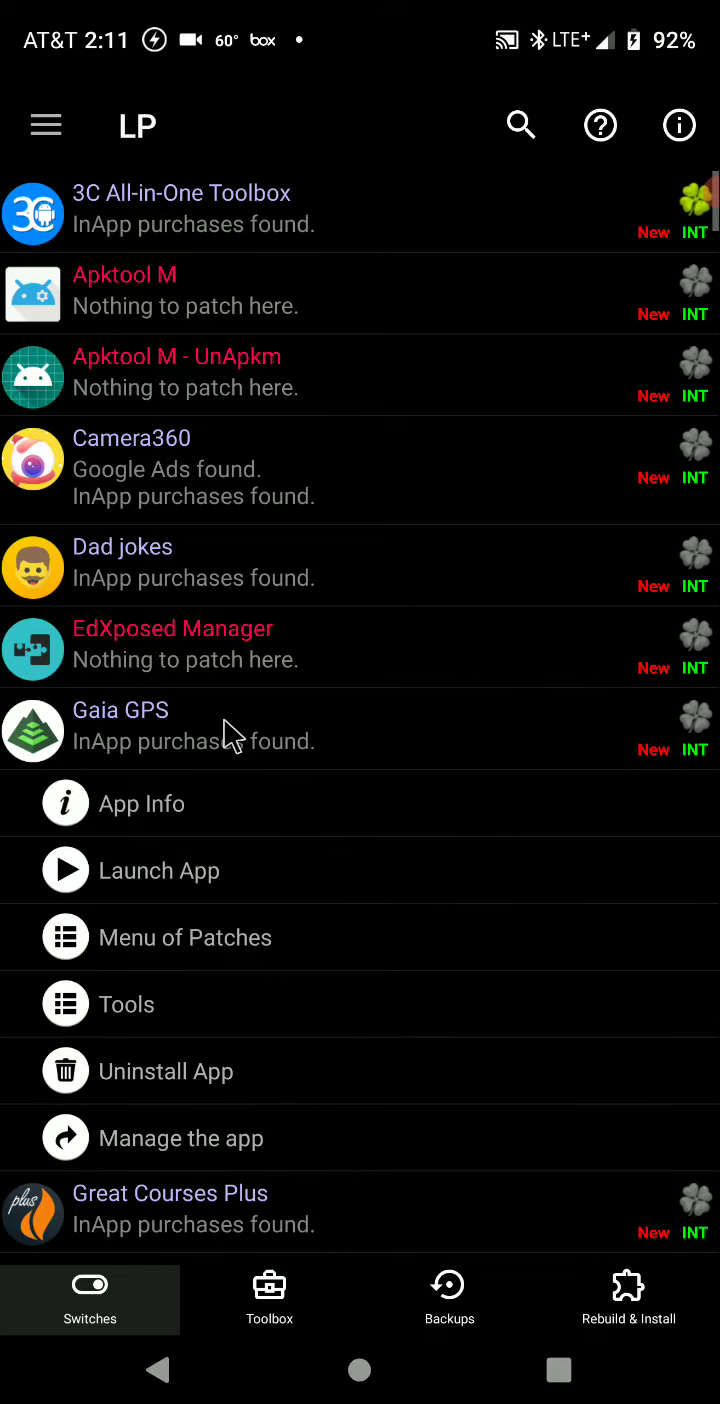
mouse_move(232, 952)
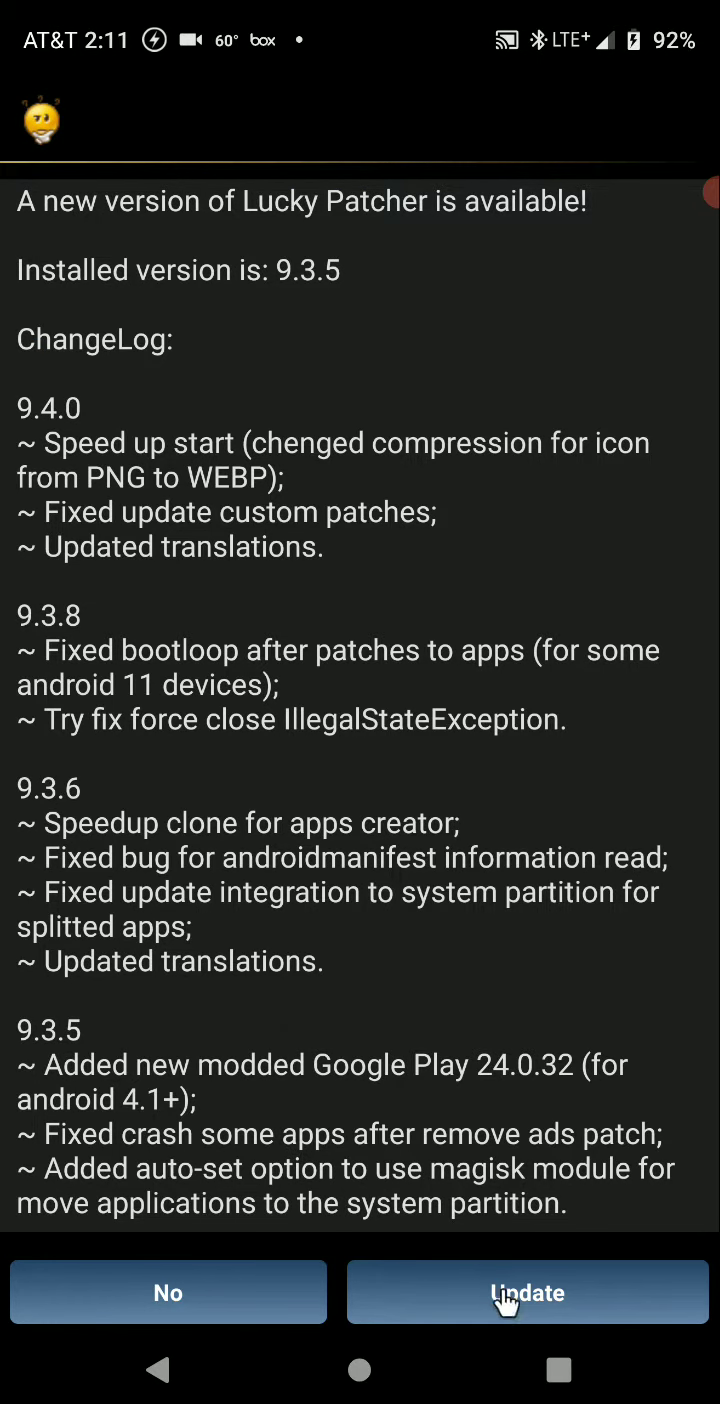
Accept the Lucky Patcher 9.4.0 update and confirm its installation
left_click(527, 1292)
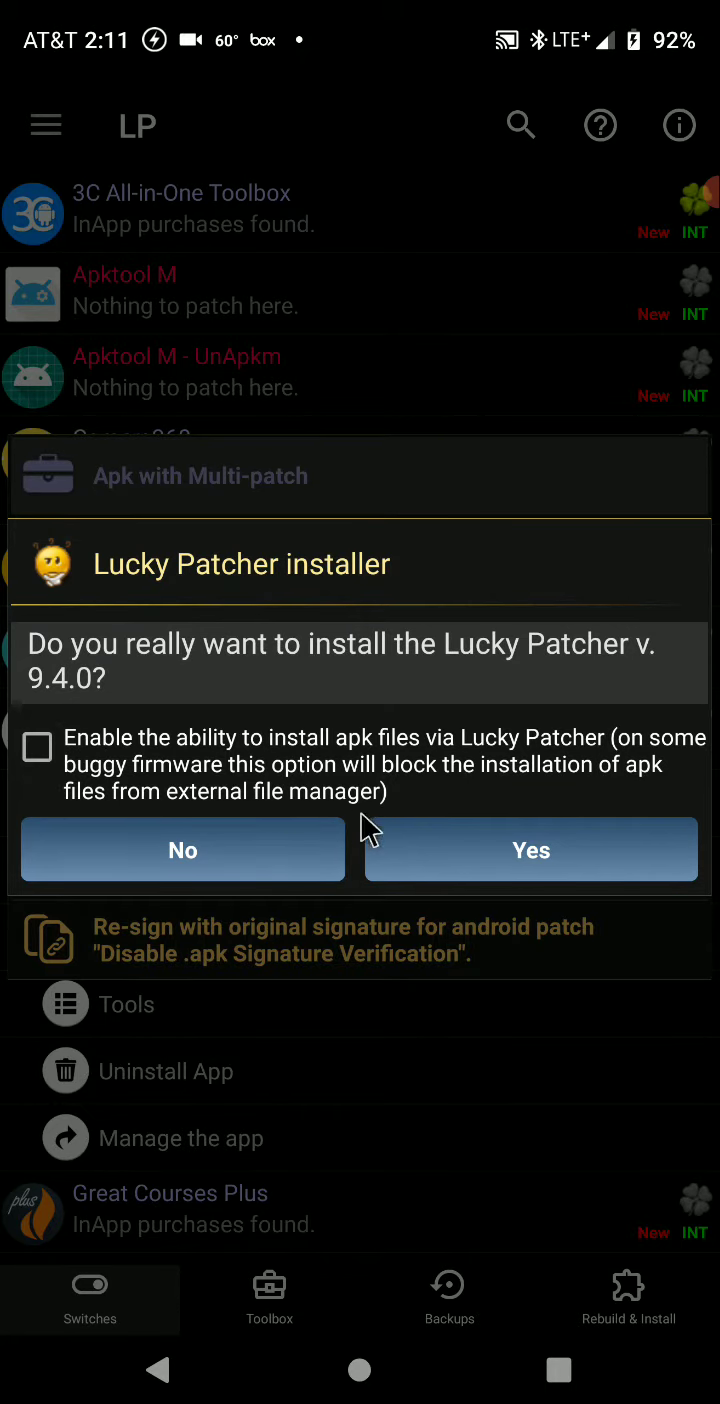
mouse_move(350, 775)
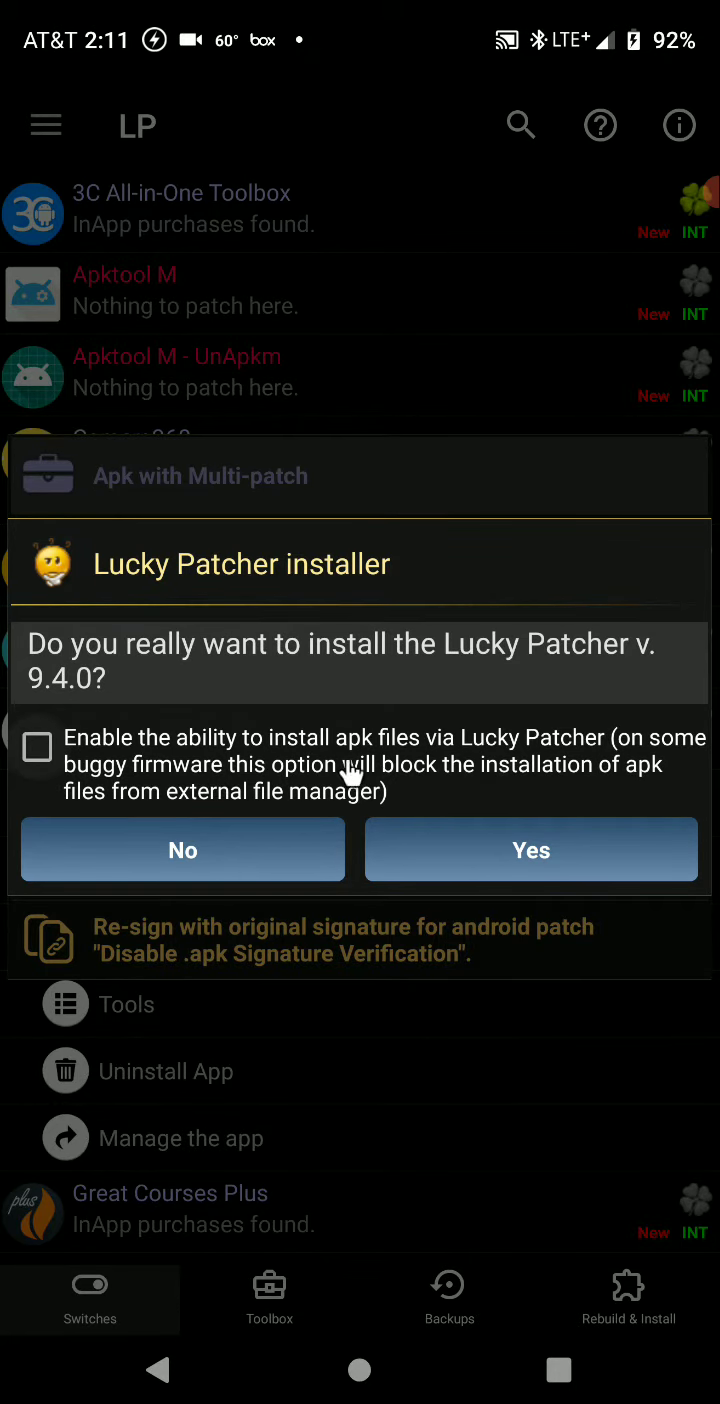
mouse_move(315, 800)
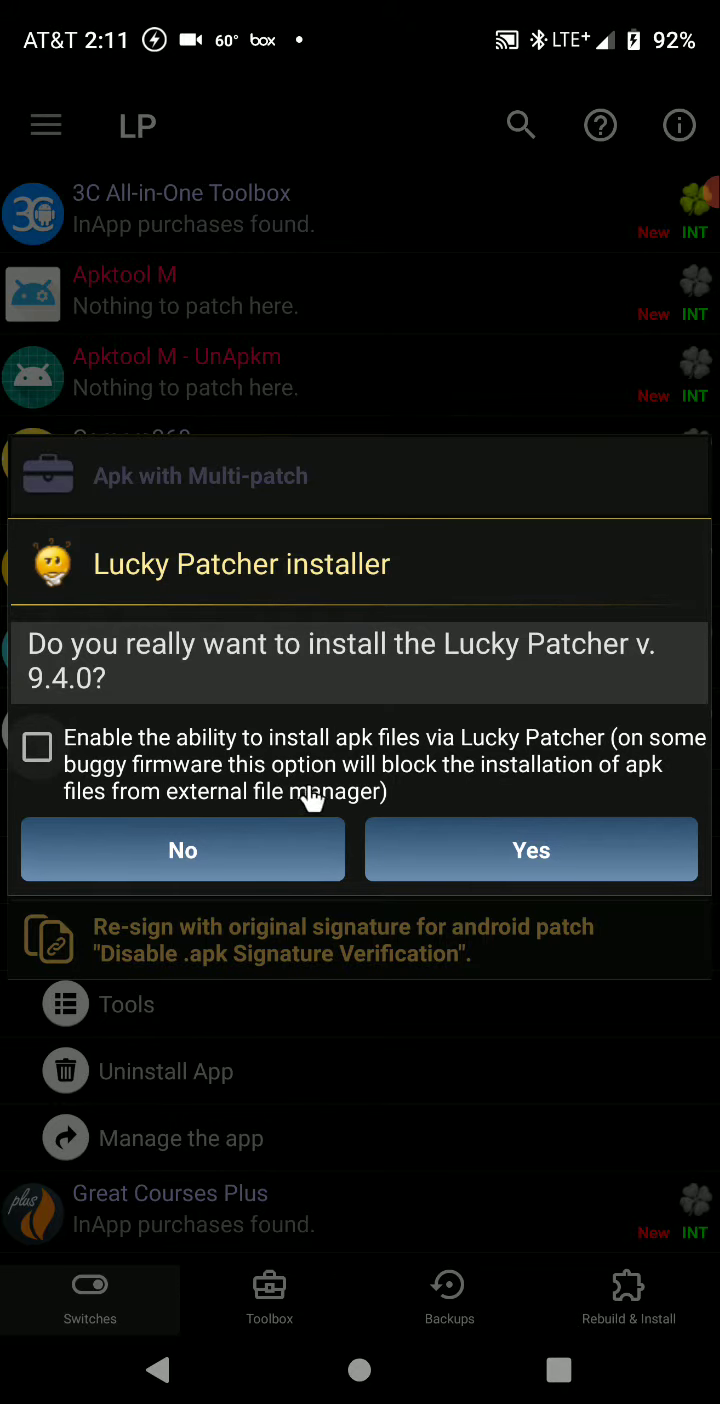
left_click(531, 849)
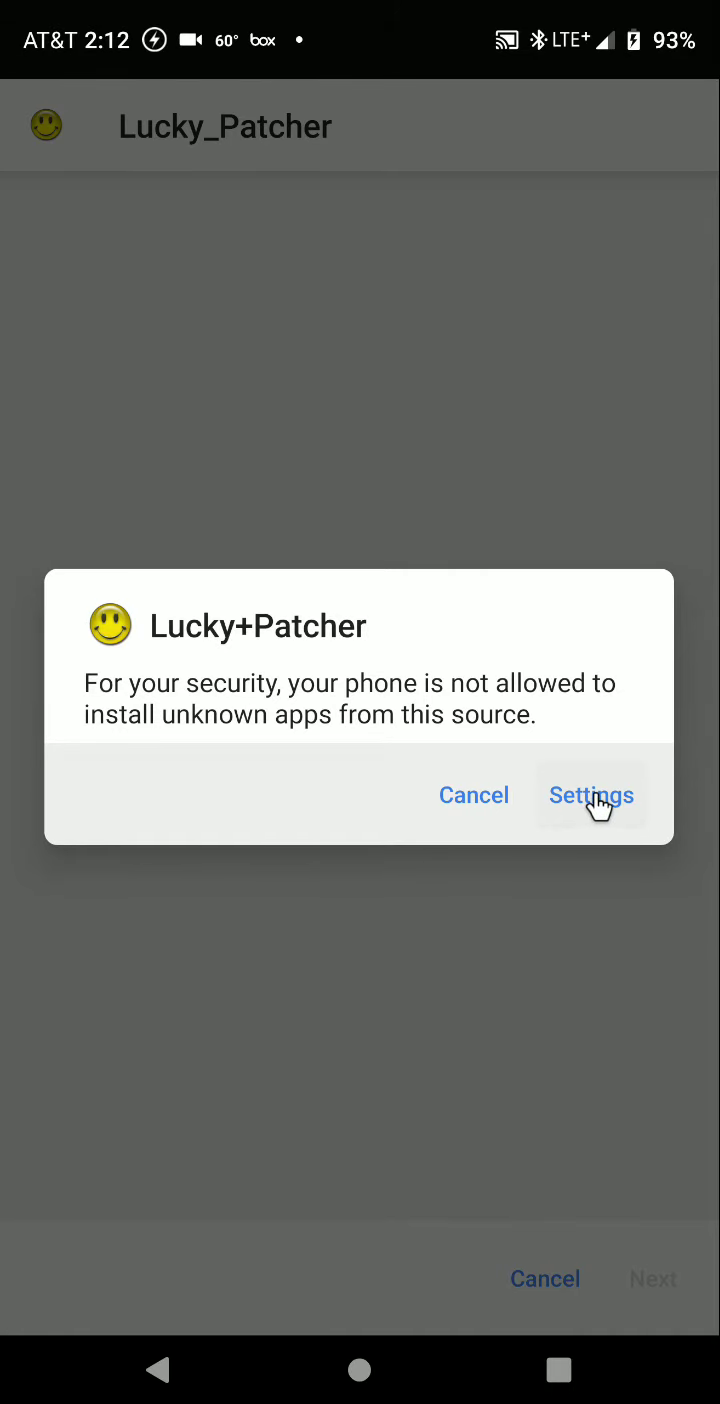
Turn on 'Allow from this source' for Lucky Patcher in Android Settings
left_click(590, 795)
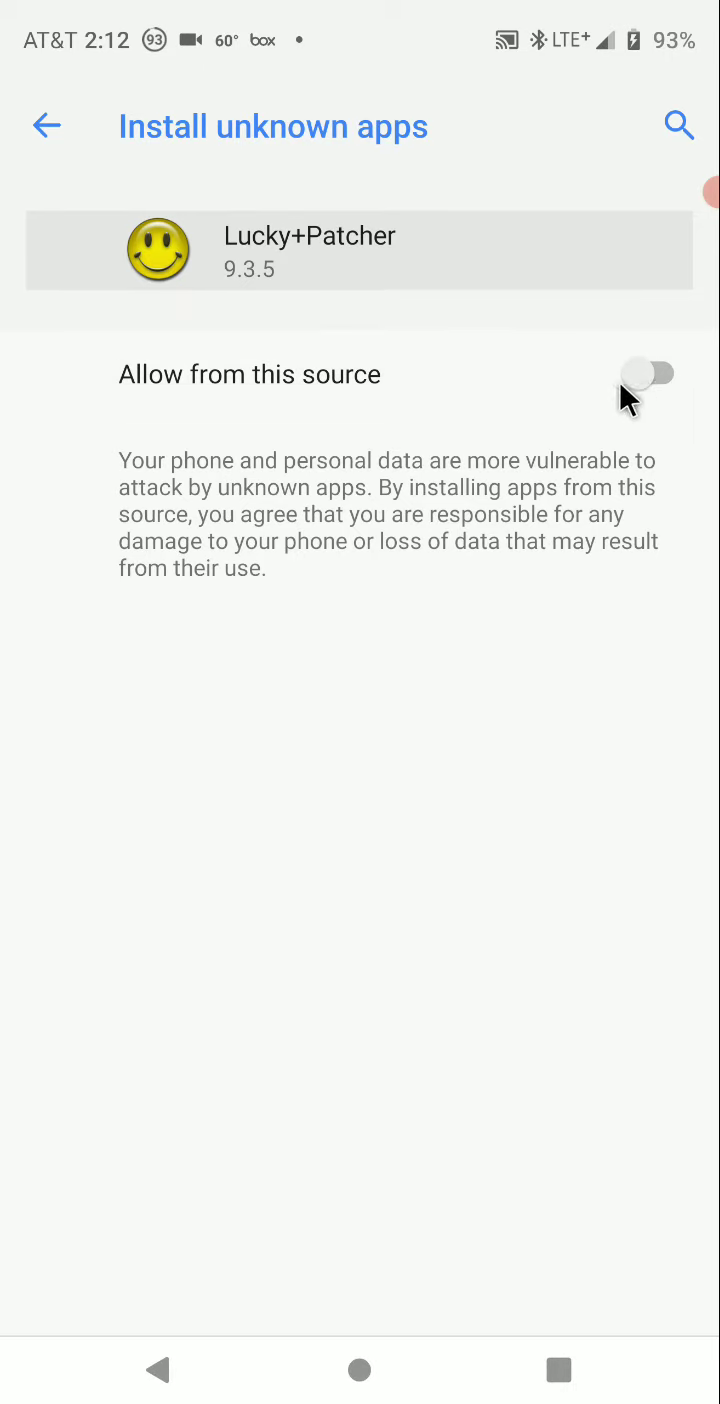
mouse_move(531, 401)
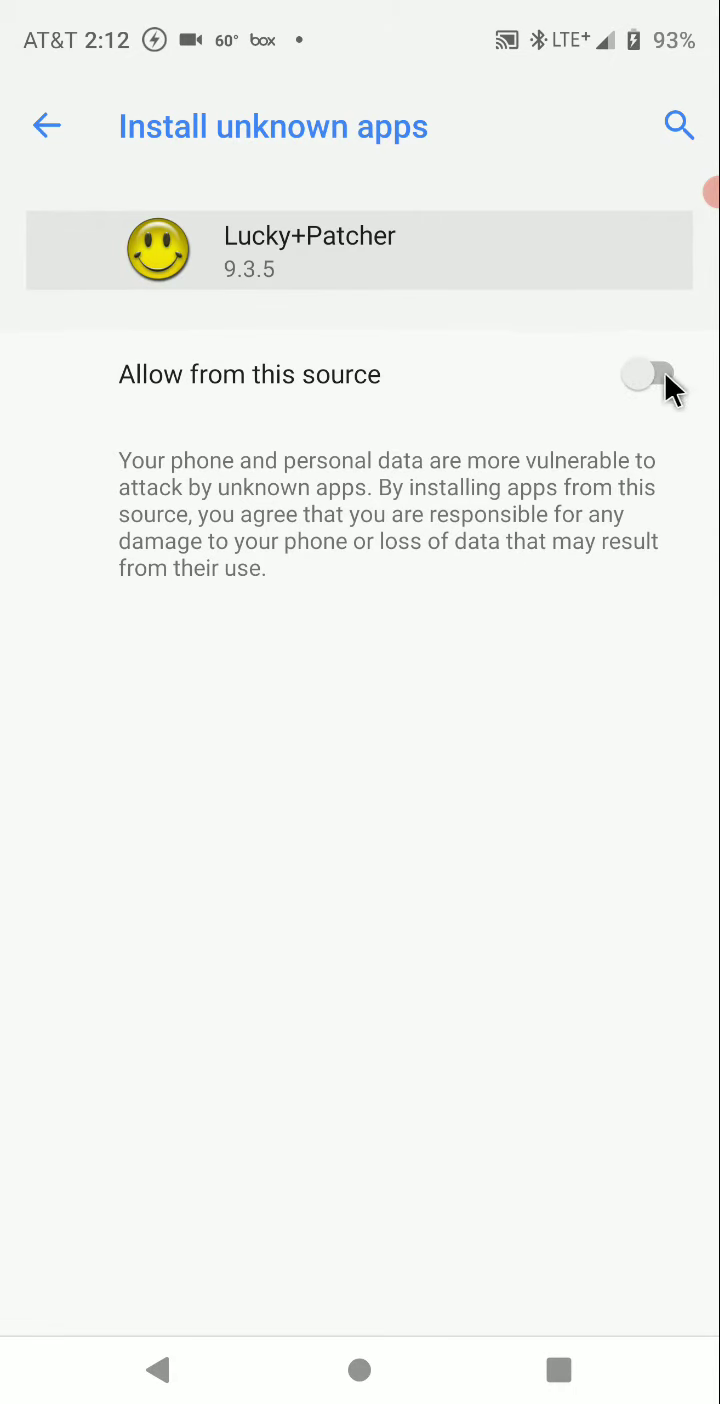
mouse_move(615, 405)
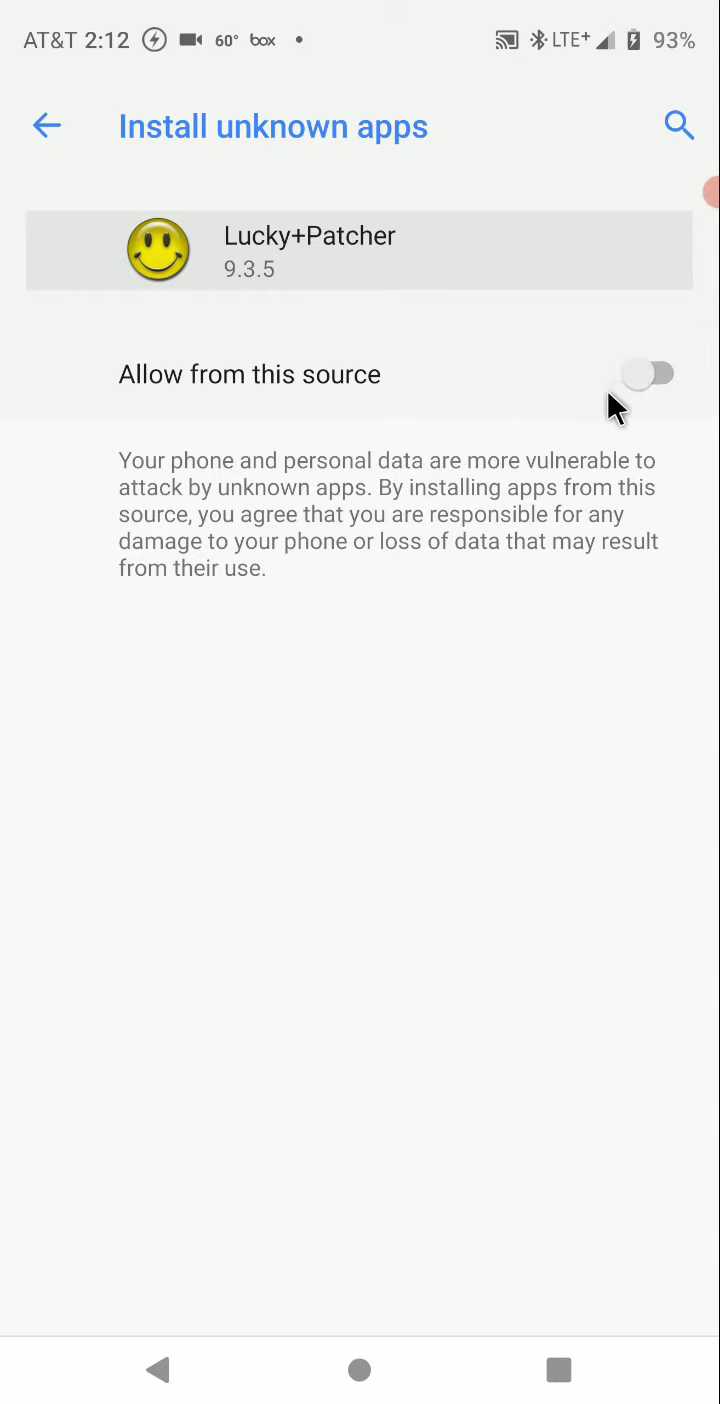
left_click(650, 373)
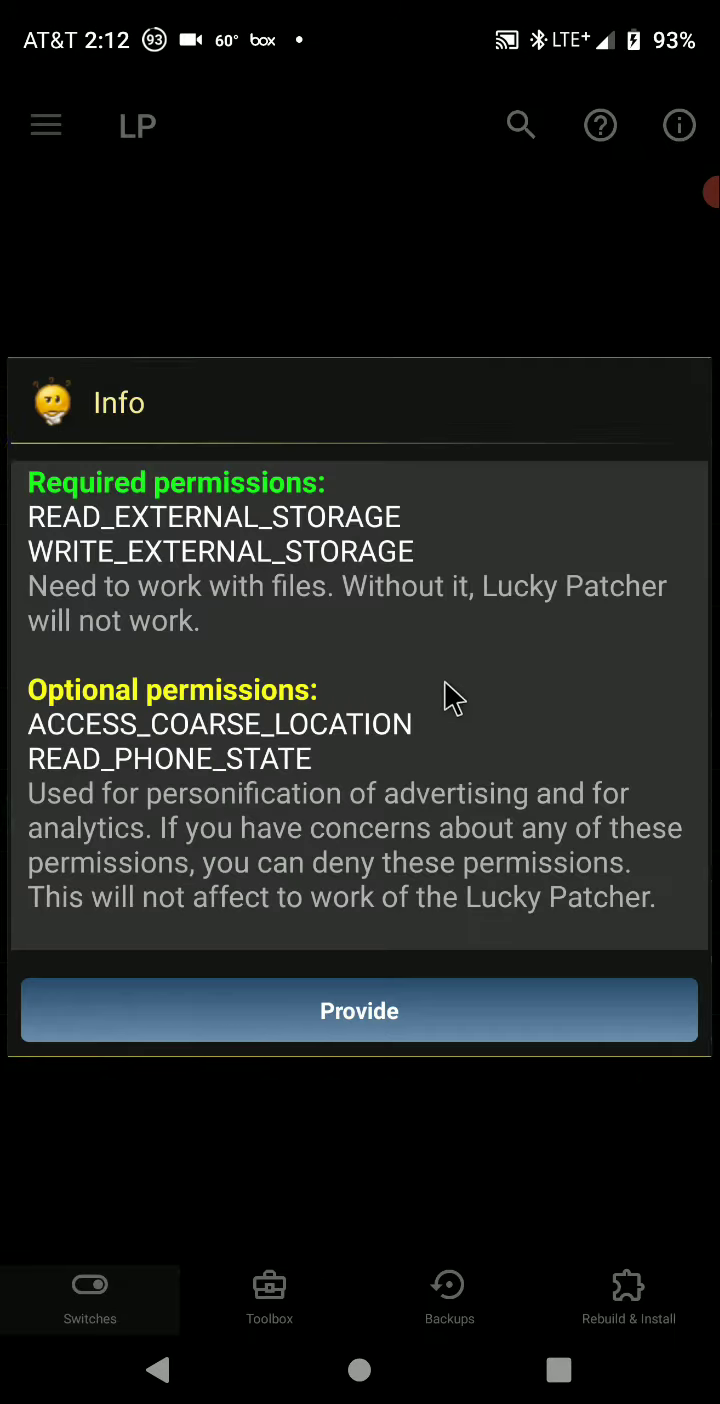
Provide Lucky Patcher's permissions, allow location access, and dismiss the root warning
left_click(359, 1010)
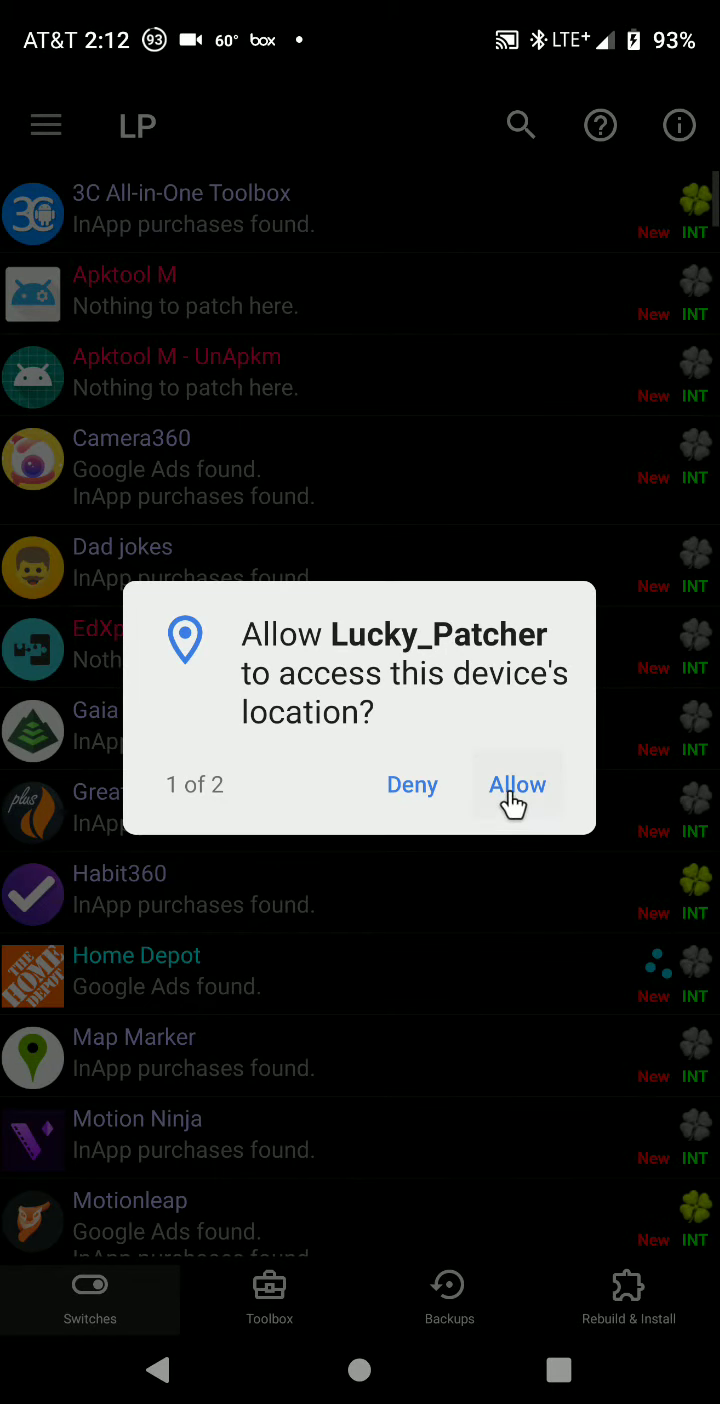
left_click(517, 784)
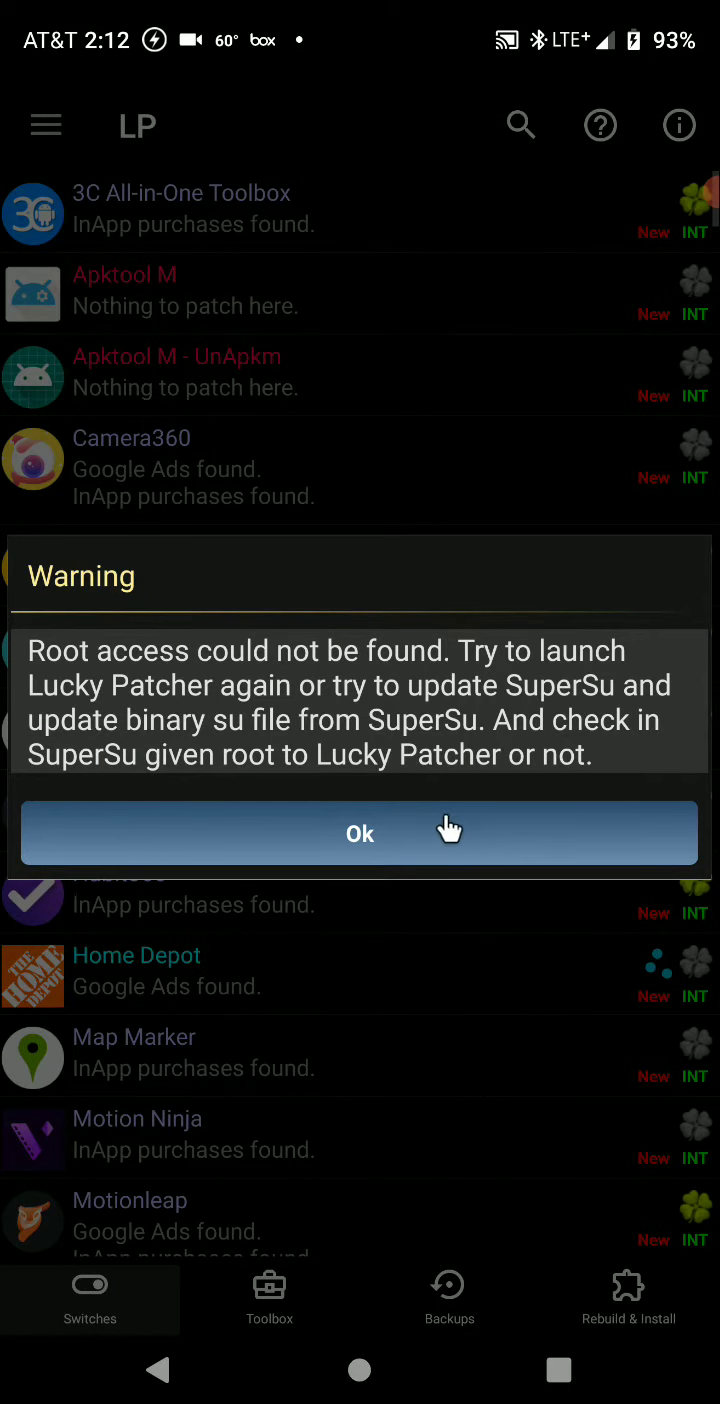
left_click(359, 833)
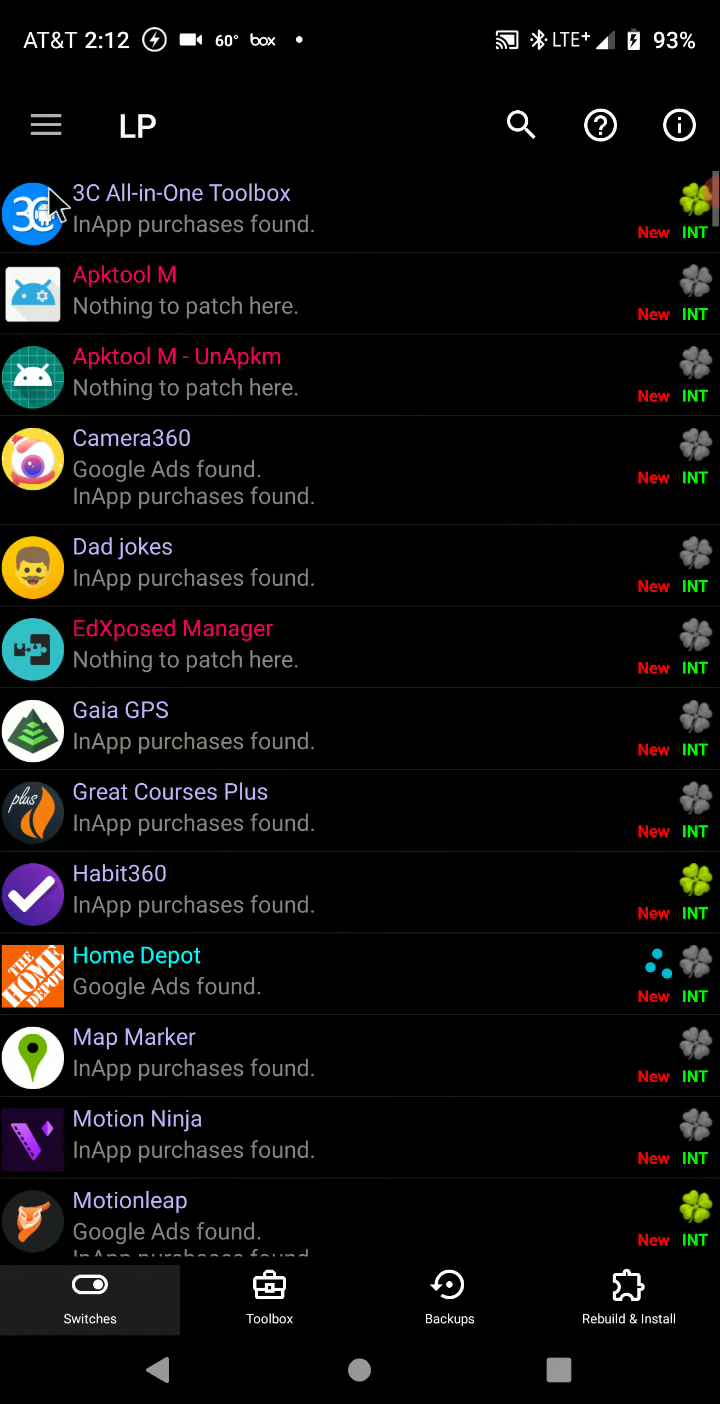
left_click(45, 125)
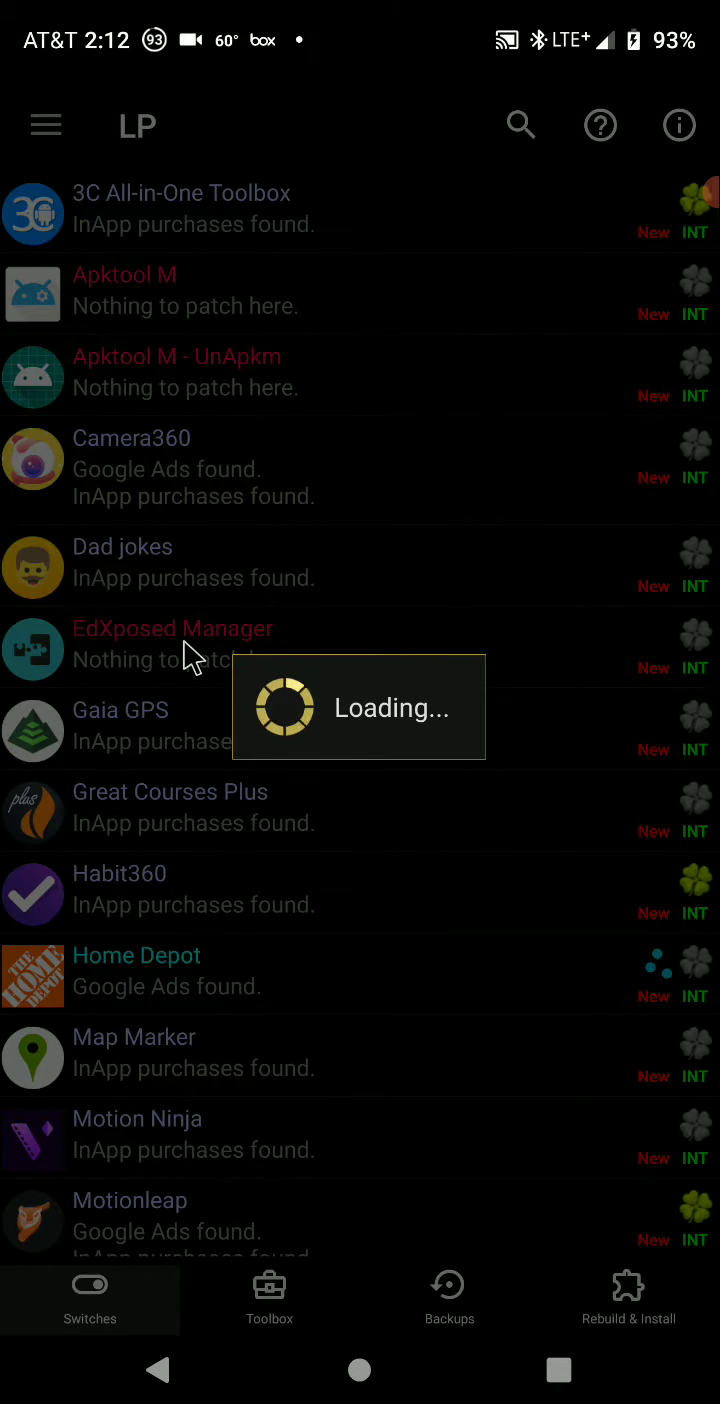
mouse_move(125, 405)
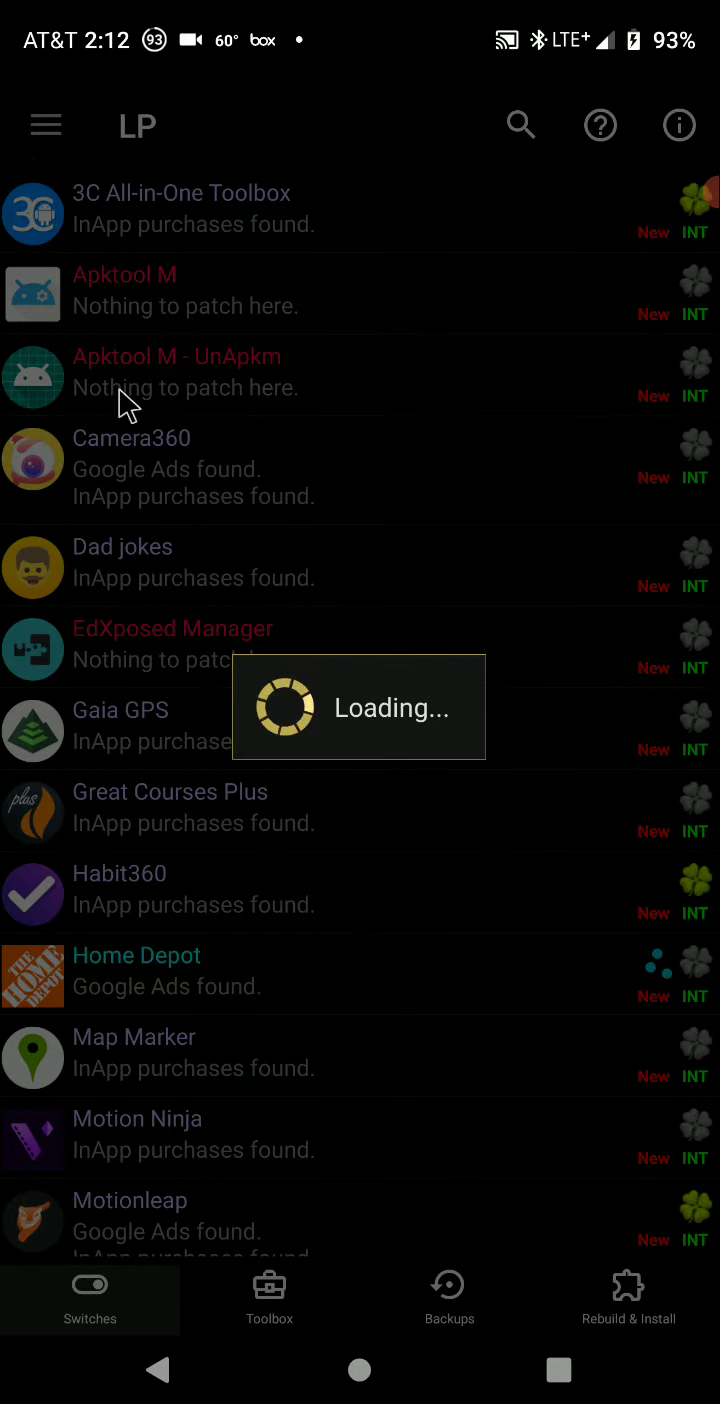
mouse_move(160, 740)
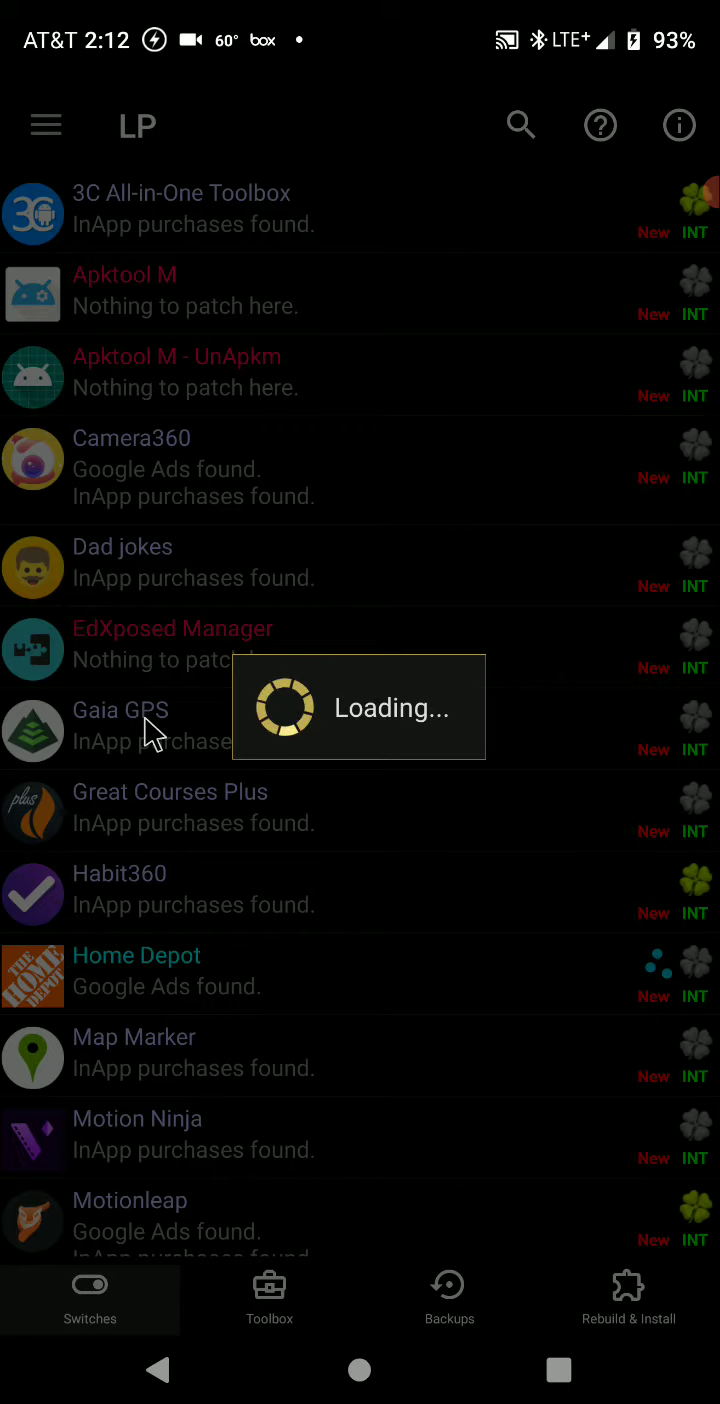
mouse_move(210, 795)
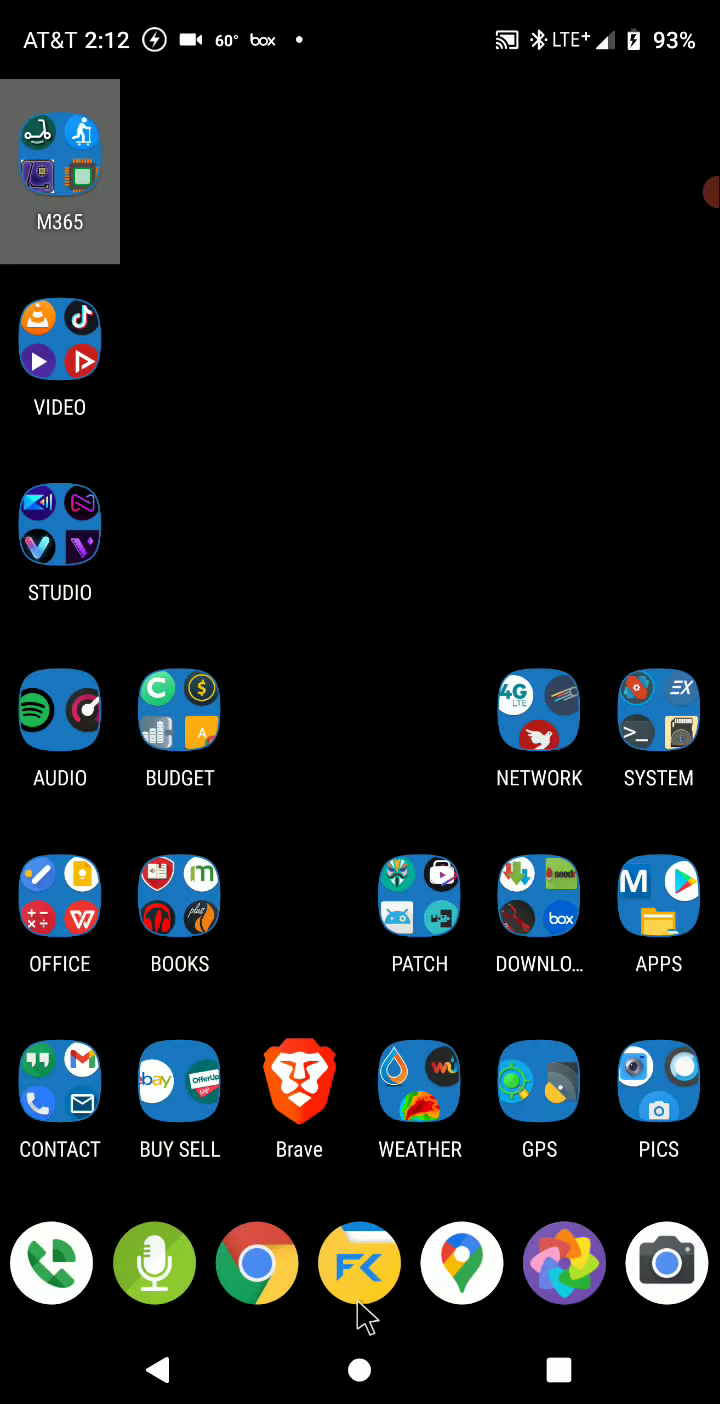
Reopen Lucky Patcher from the app drawer's NEW/UPDATED section
left_click(359, 1261)
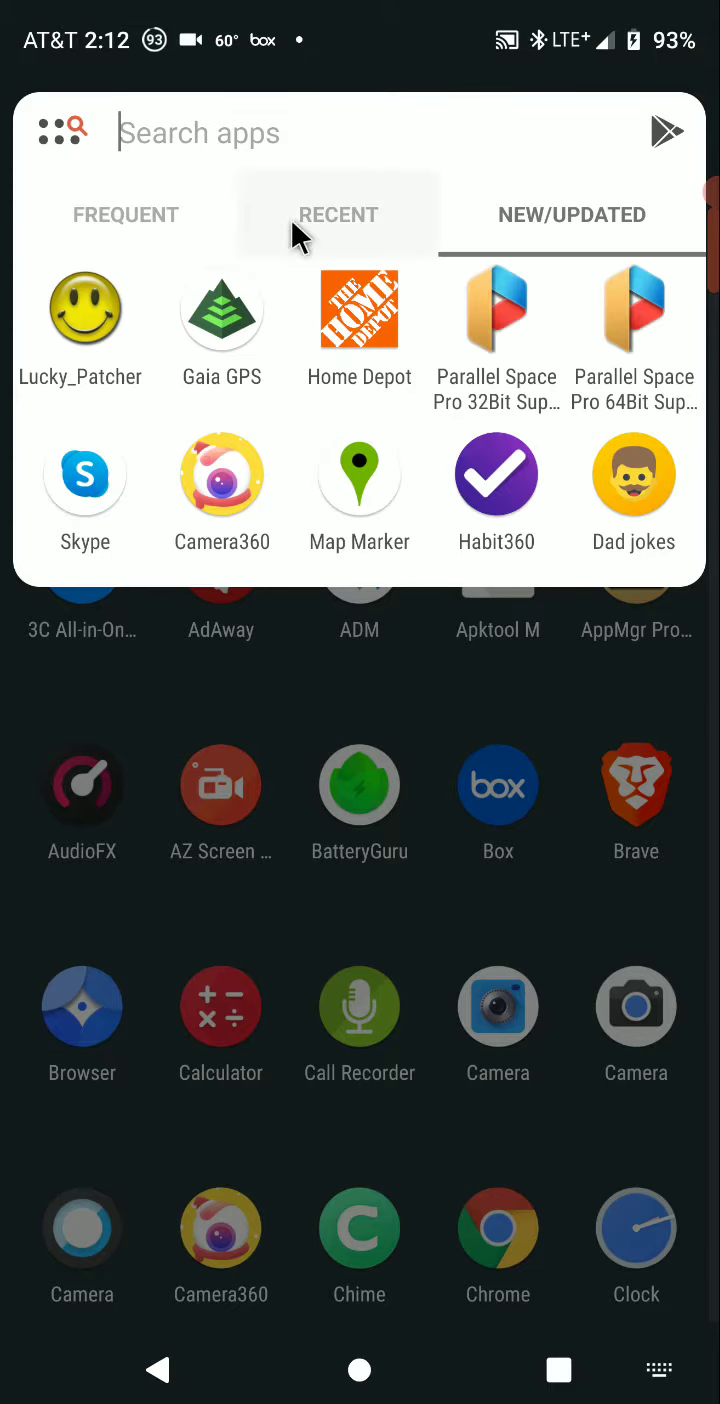
left_click(572, 214)
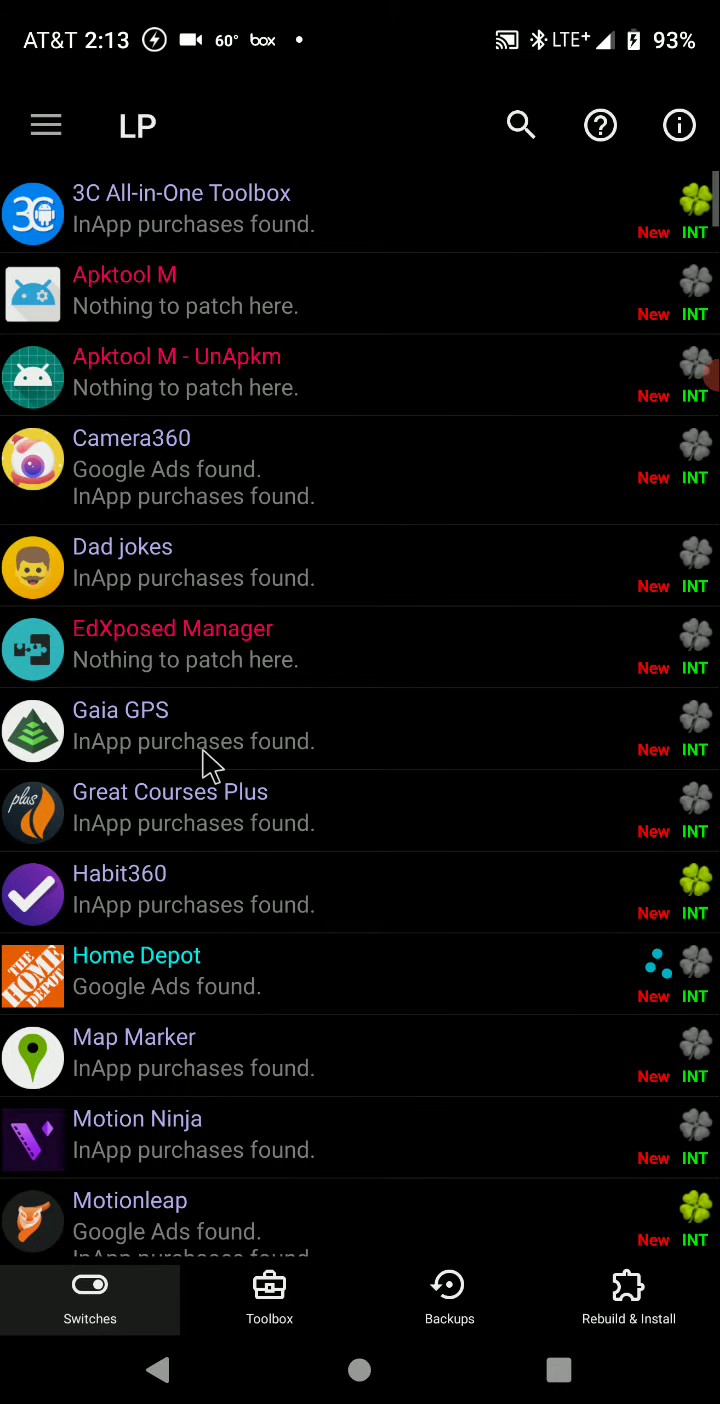
Rebuild Gaia GPS as a CustomPatch-applied APK with the Premium patch
left_click(120, 710)
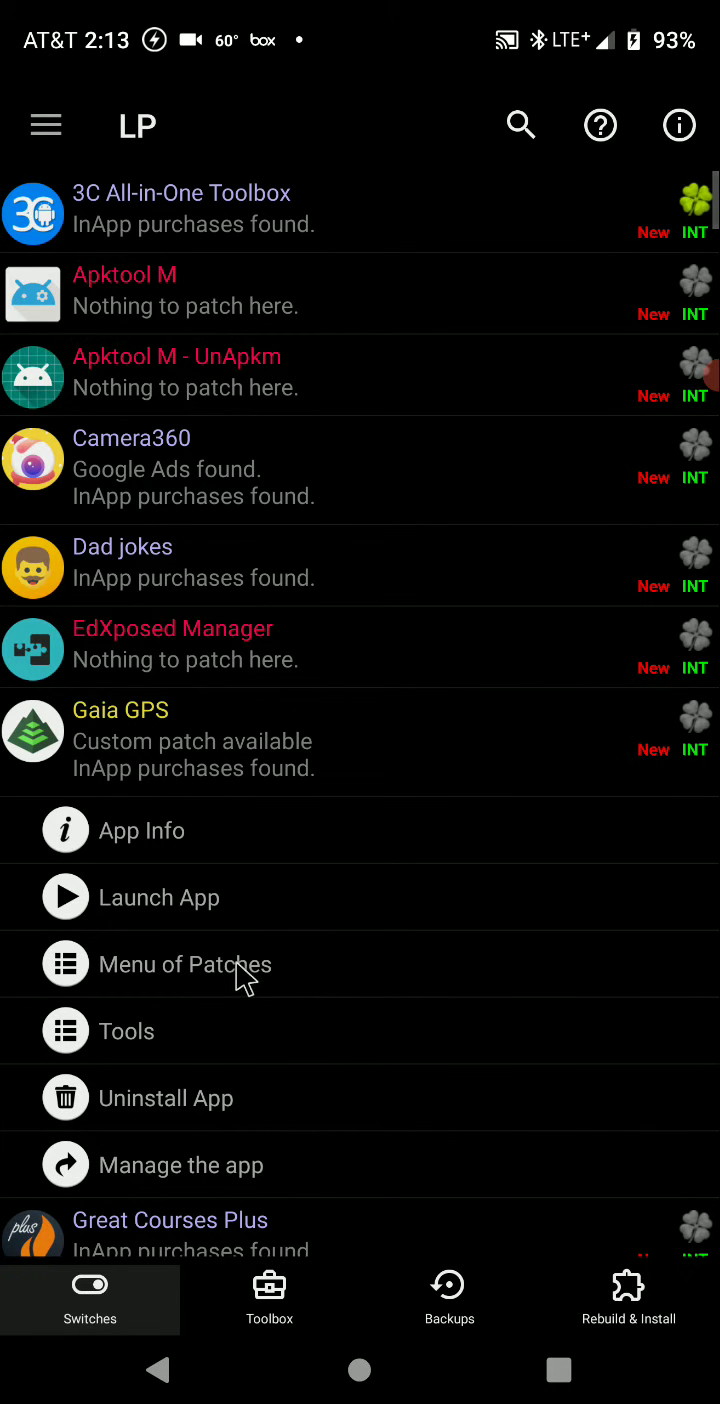
left_click(185, 964)
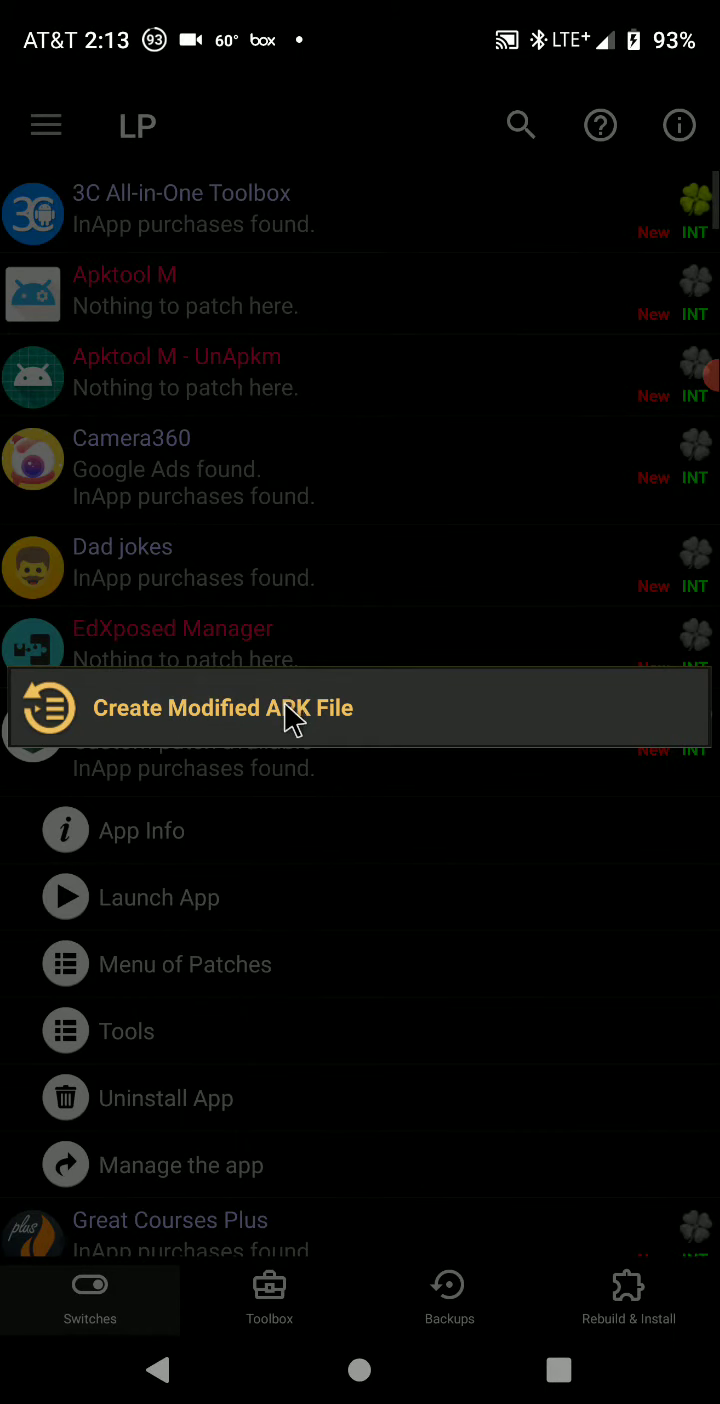
left_click(222, 708)
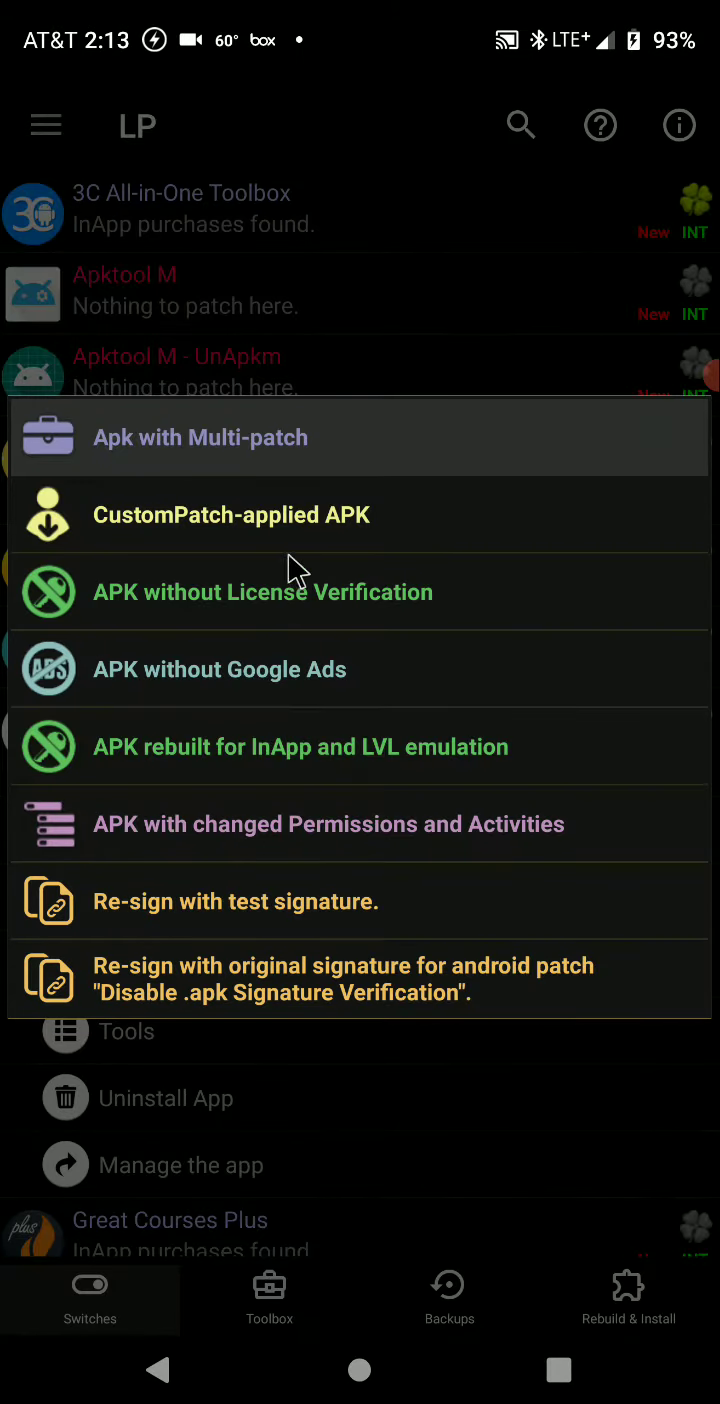
mouse_move(265, 540)
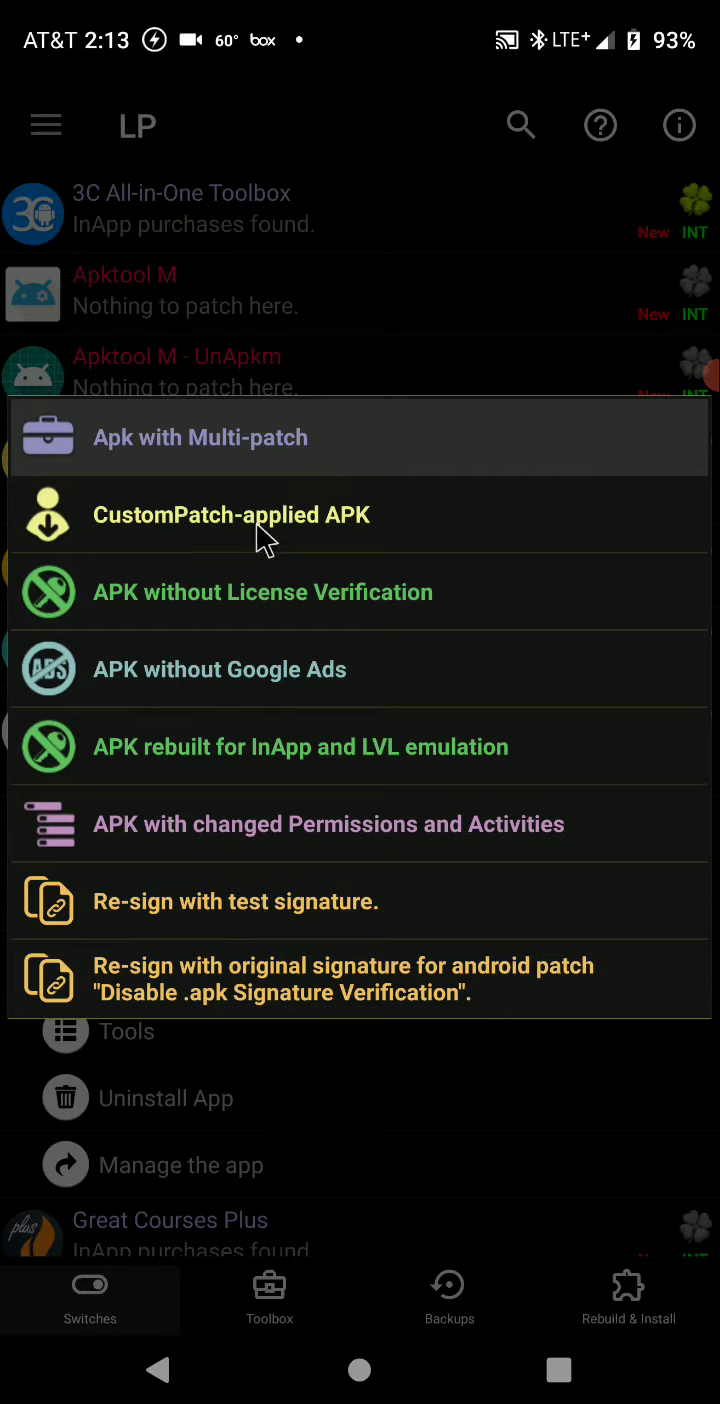
left_click(231, 514)
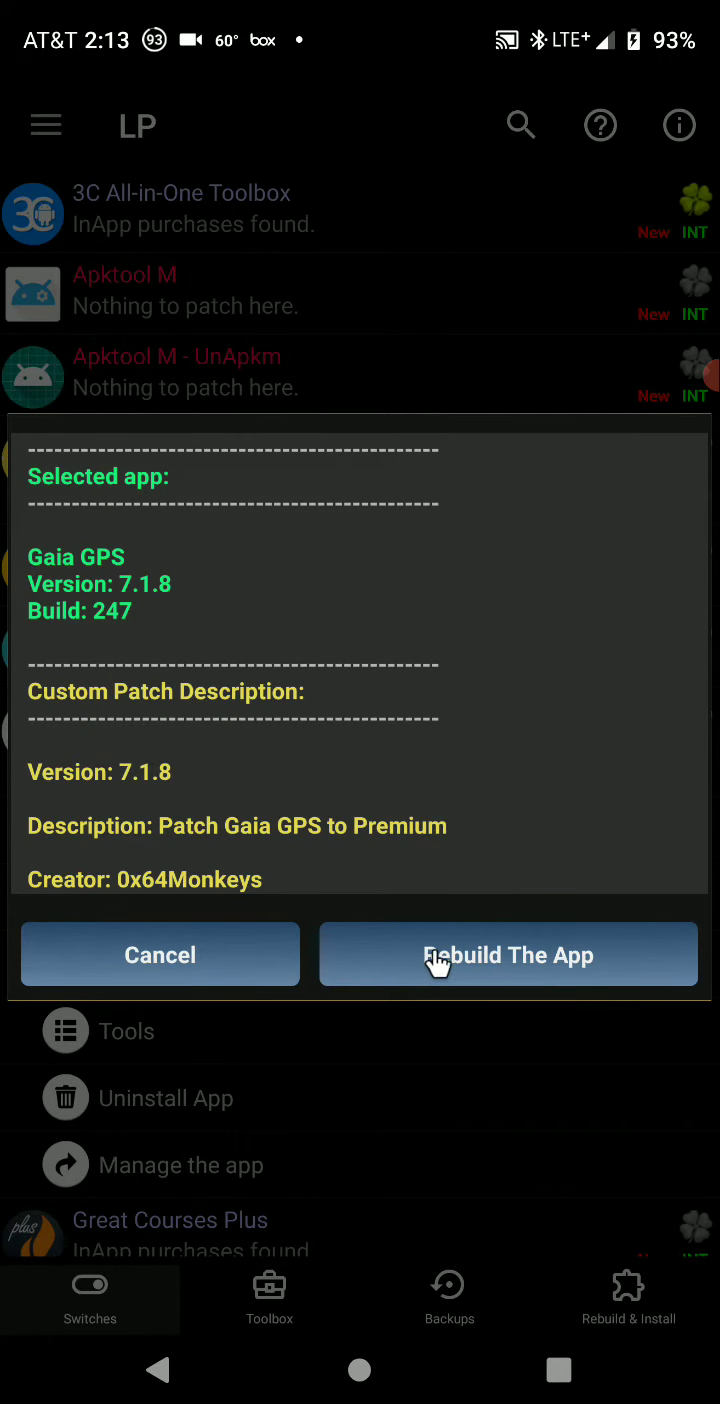
left_click(508, 954)
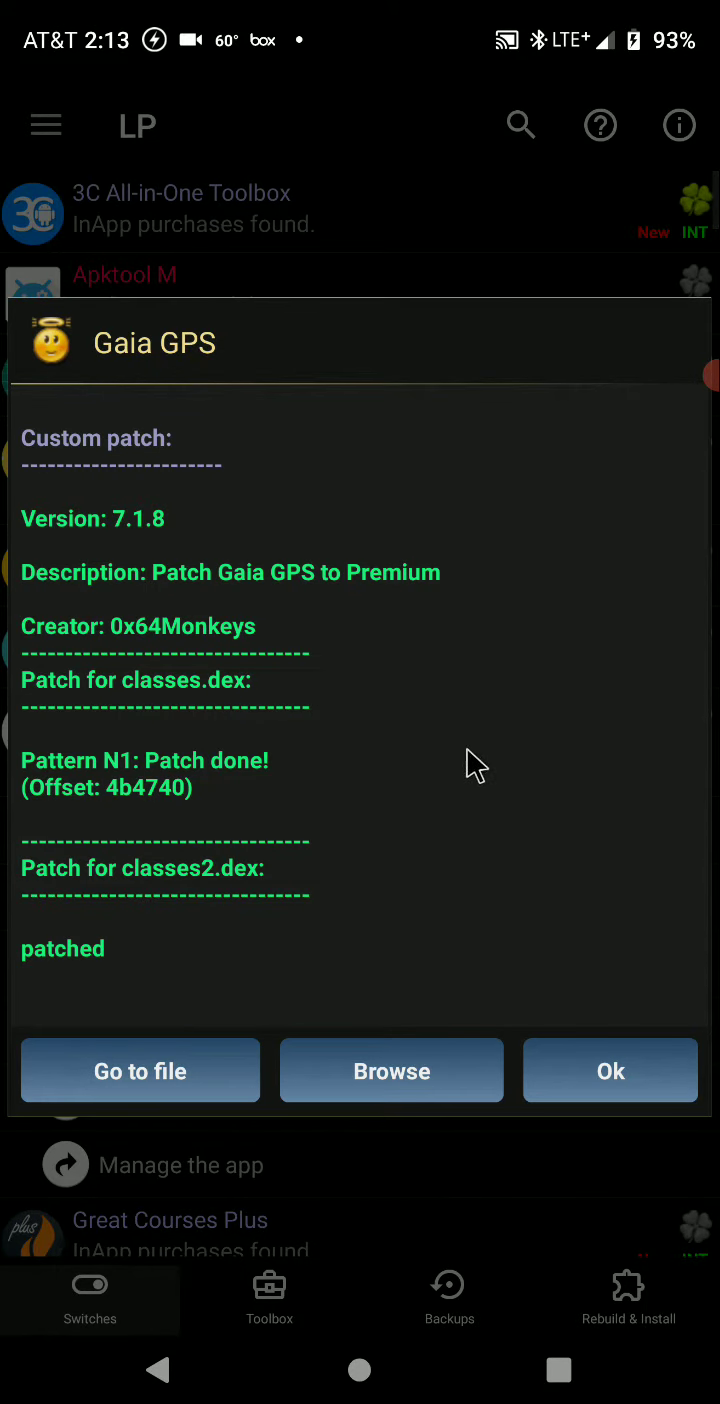
mouse_move(320, 625)
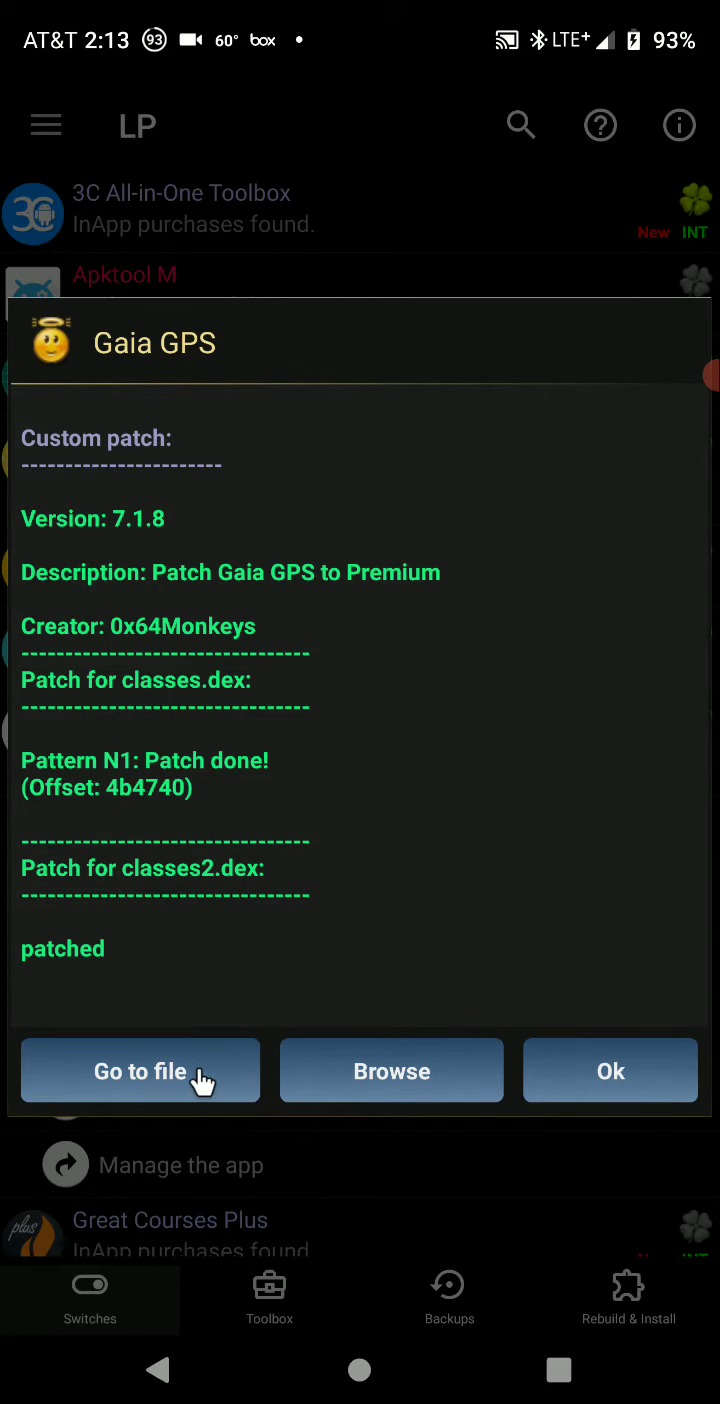
From the patched file, choose 'Uninstall and install' and confirm removing the original Gaia GPS
left_click(140, 1070)
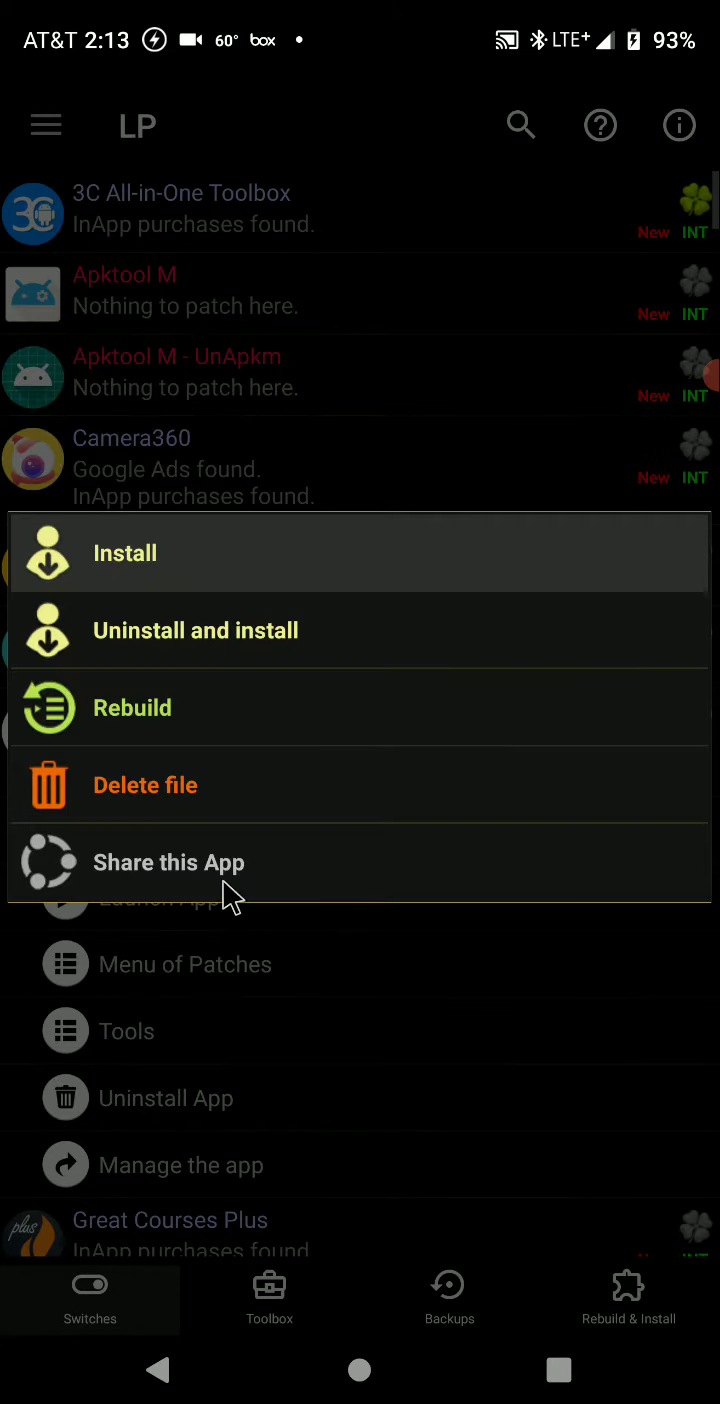
mouse_move(250, 640)
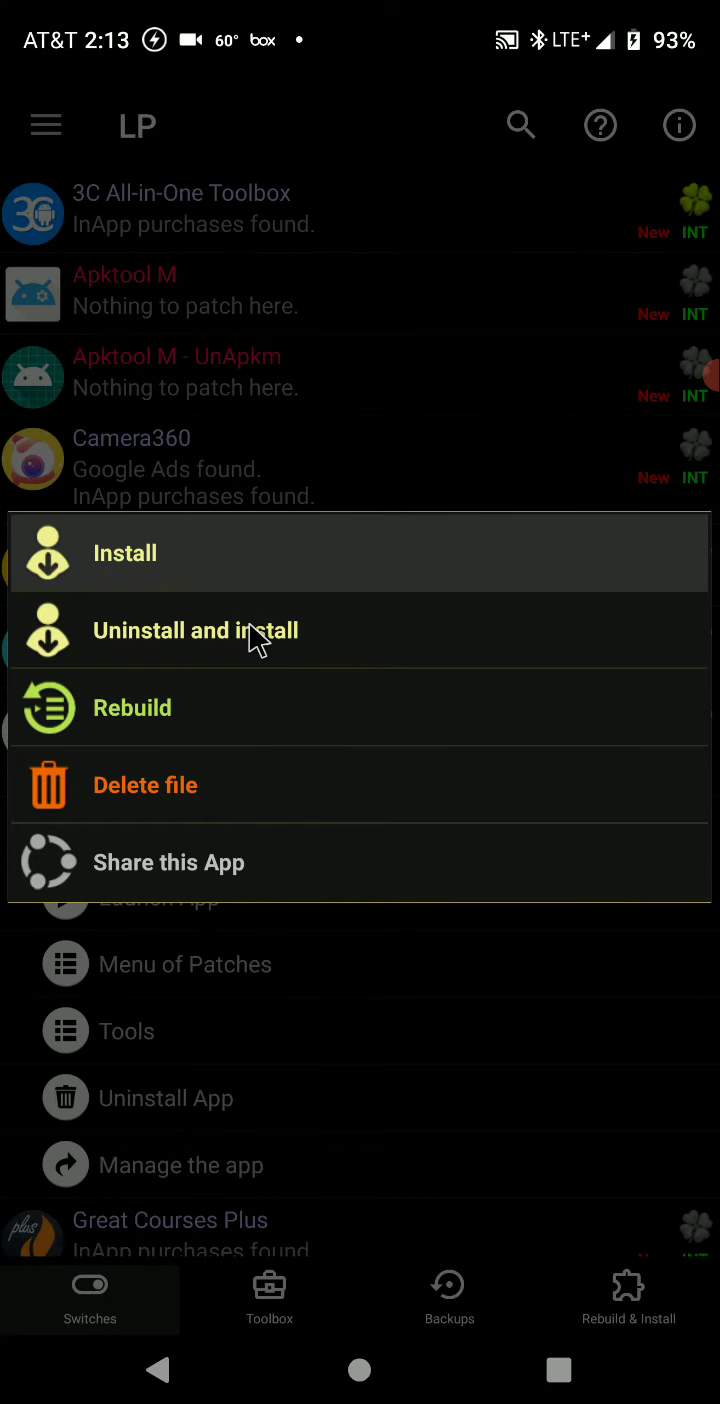
left_click(194, 630)
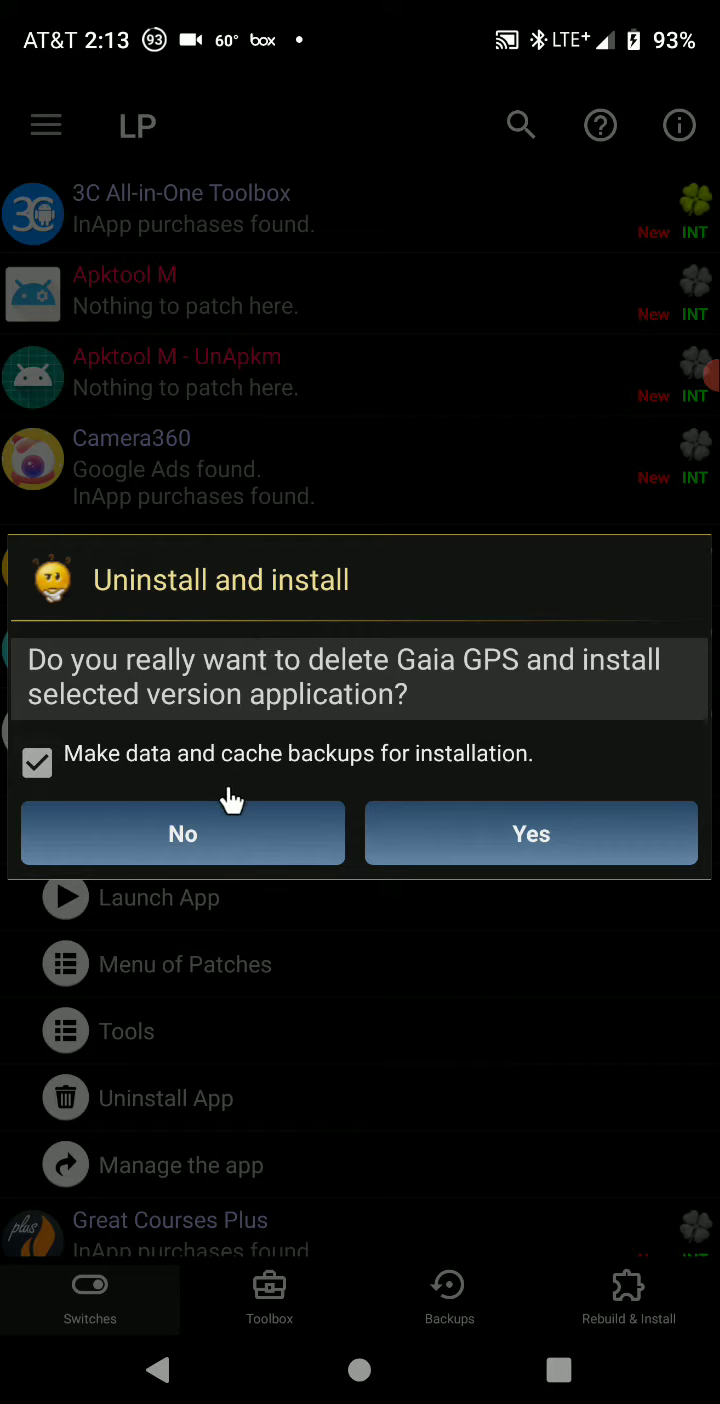
mouse_move(228, 848)
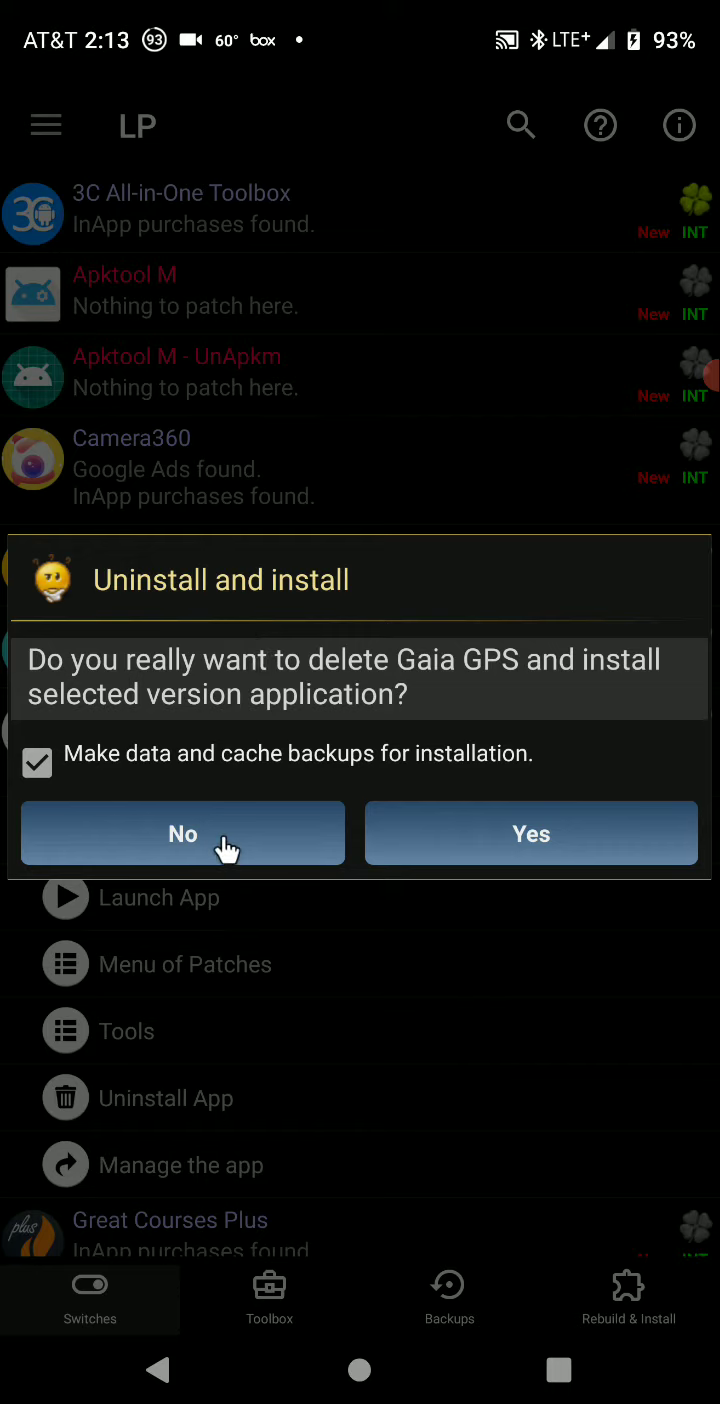
mouse_move(445, 835)
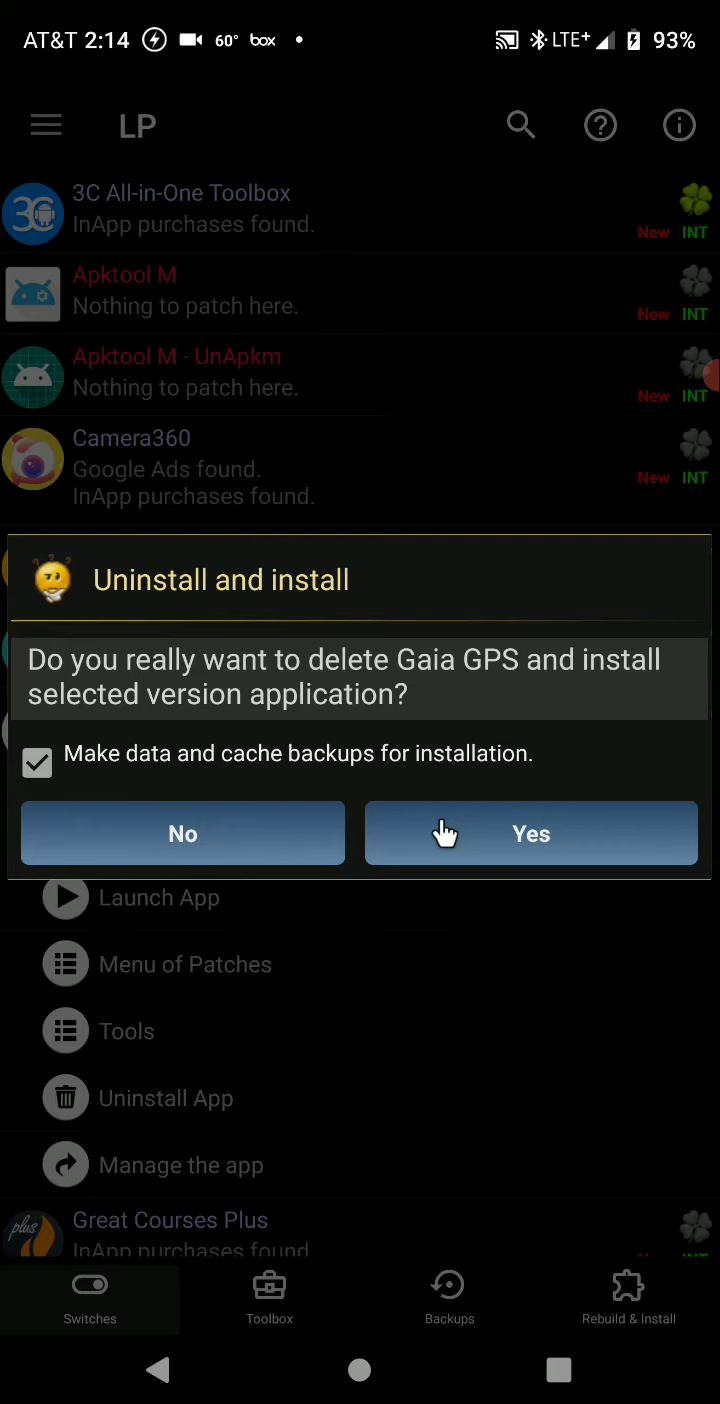
left_click(531, 833)
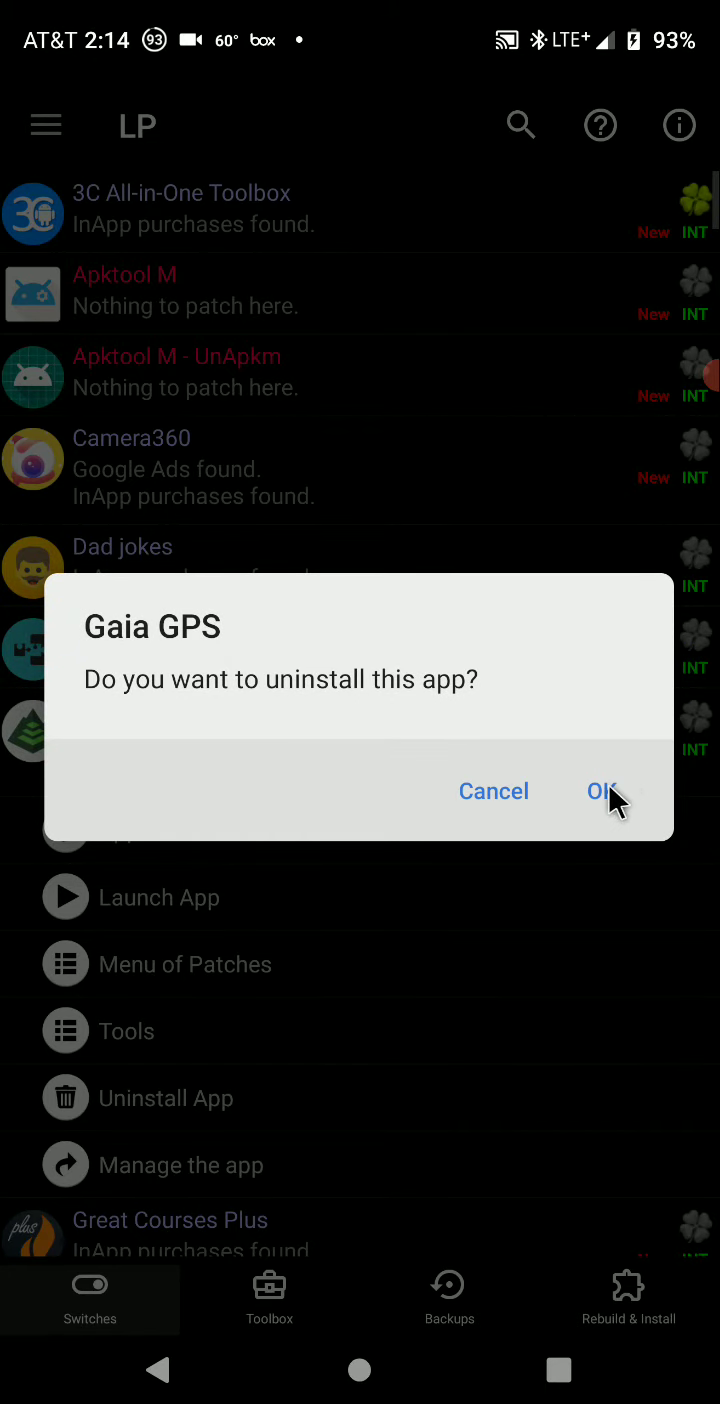
left_click(602, 791)
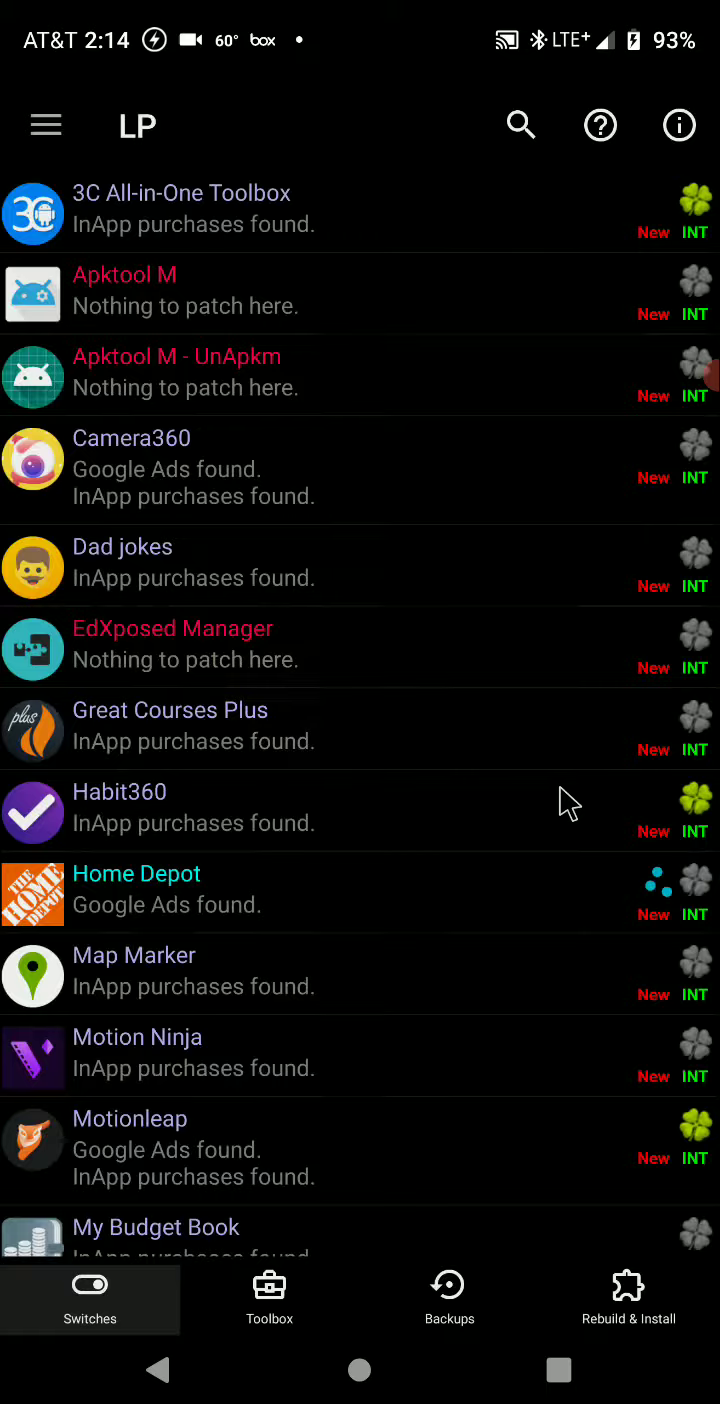
left_click(628, 1295)
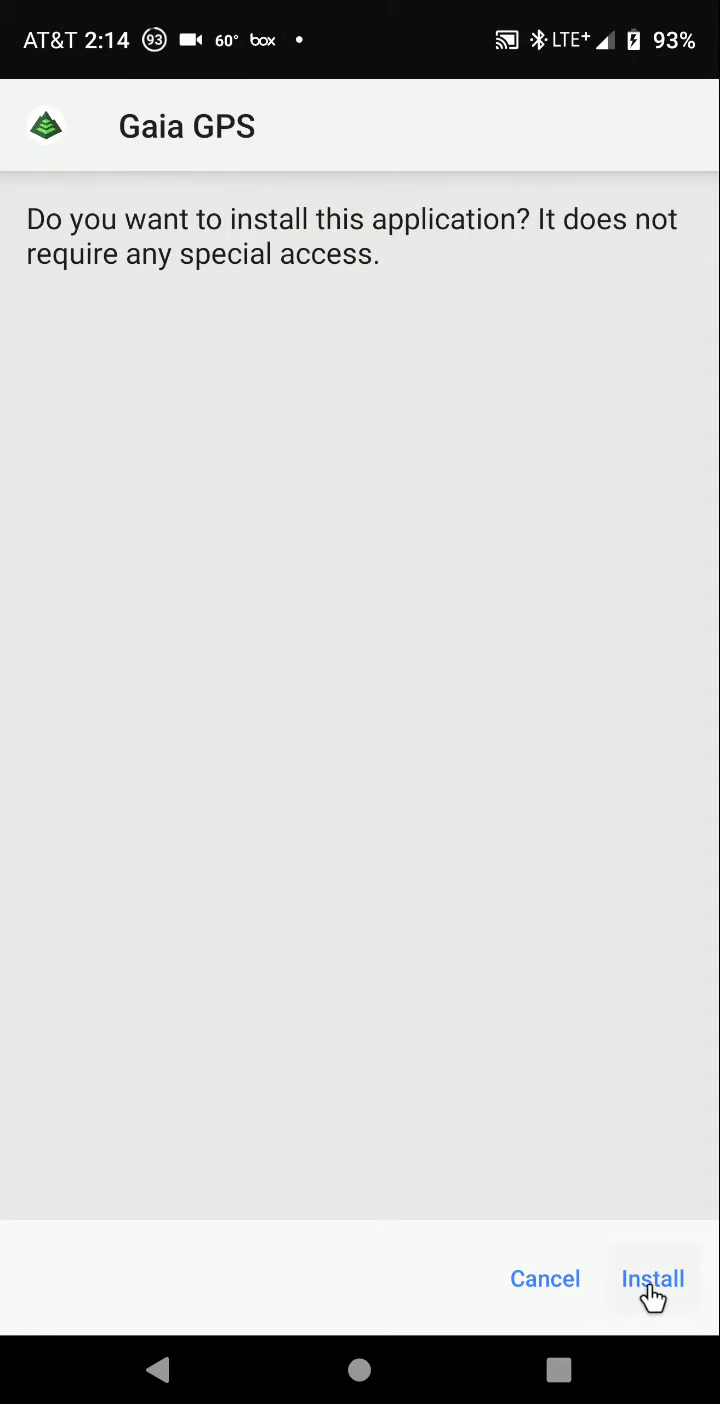
Install the patched Gaia GPS and open it once 'App installed.' appears
left_click(652, 1278)
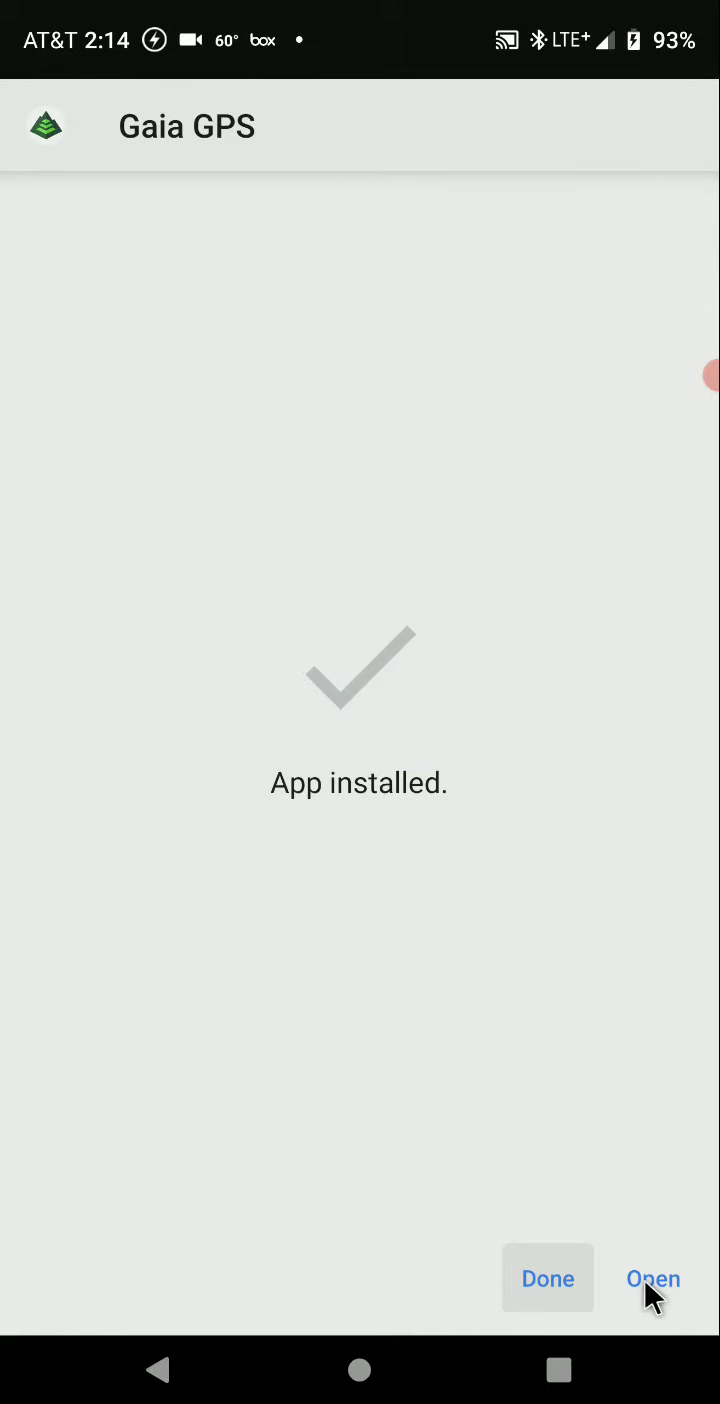
left_click(652, 1279)
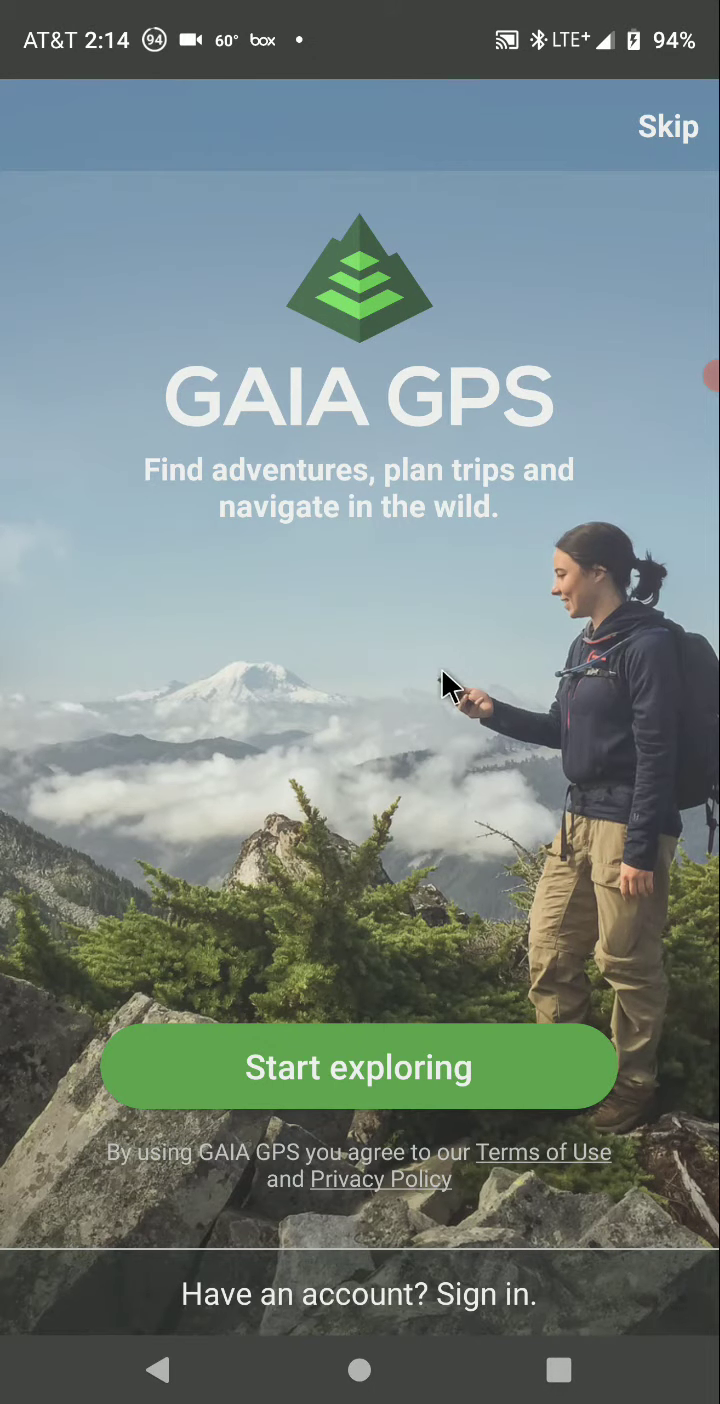
Get through the Gaia GPS welcome tour, allow location access, and show the map layers
left_click(358, 1066)
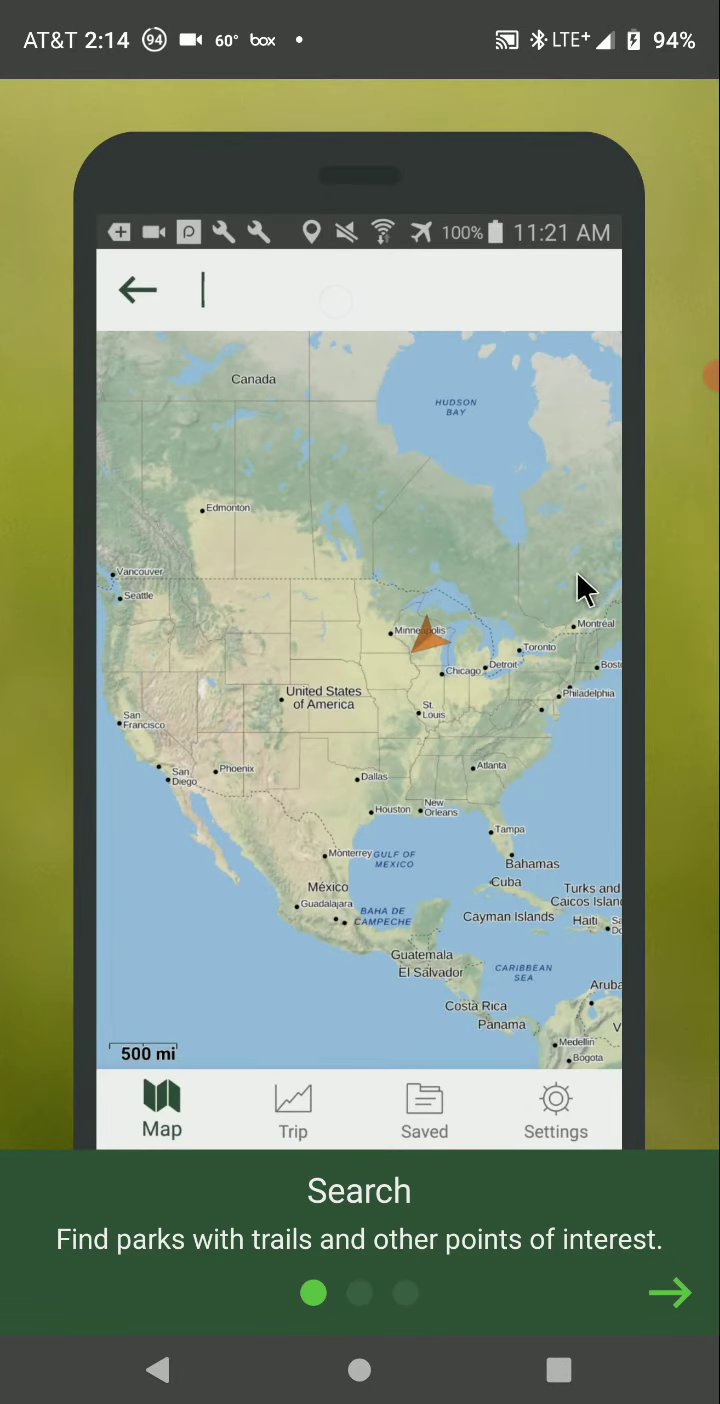
left_click(670, 1292)
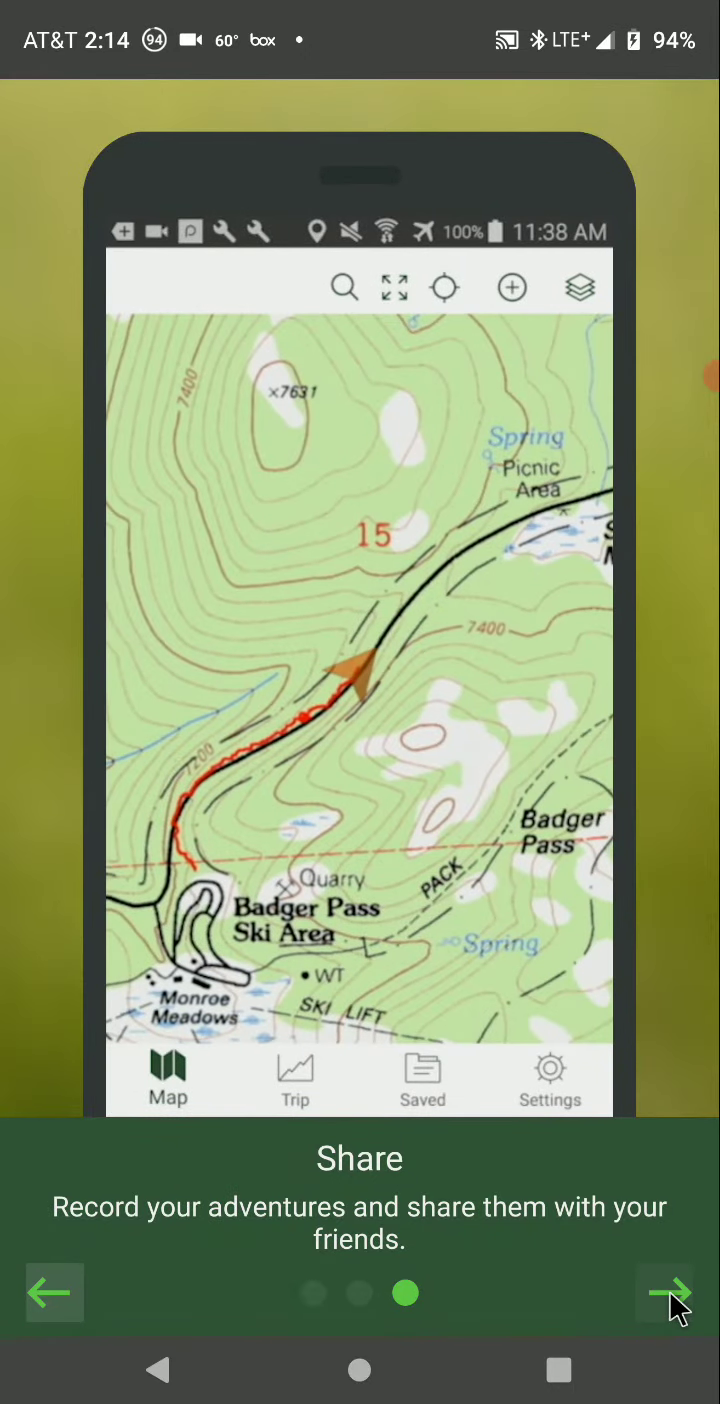
left_click(663, 1291)
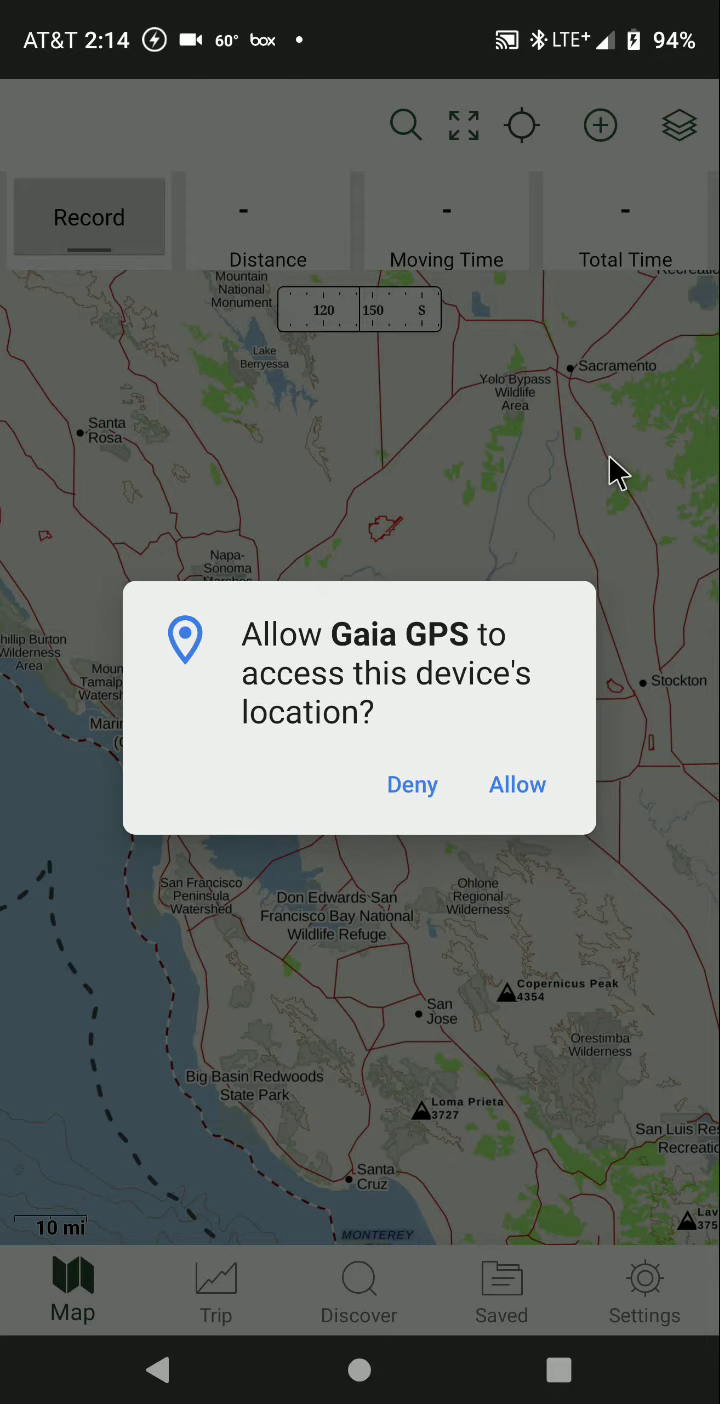
left_click(517, 784)
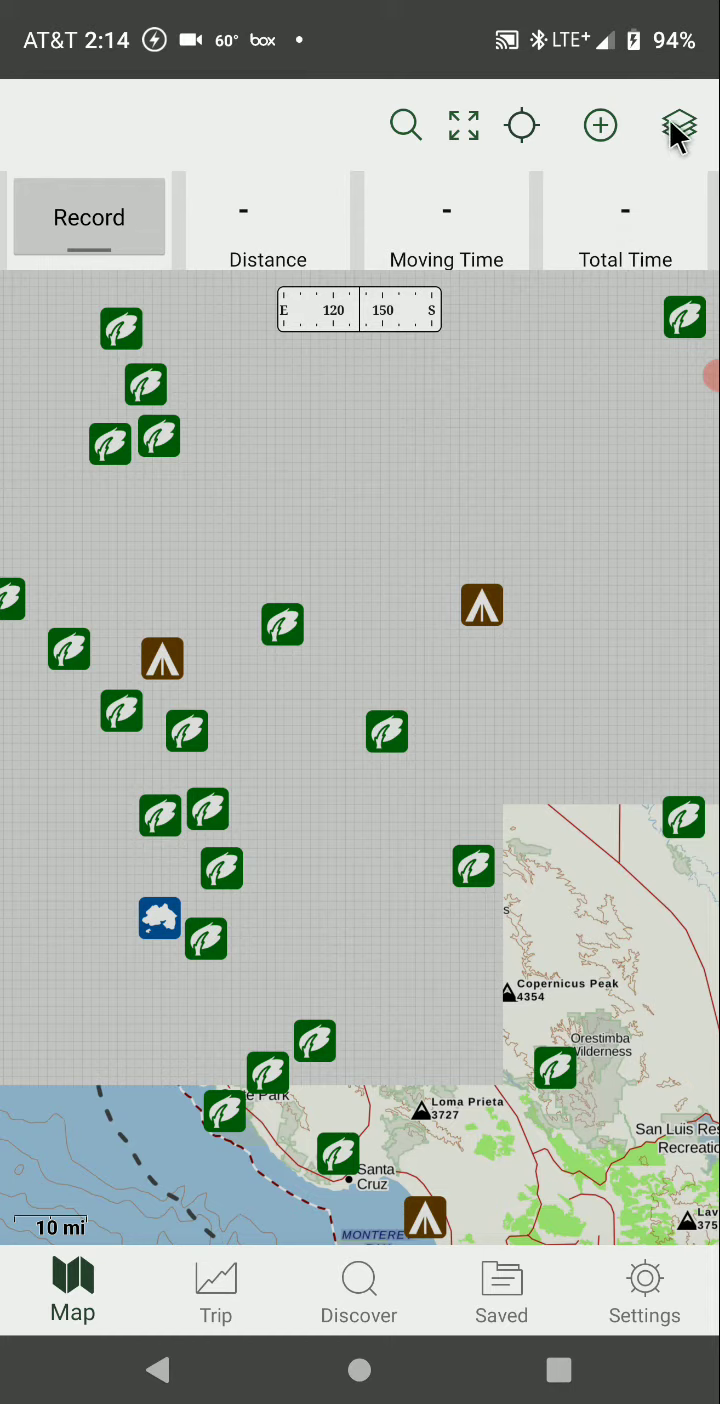
left_click(679, 125)
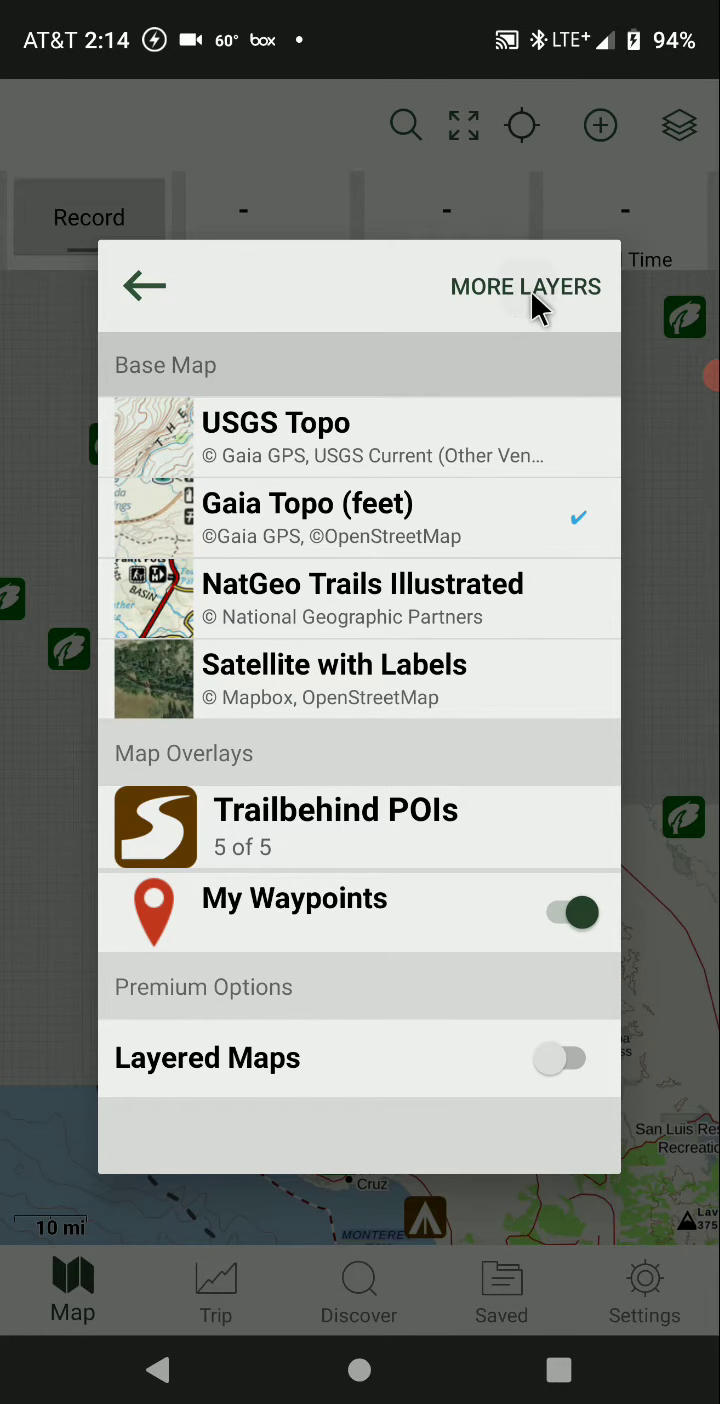
Browse the United States and US Hunting Overlays sources, then open Satellite Imagery
left_click(526, 287)
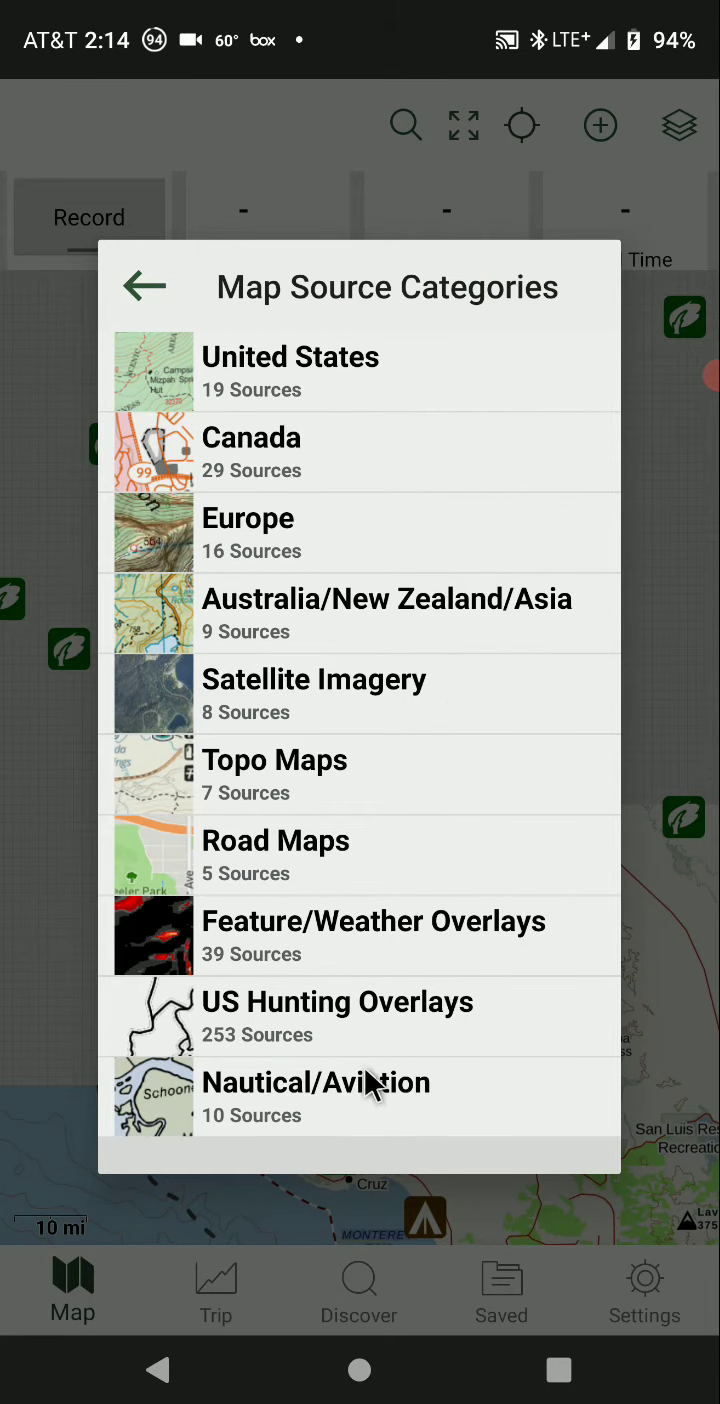
left_click(291, 357)
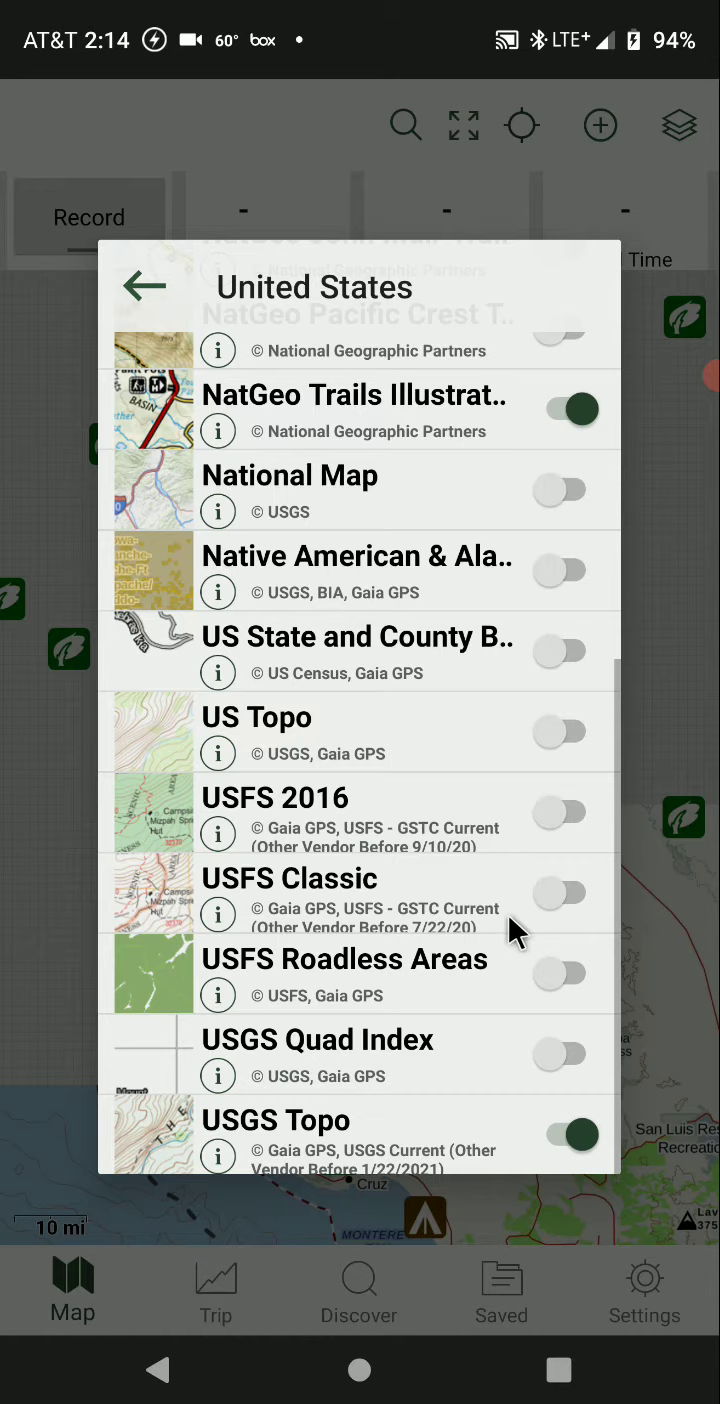
left_click(145, 286)
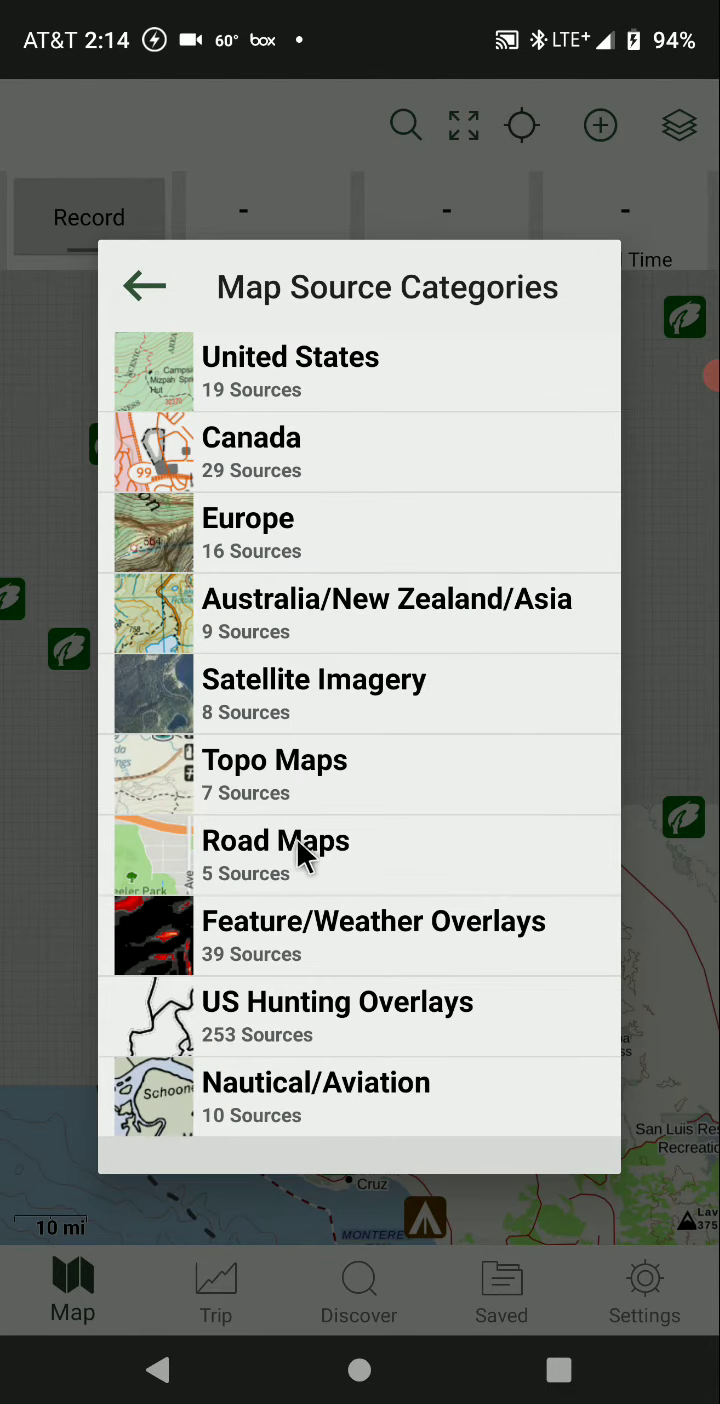
mouse_move(243, 690)
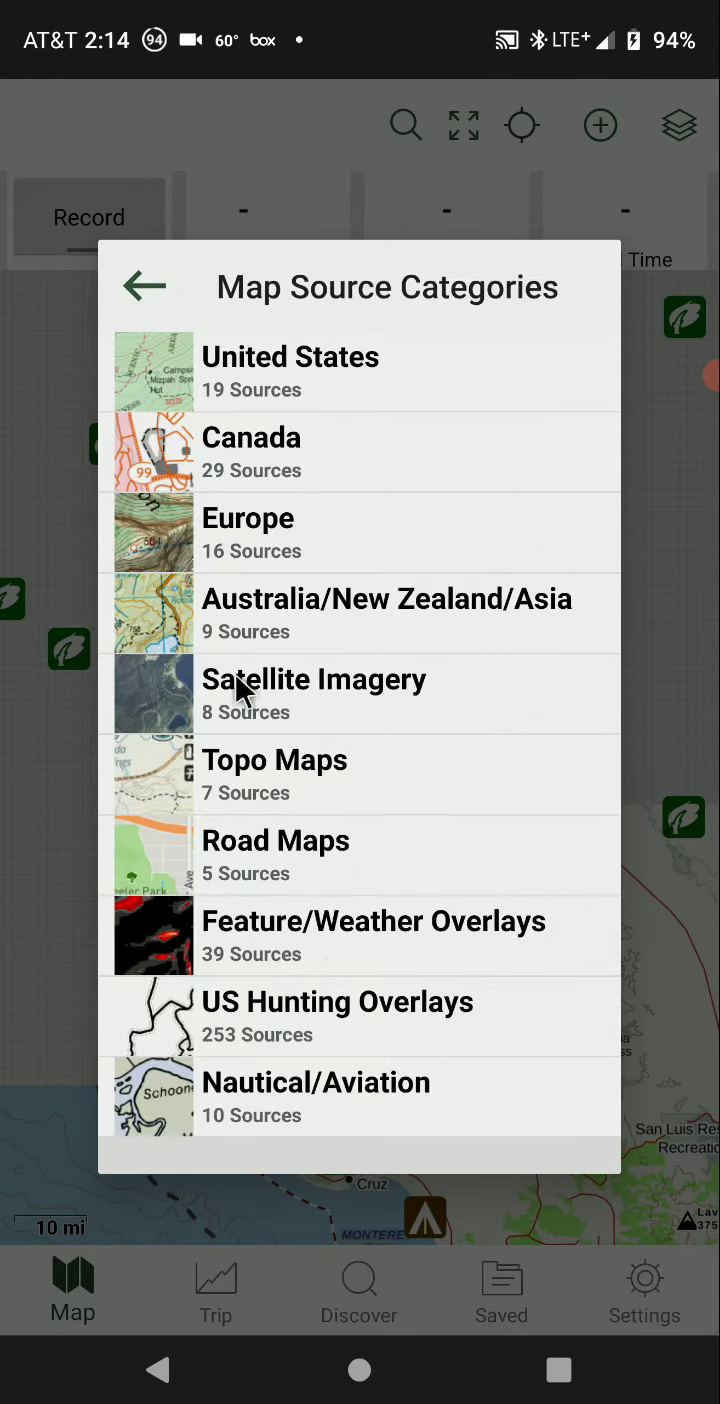
left_click(337, 1016)
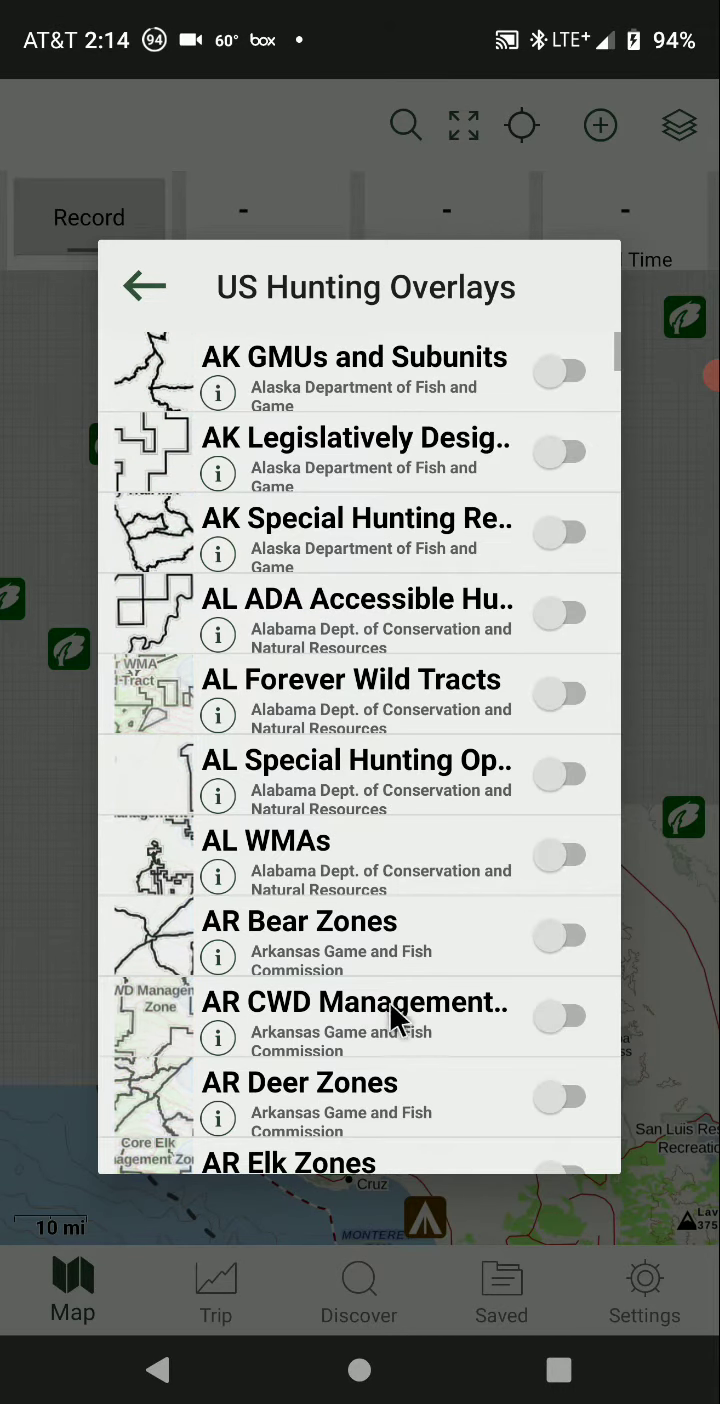
left_click(145, 286)
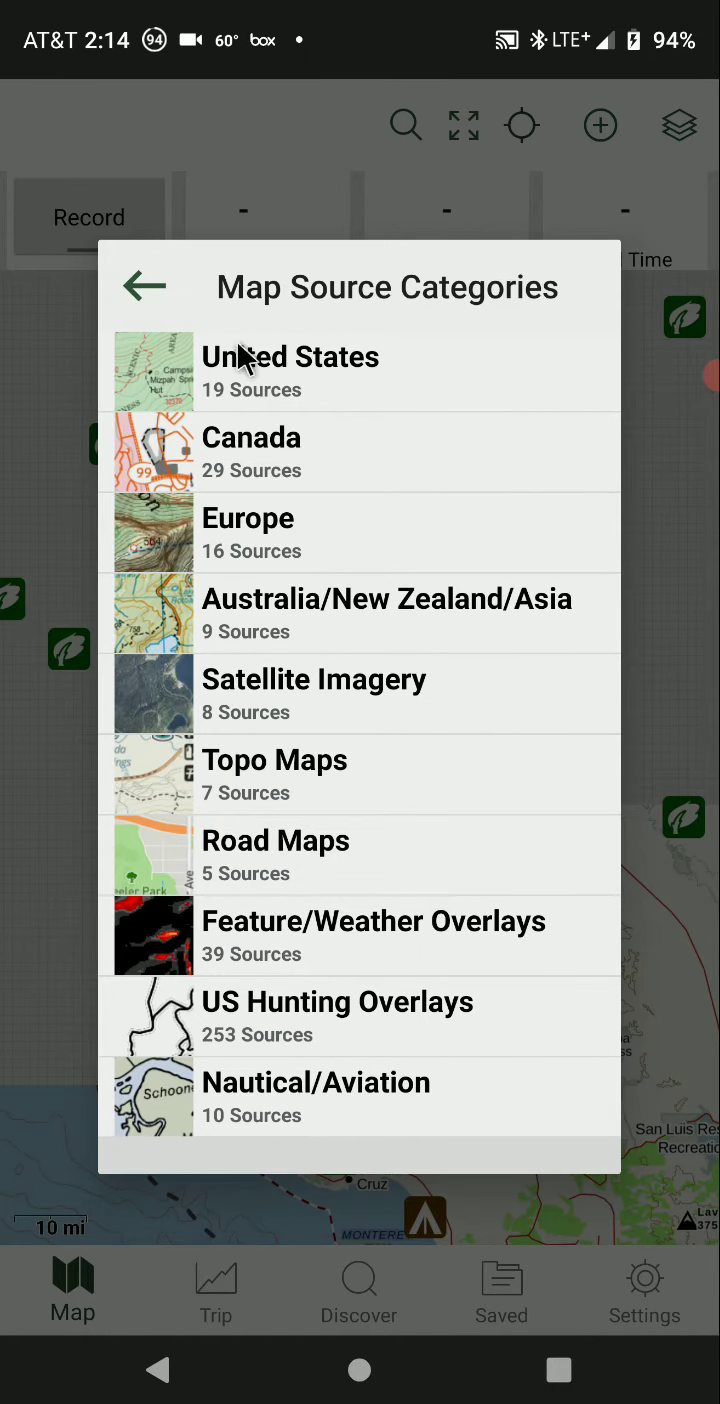
left_click(290, 357)
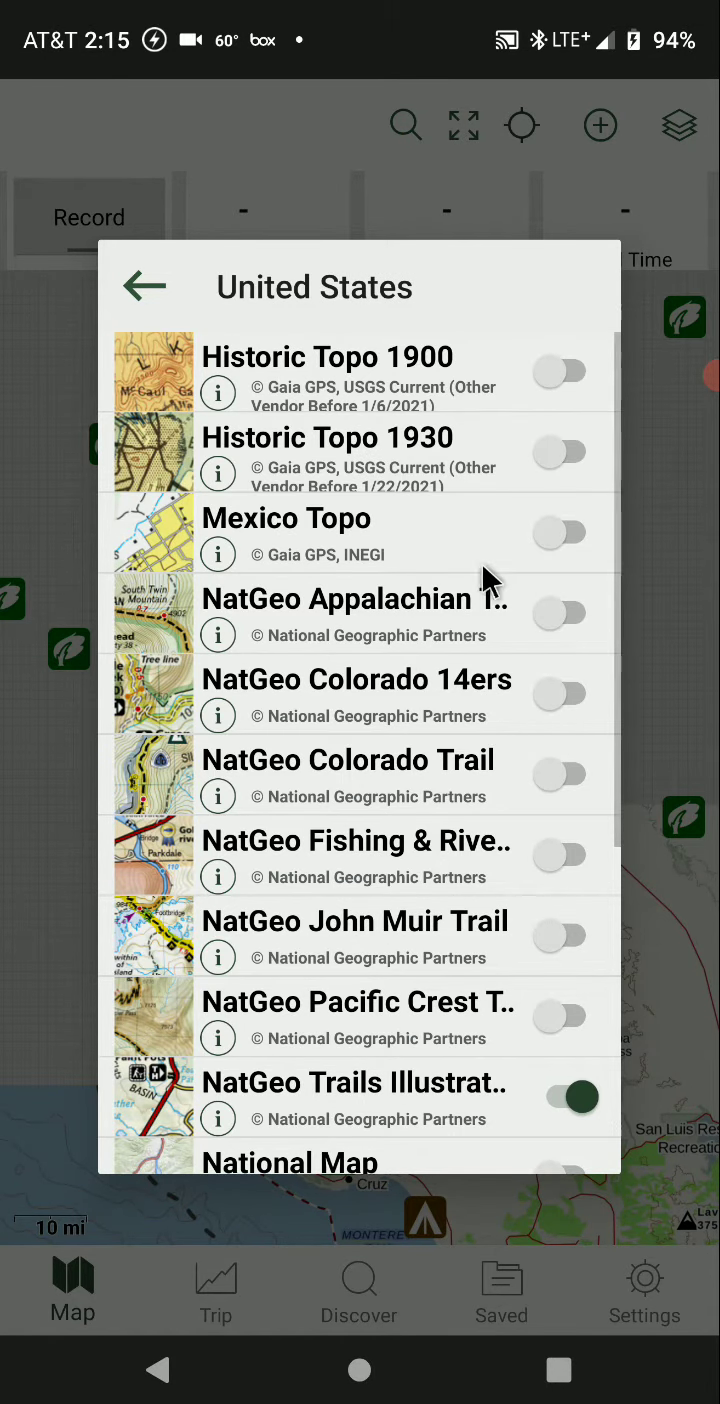
scroll("down", 3)
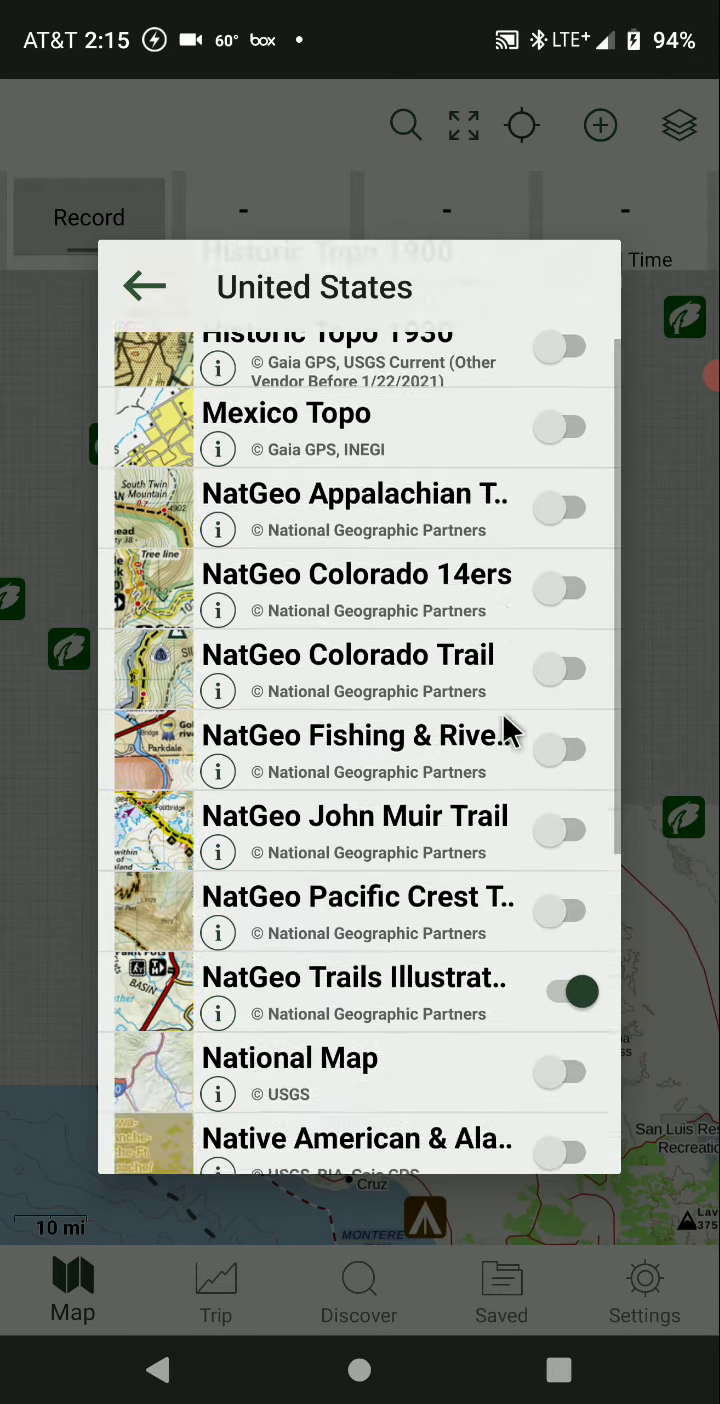
left_click(146, 286)
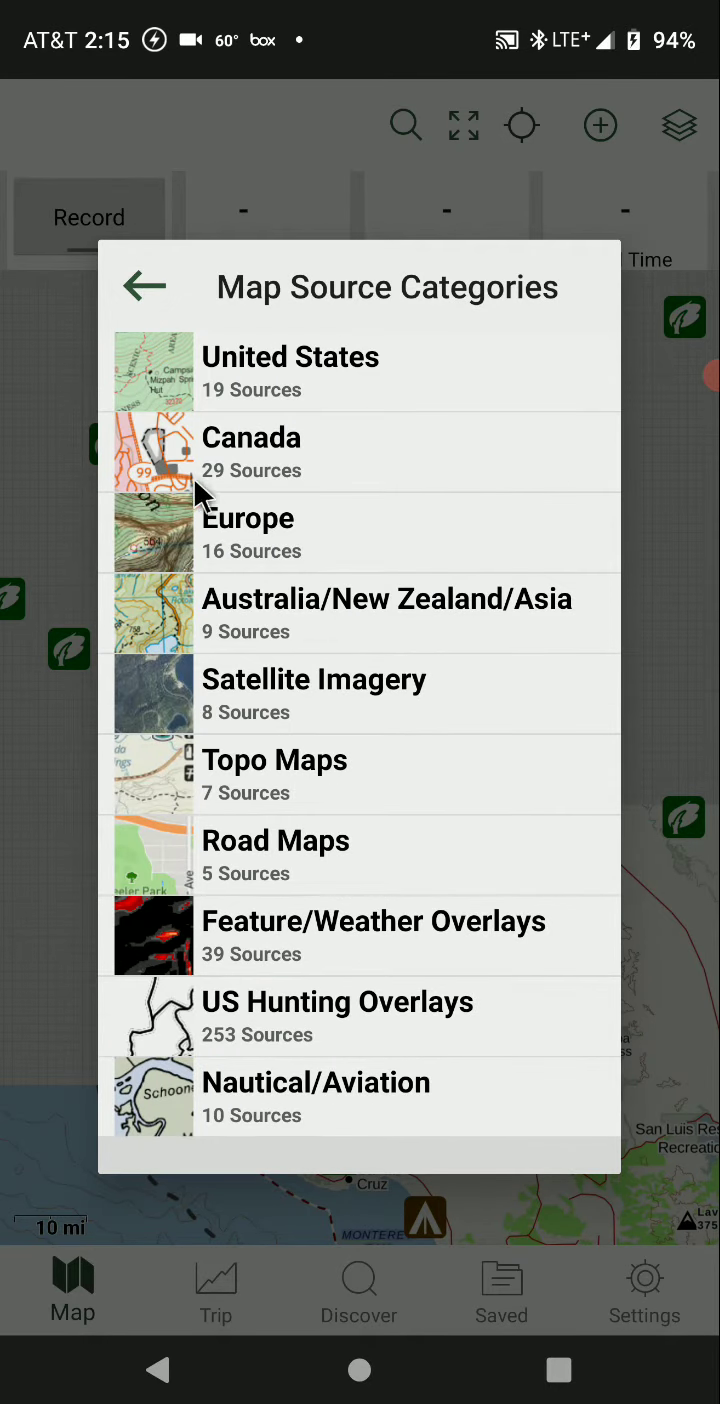
left_click(314, 695)
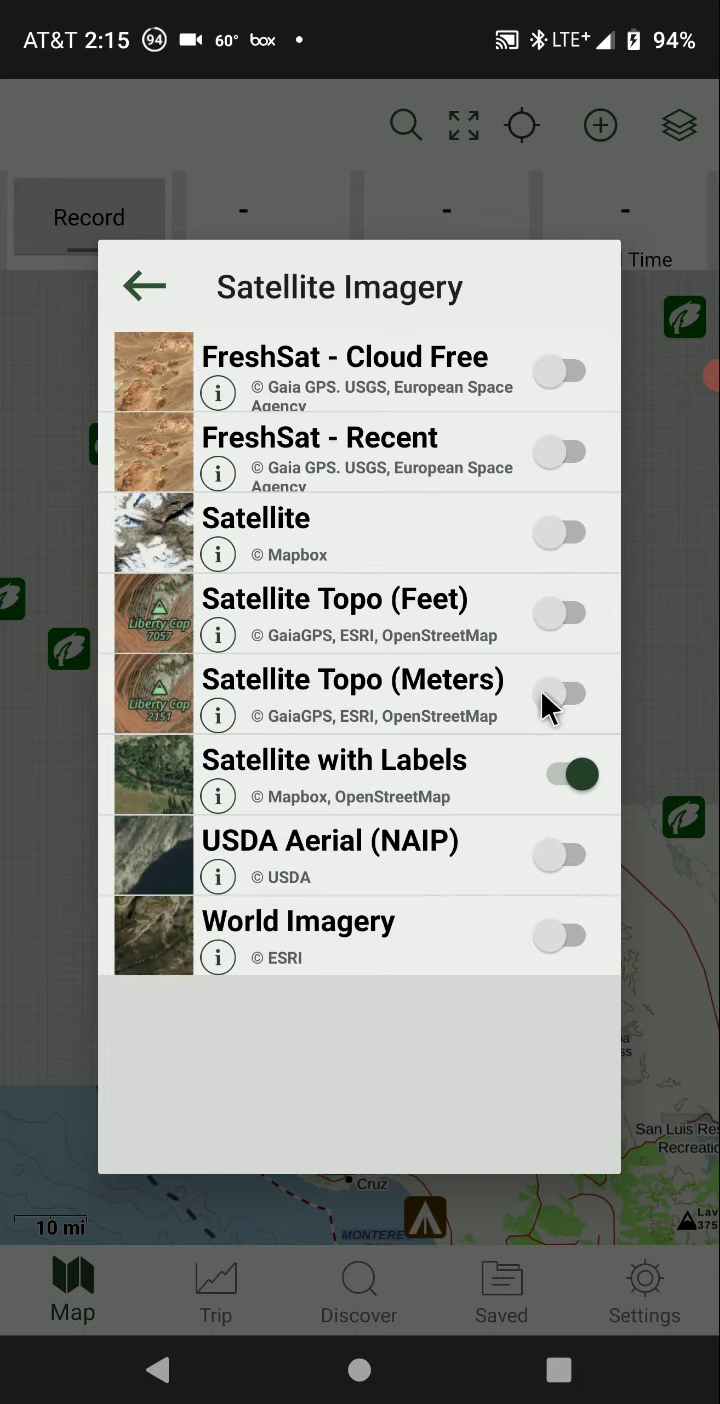
Turn on Satellite Topo (Feet), Satellite, FreshSat - Recent and World Imagery layers
left_click(562, 613)
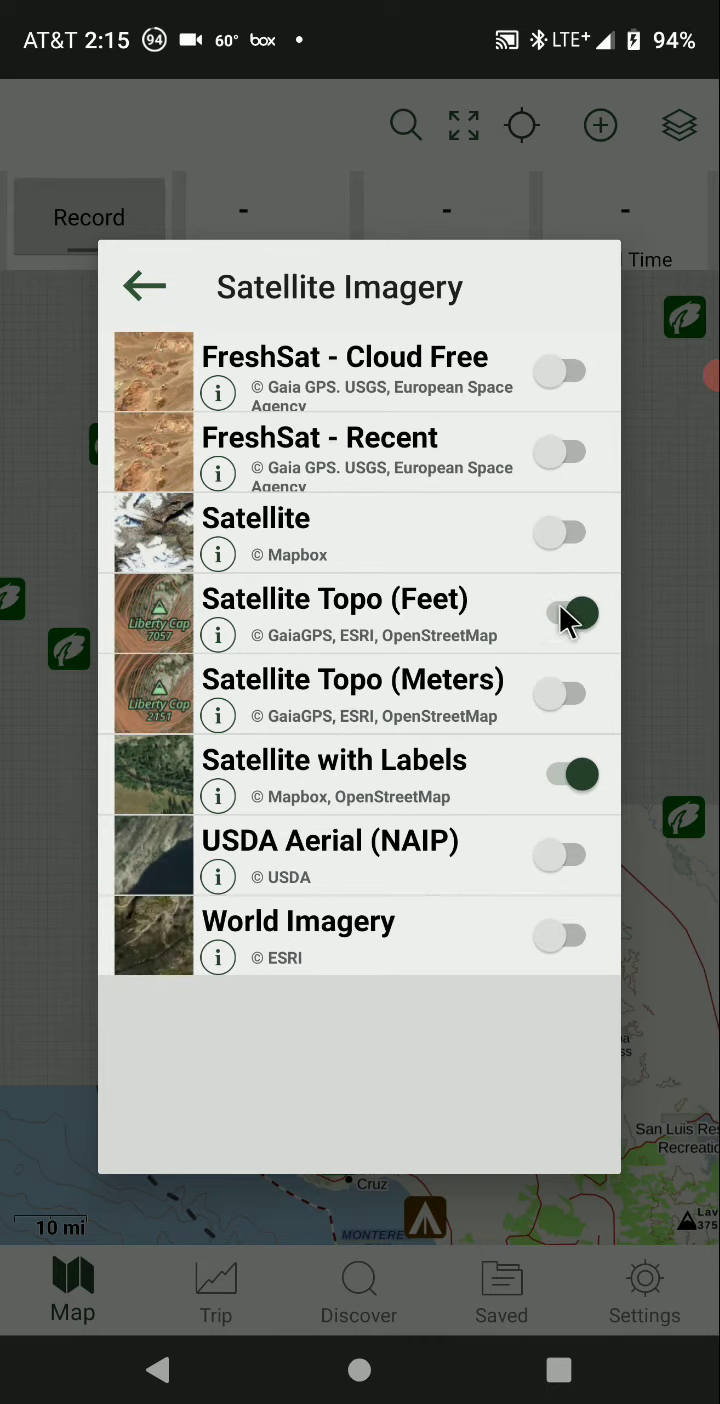
left_click(560, 533)
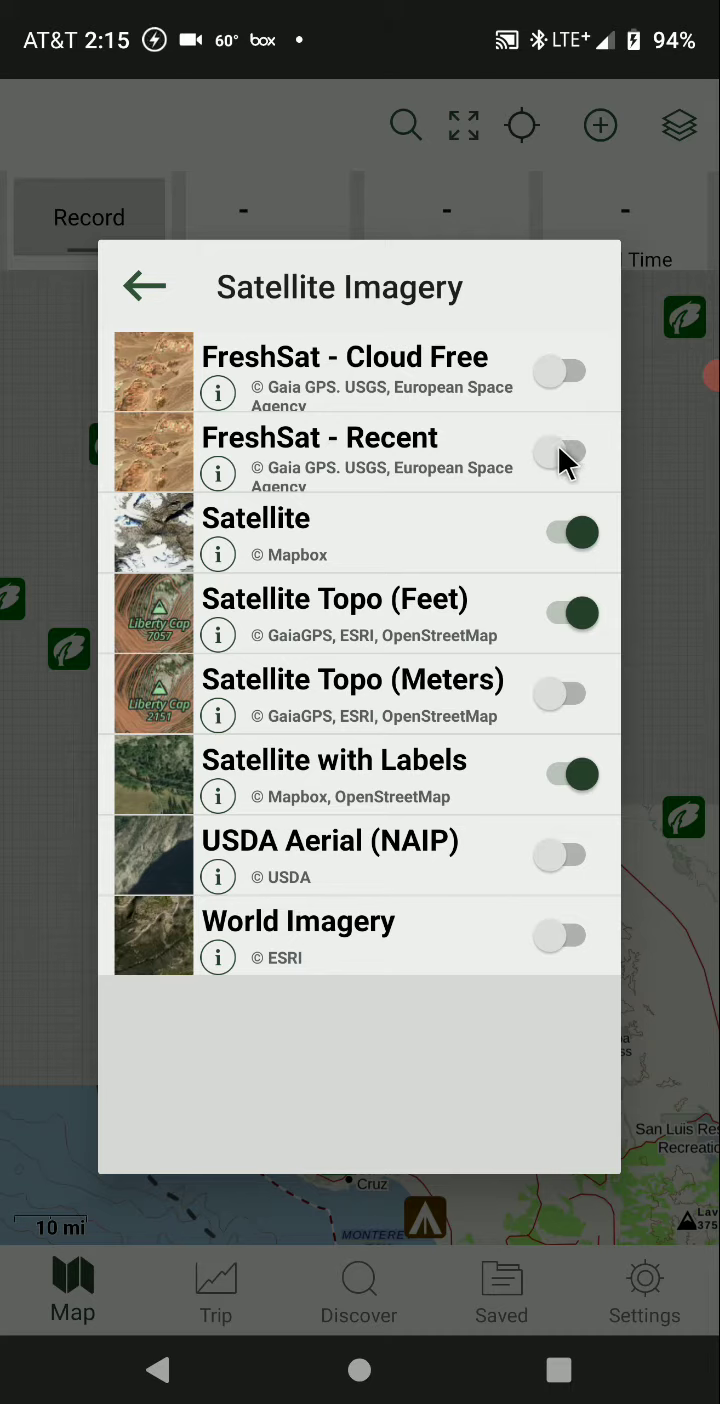
left_click(562, 452)
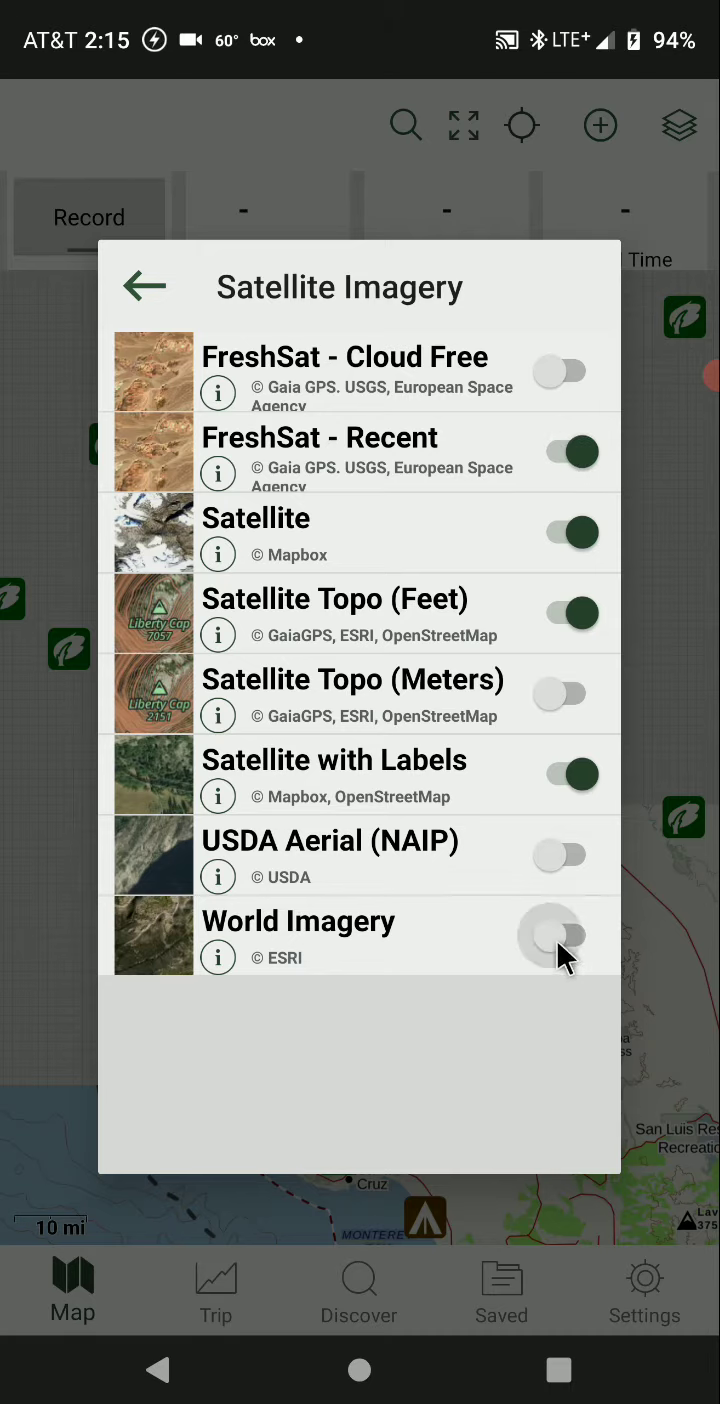
left_click(570, 935)
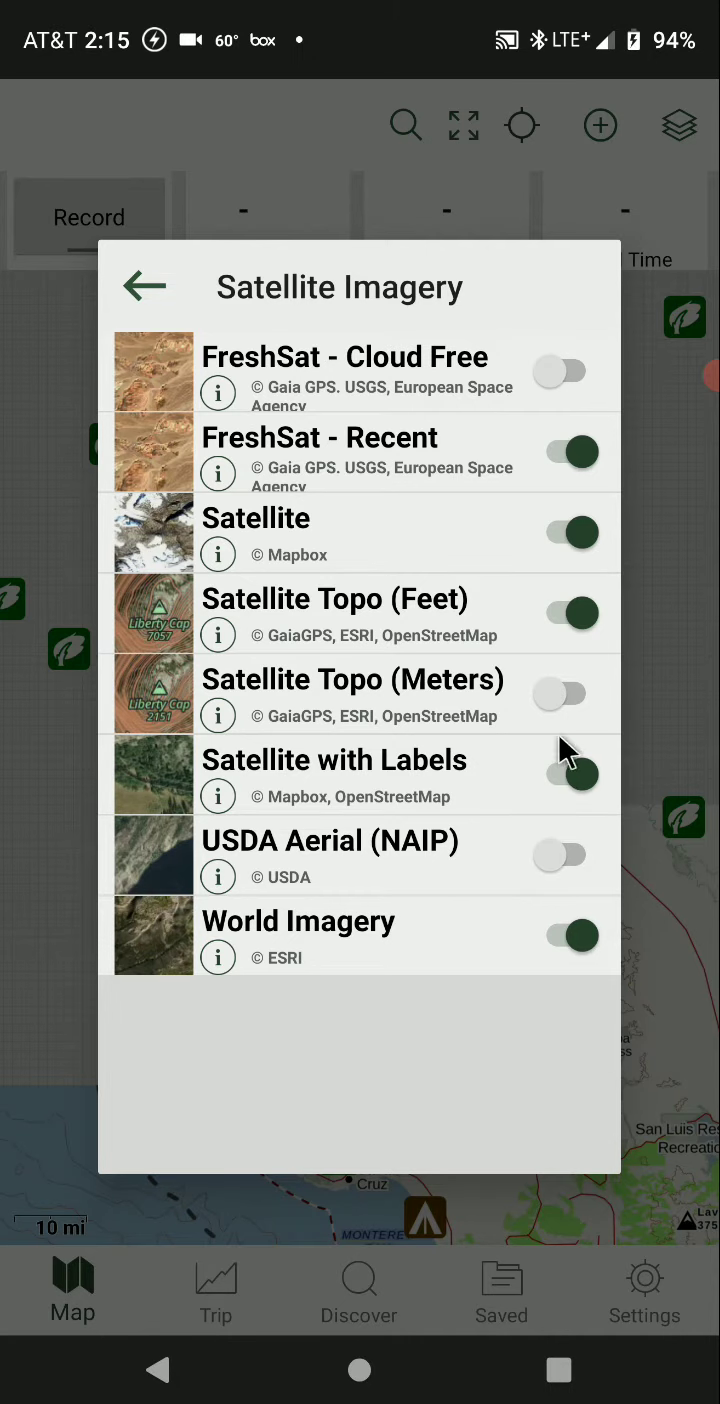
left_click(146, 286)
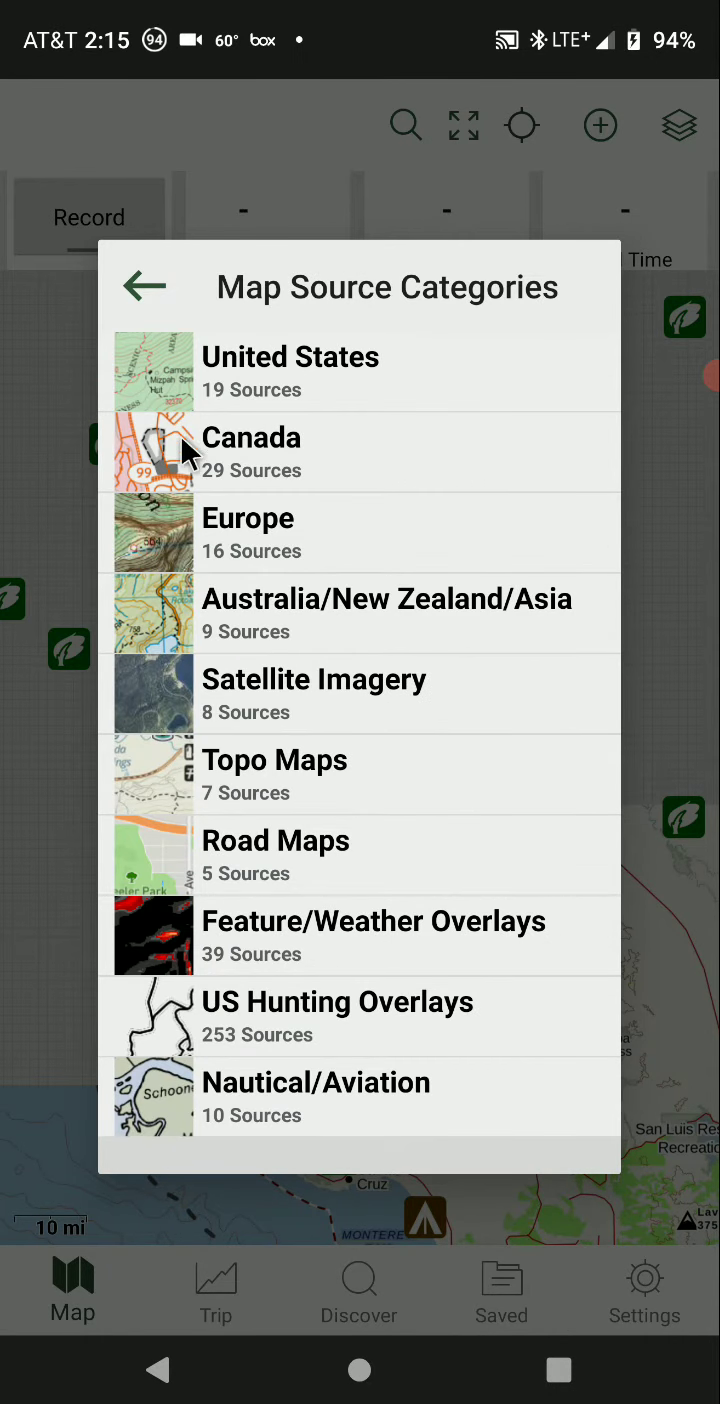
mouse_move(297, 375)
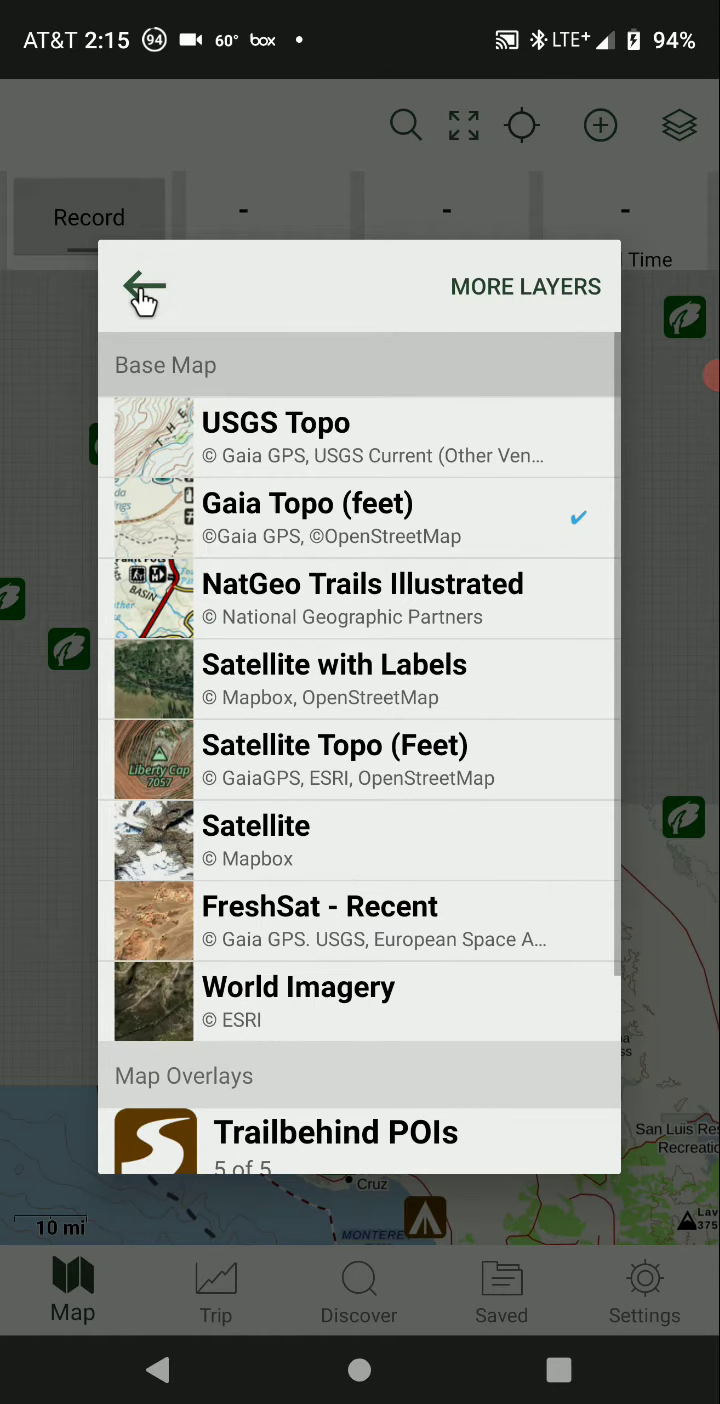
mouse_move(505, 645)
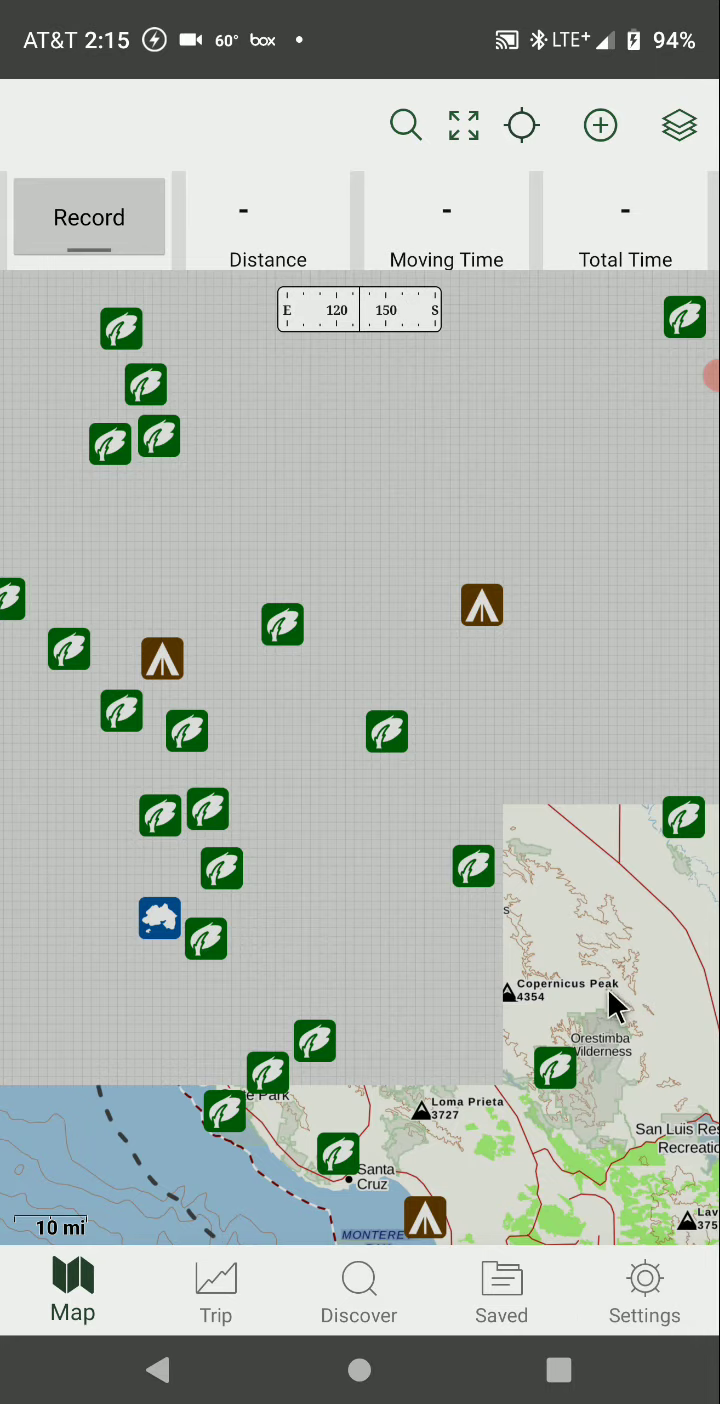
View Premium Member status under Settings > Account, then go to Log In and Sign in
left_click(645, 1290)
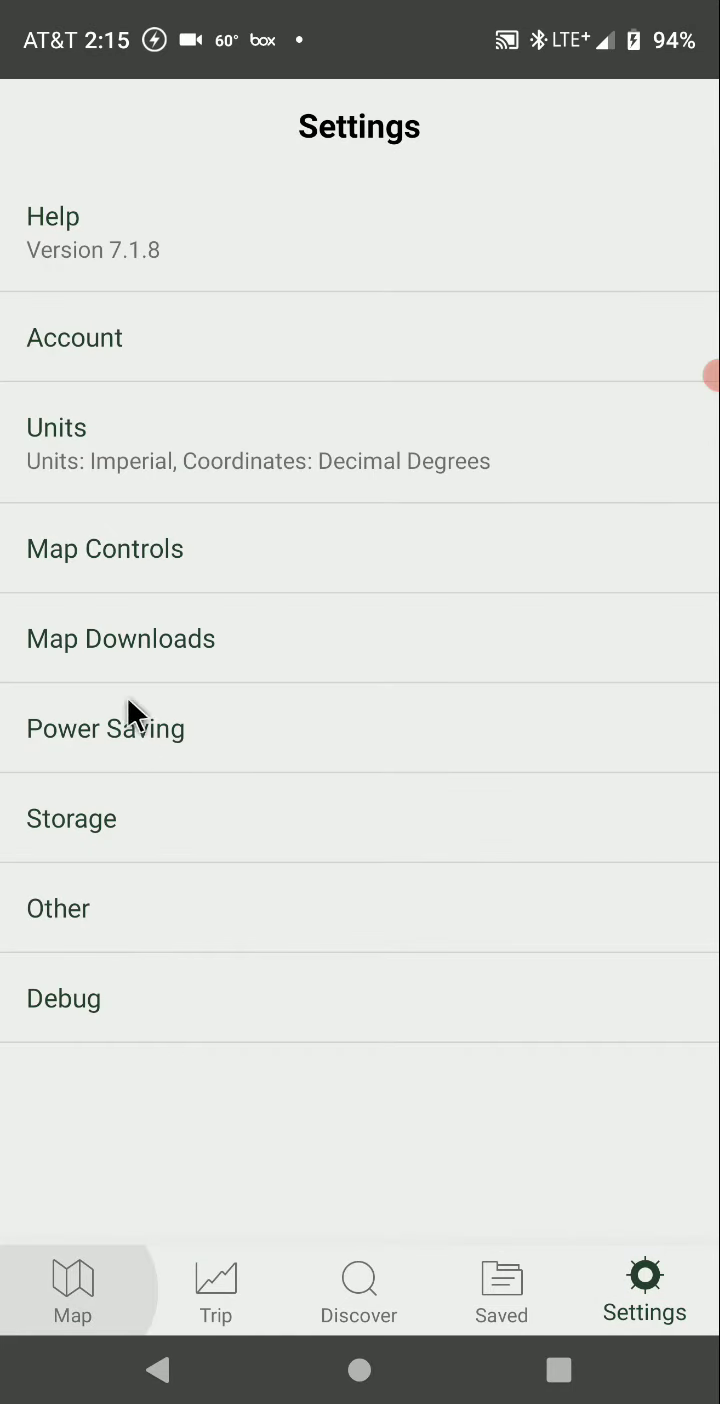
left_click(74, 337)
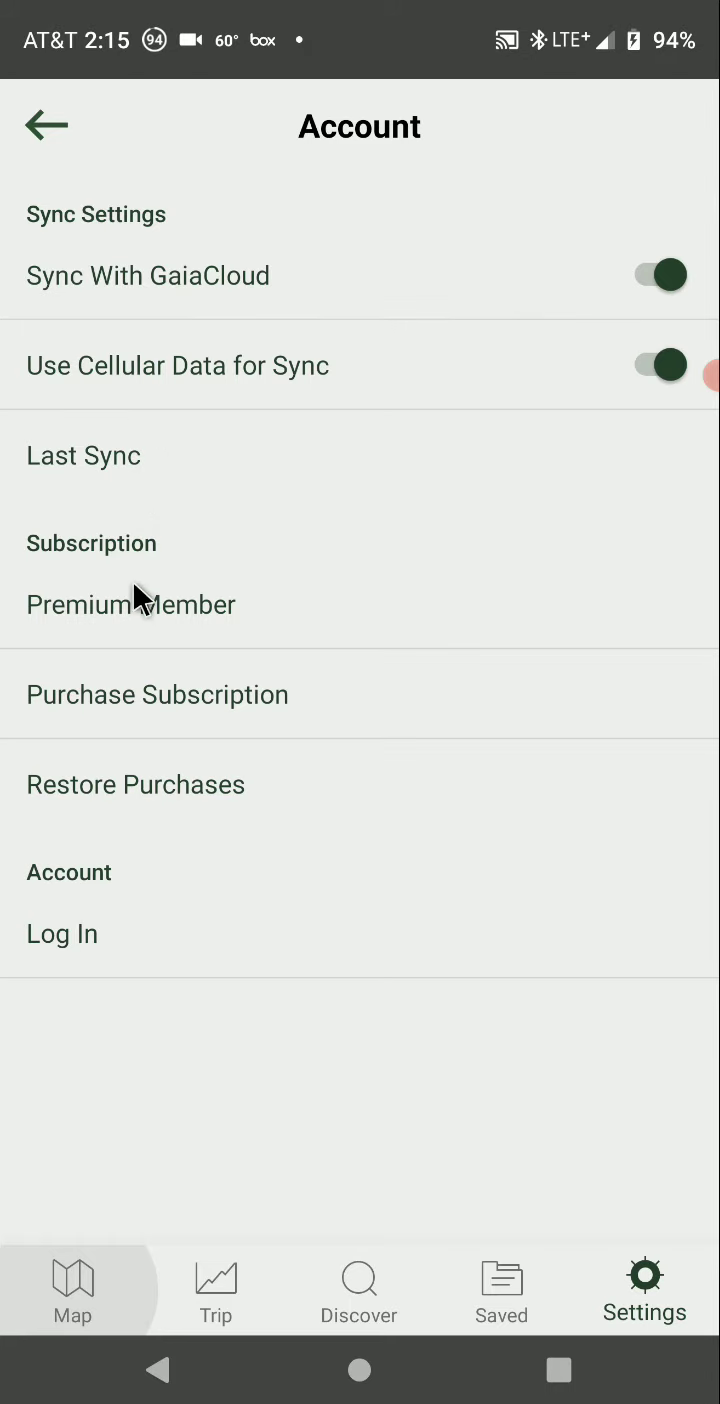
left_click(61, 933)
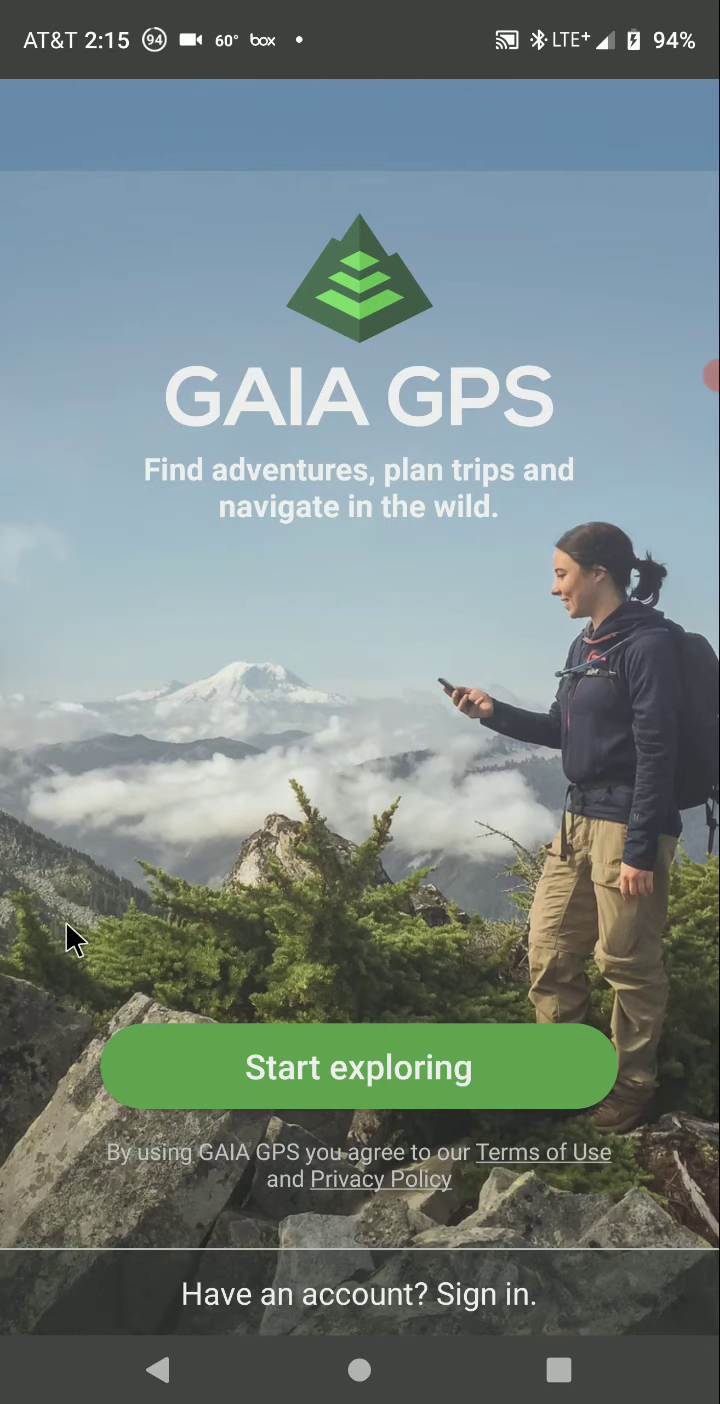
mouse_move(478, 1305)
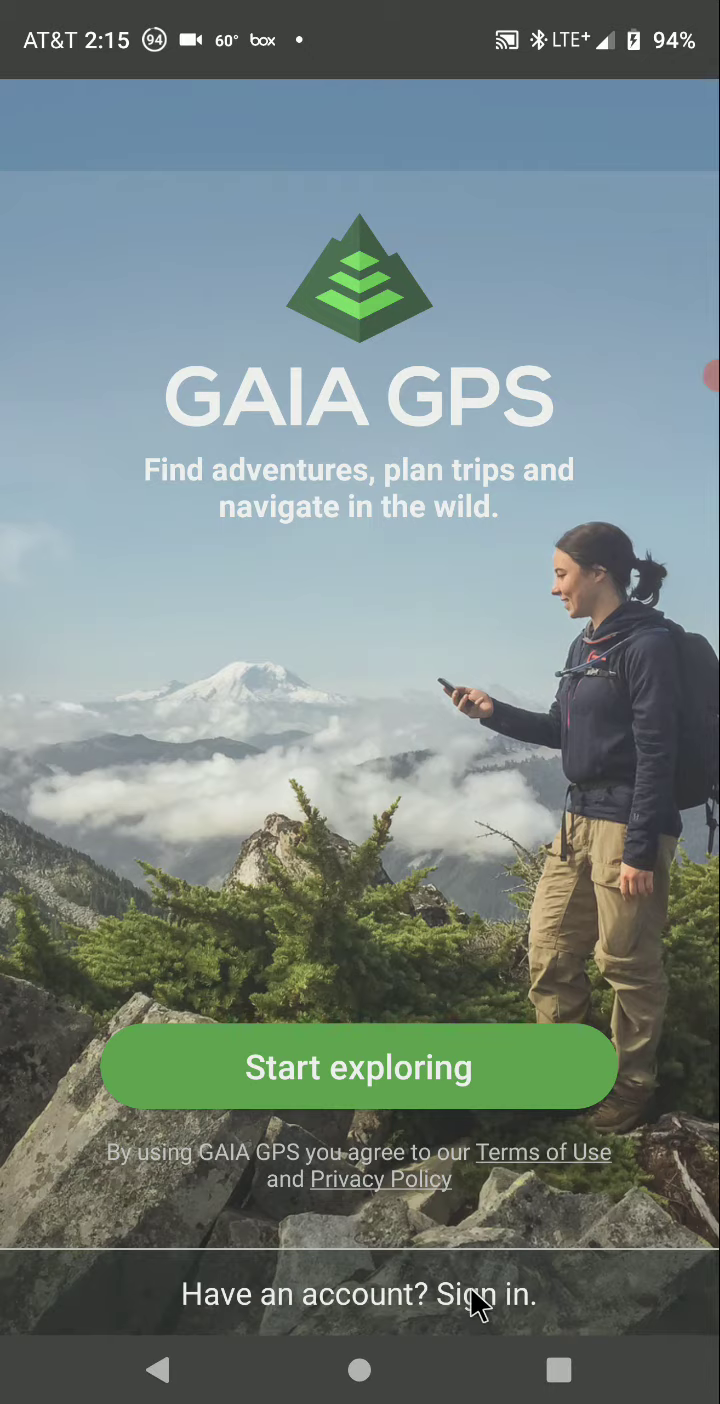
left_click(480, 1294)
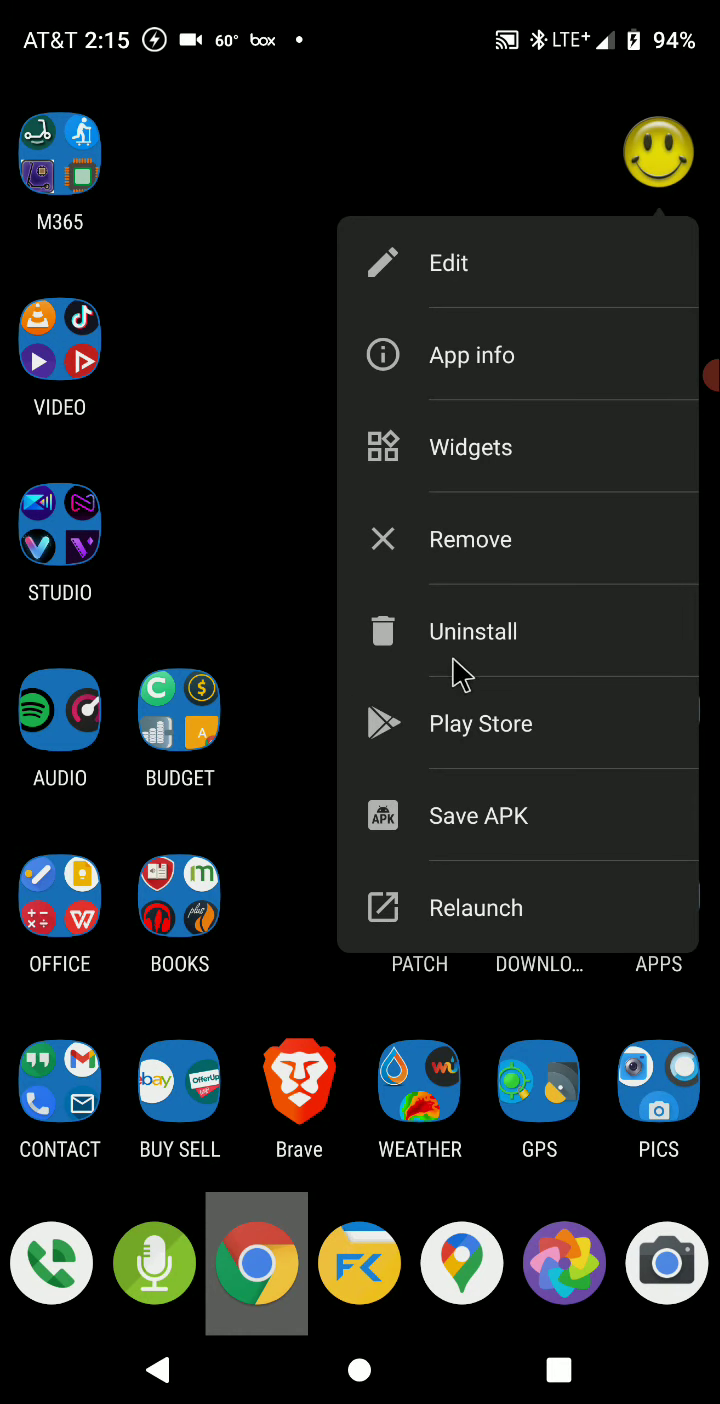
Place a Gaia GPS icon beside Lucky Patcher on the home screen and reopen Lucky Patcher
left_click(472, 630)
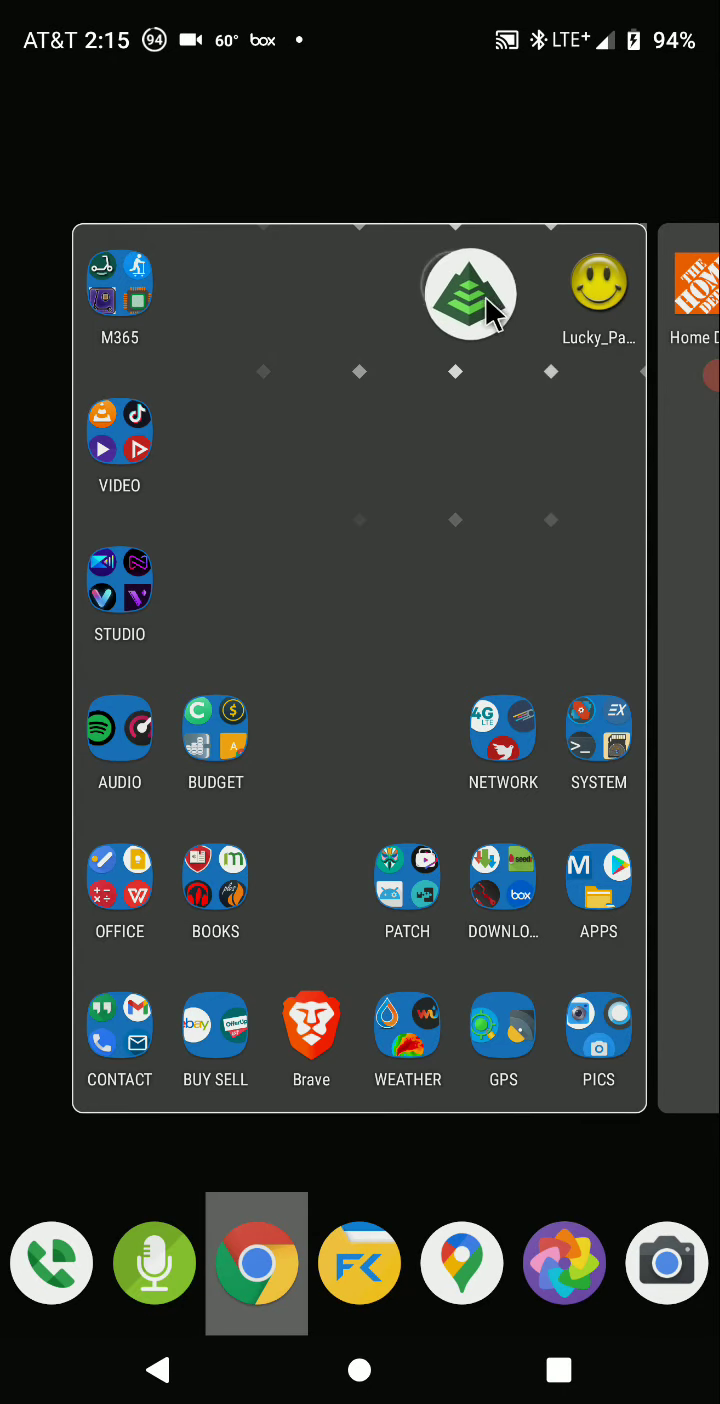
left_click(468, 293)
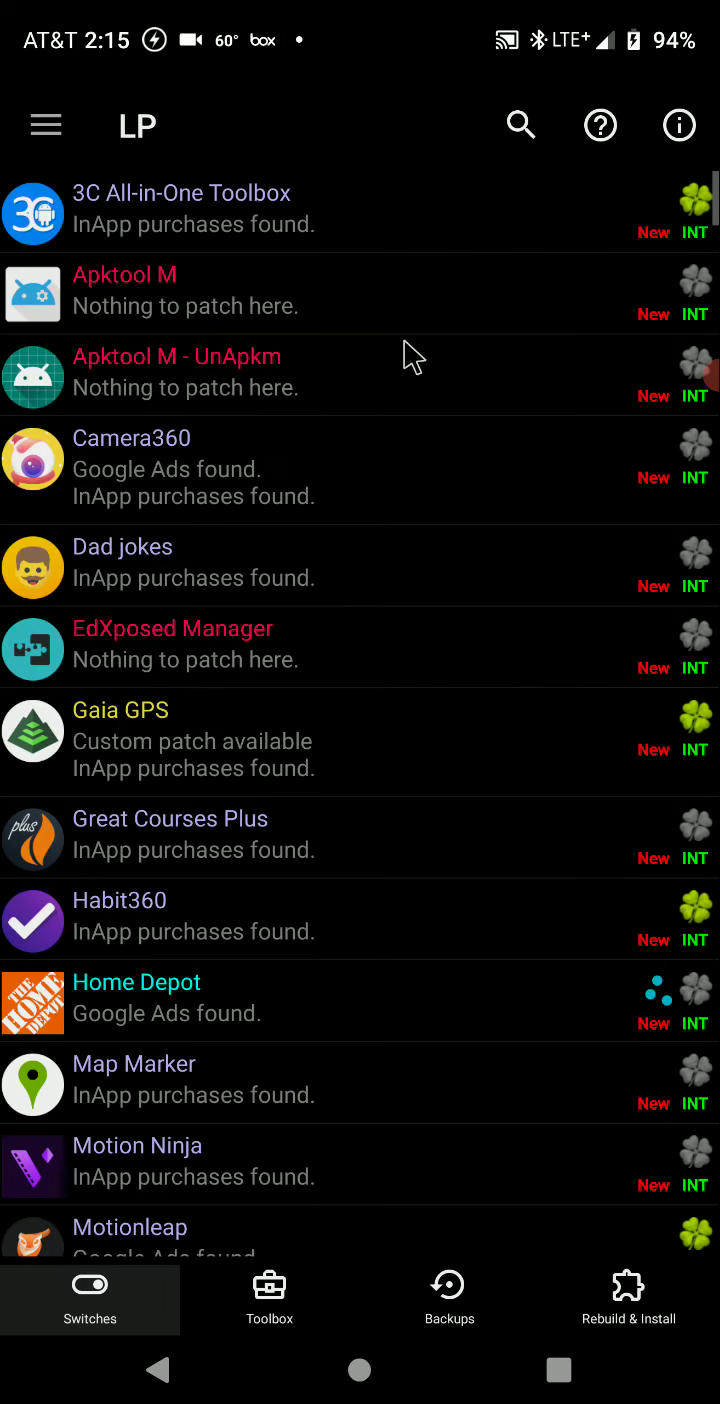
Review the emulation switches and Remove all saved purchases option, then return to the home screen
scroll("down", 3)
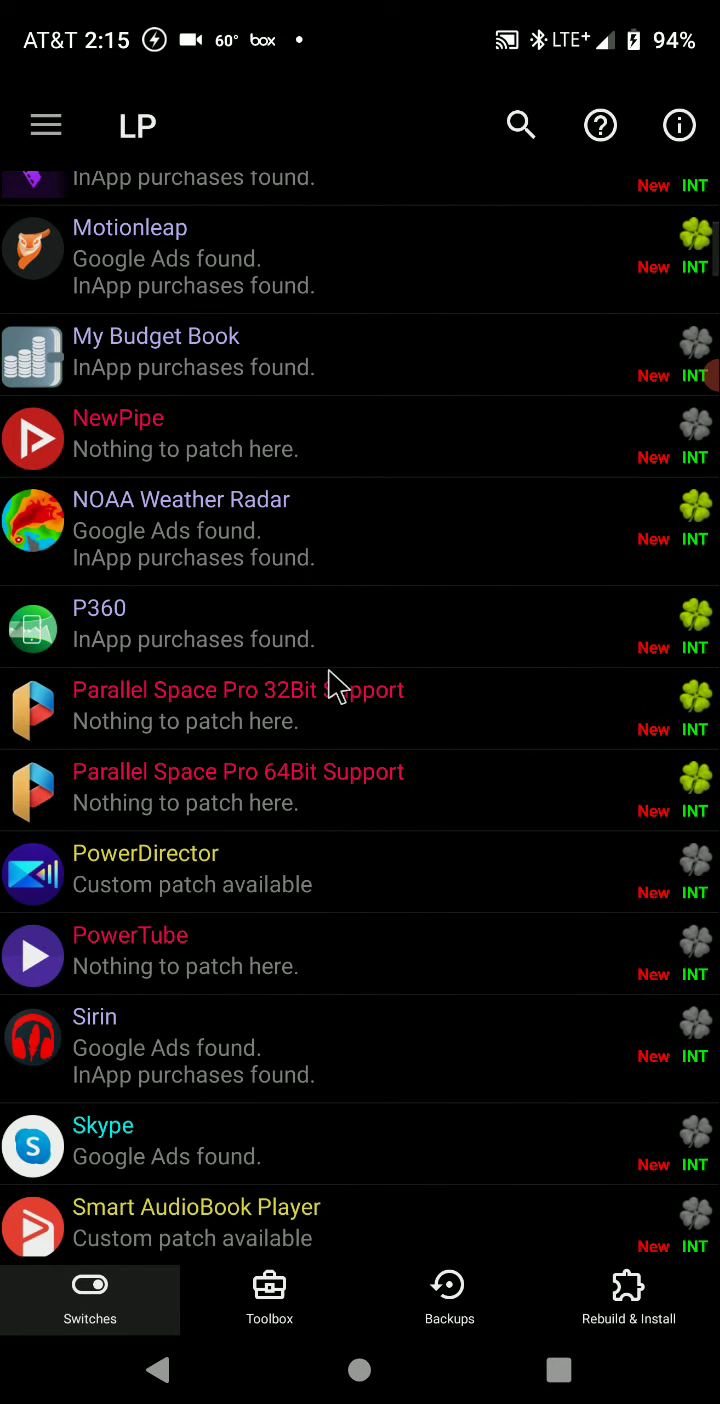
scroll("down", 3)
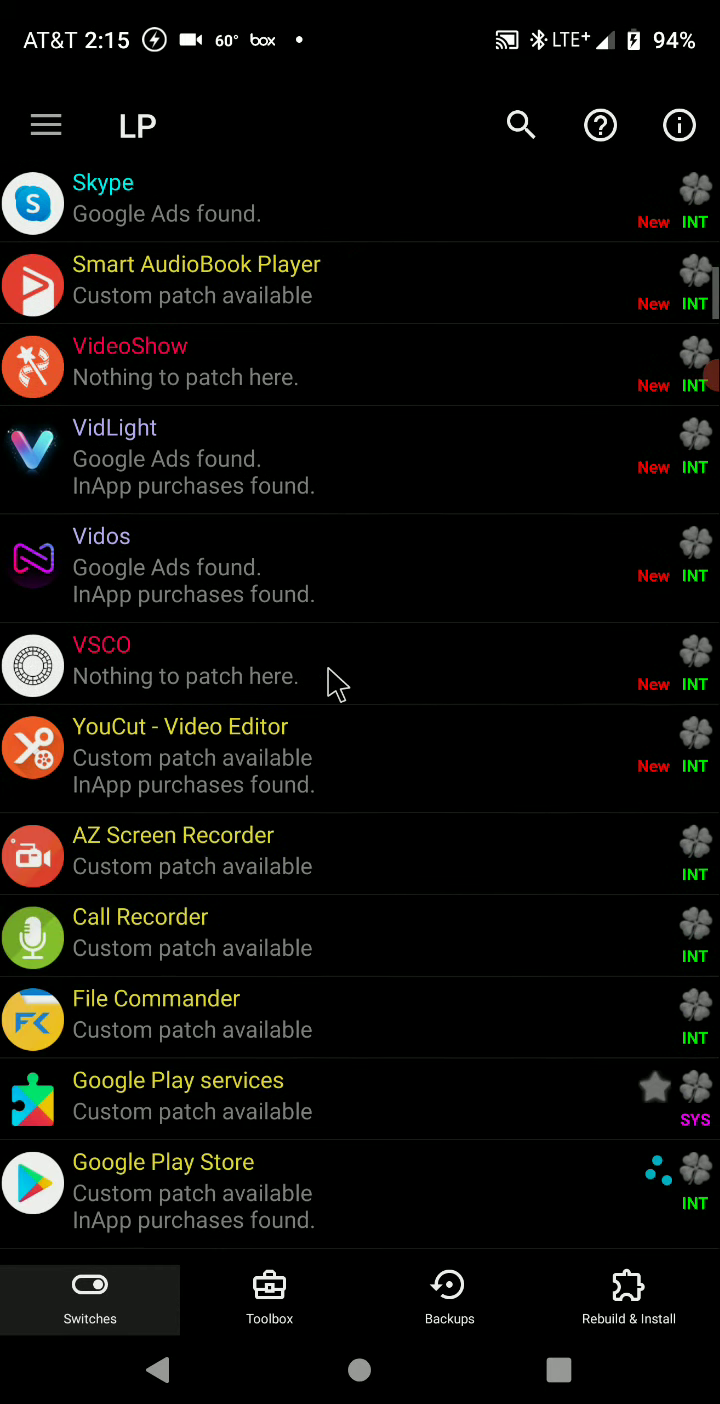
scroll("down", 3)
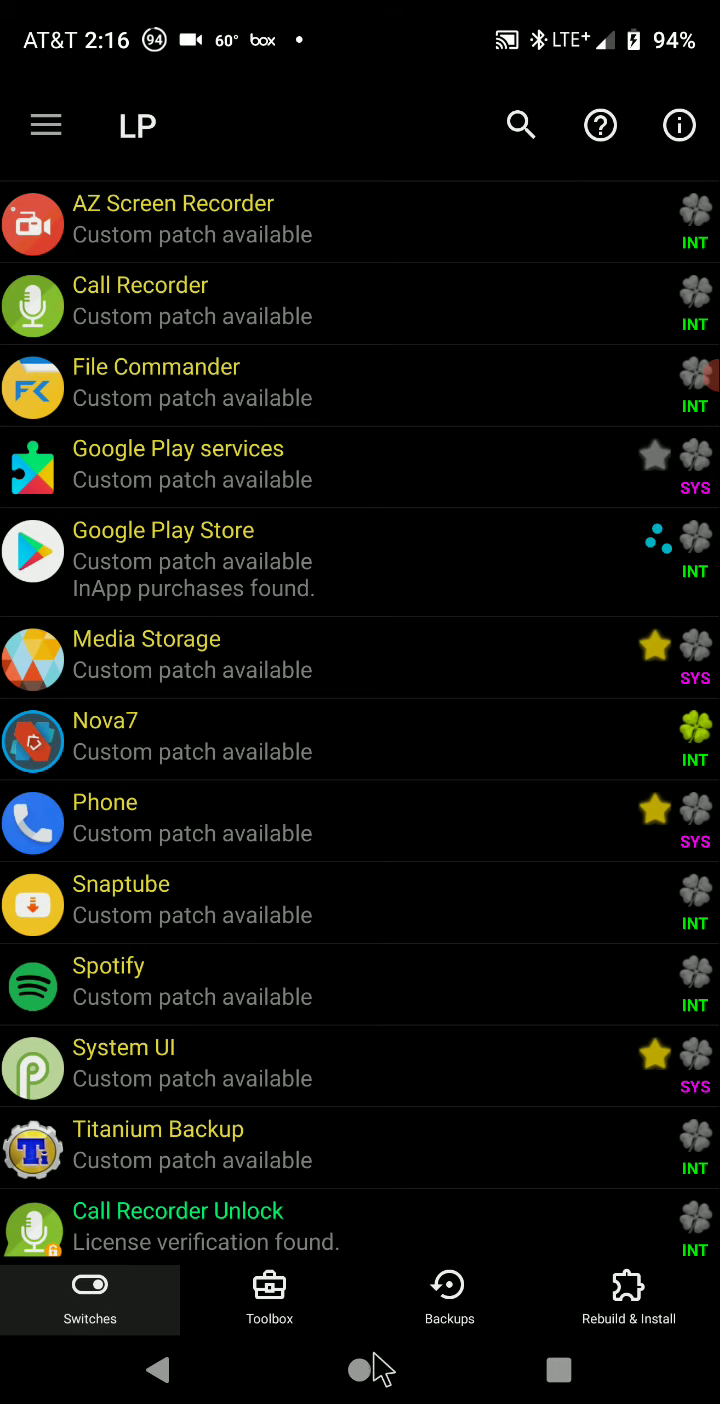
key("HOME")
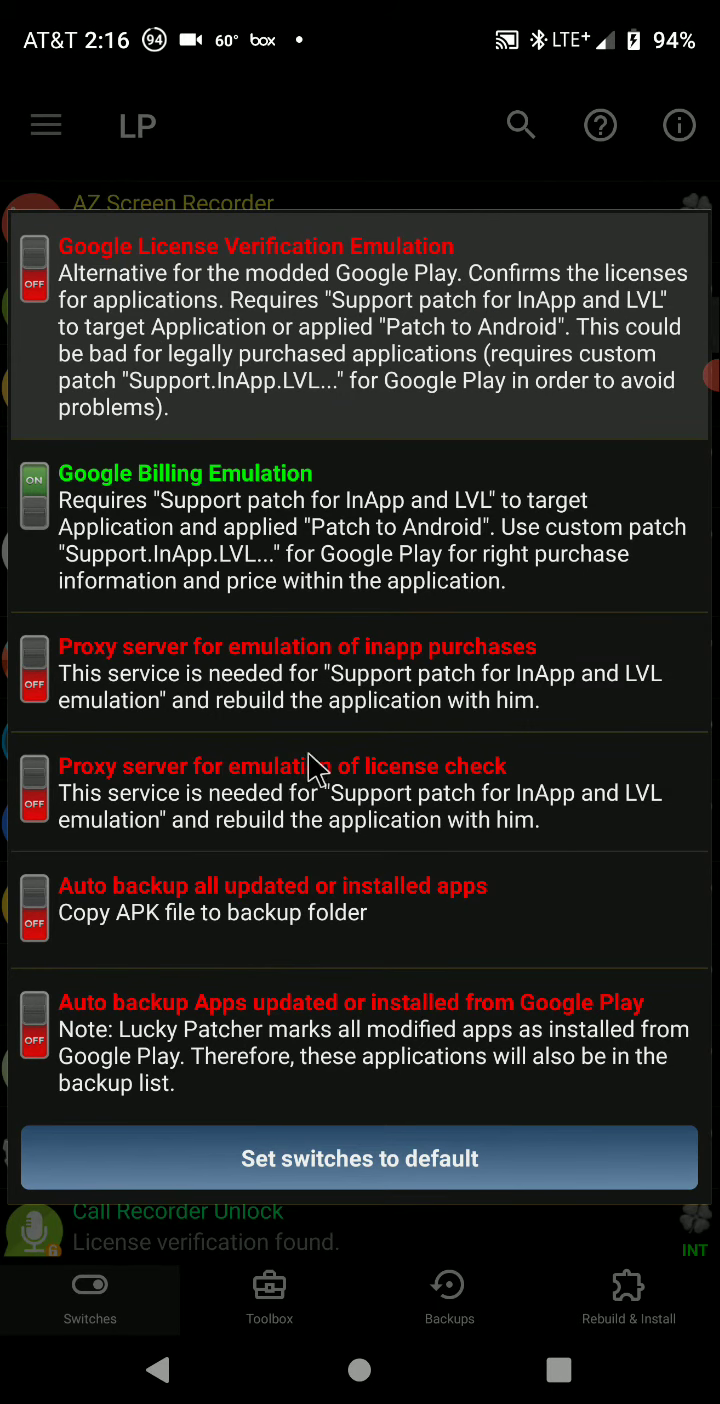
left_click(45, 124)
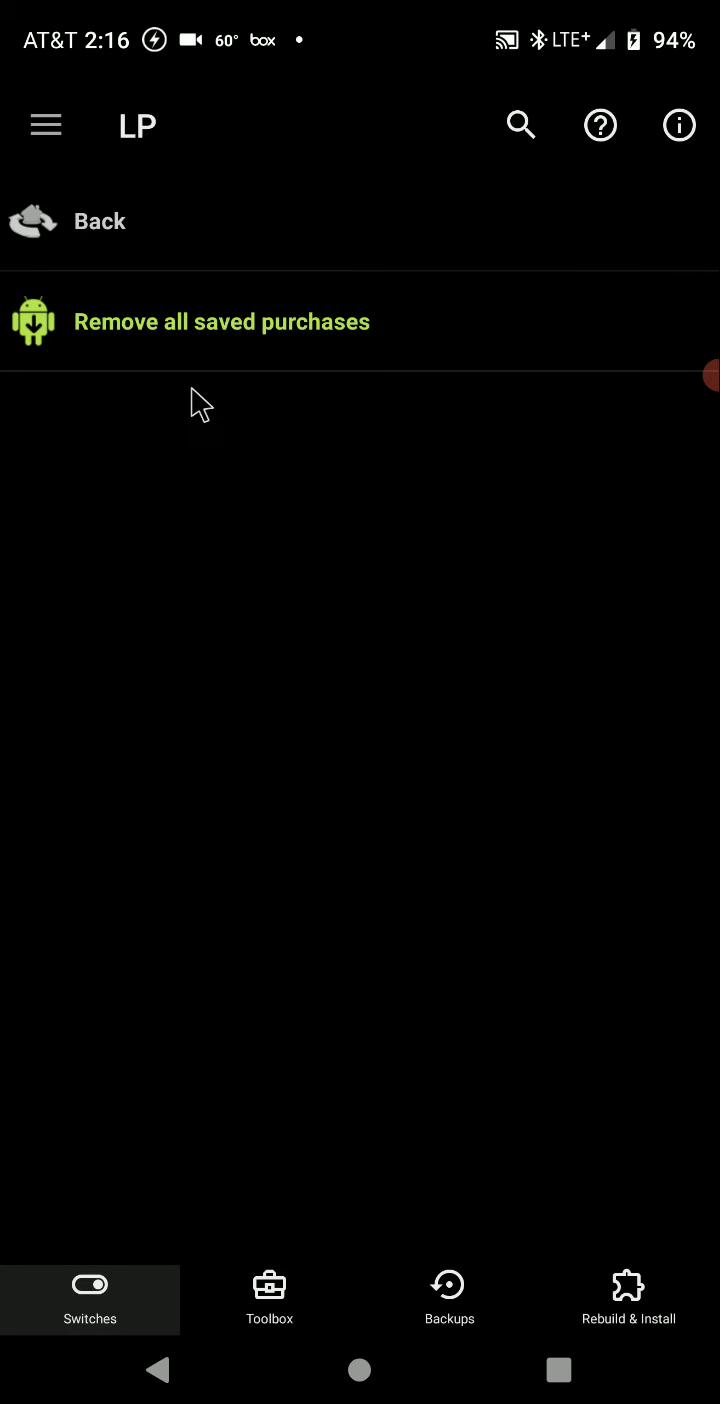
left_click(359, 1370)
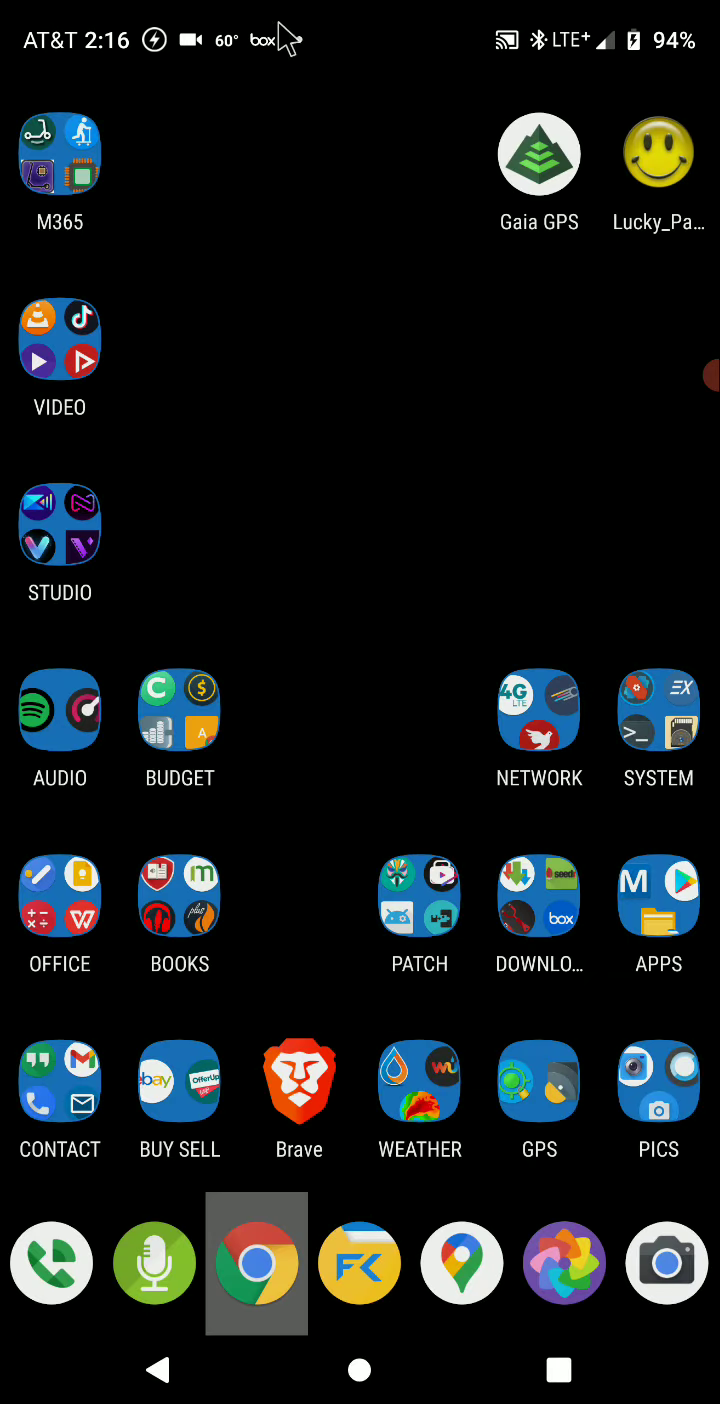